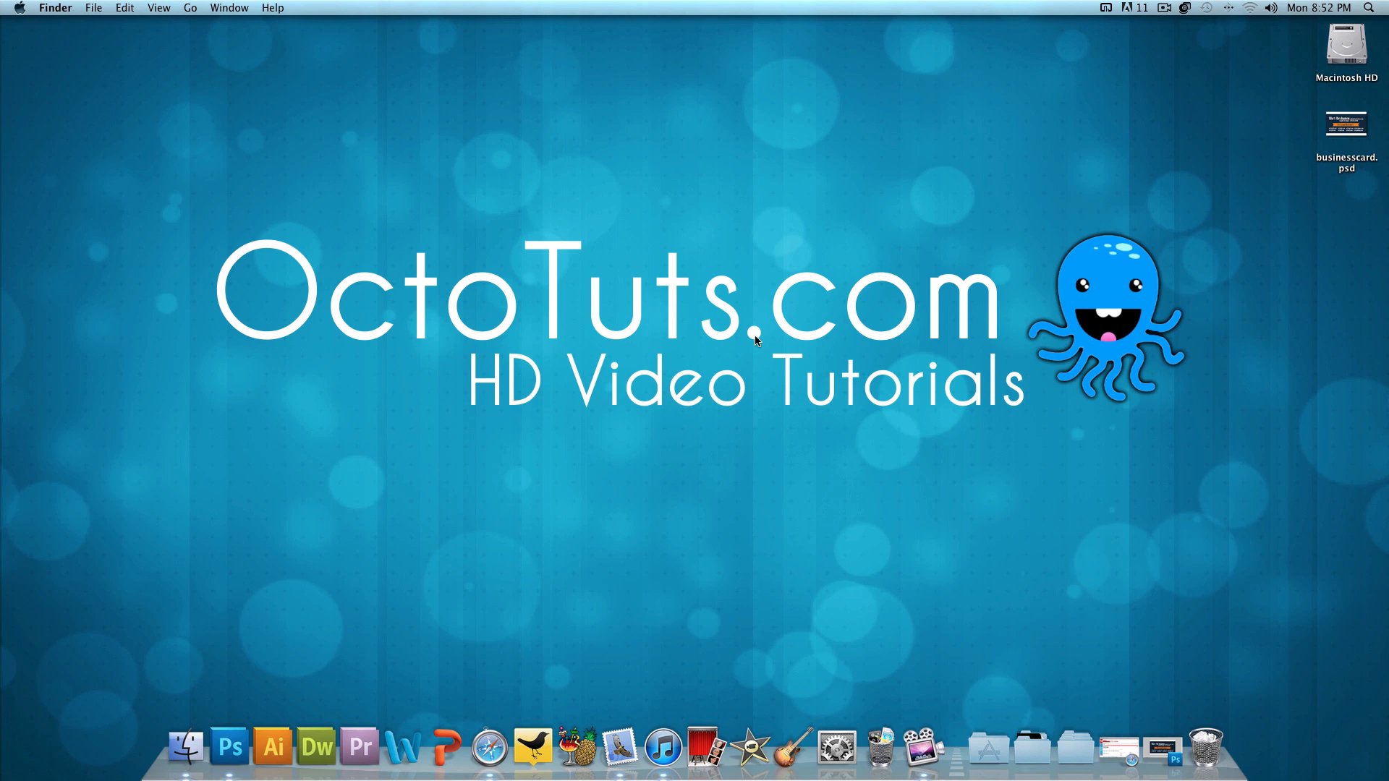
{"action": "mouse_move", "coordinate": [1163, 738]}
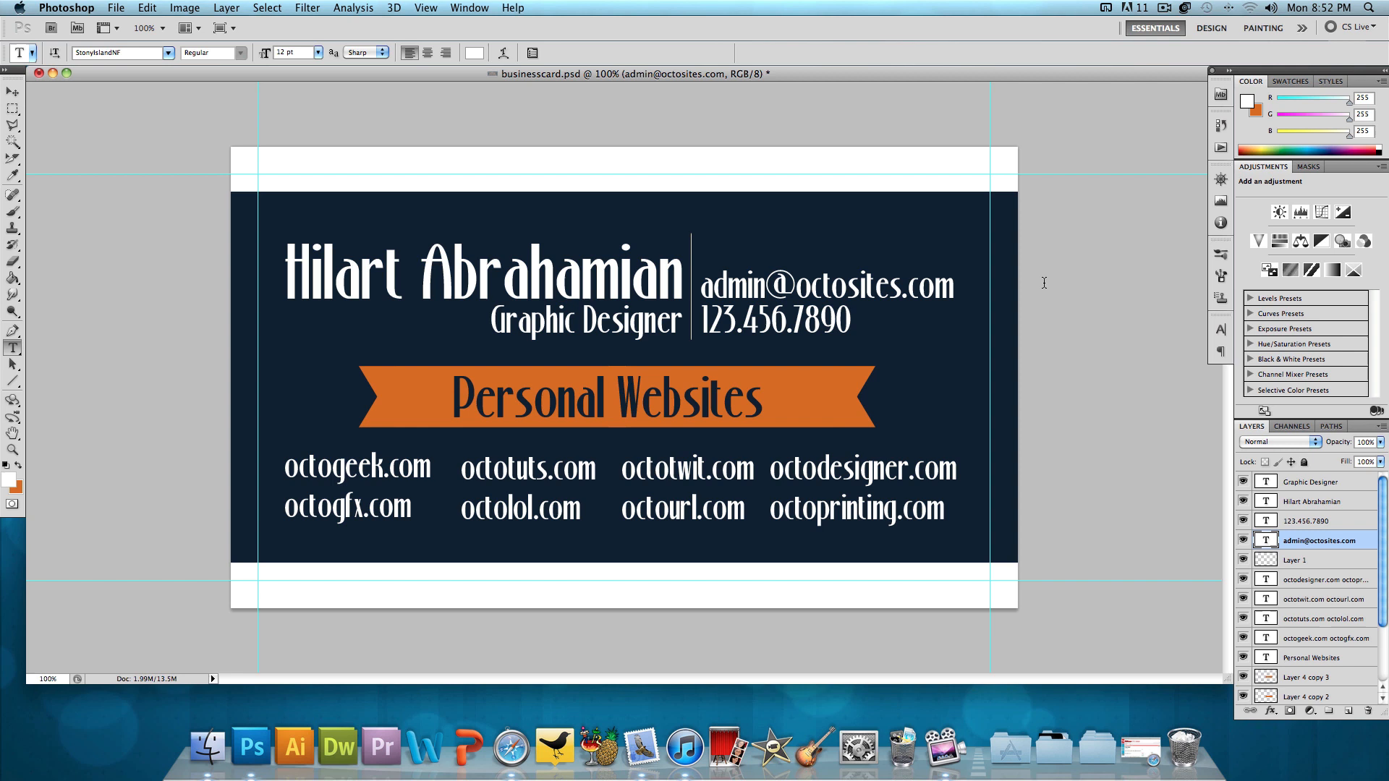
Step: Open the Image menu to show its resizing commands over the business card
{"action": "left_click", "coordinate": [185, 7]}
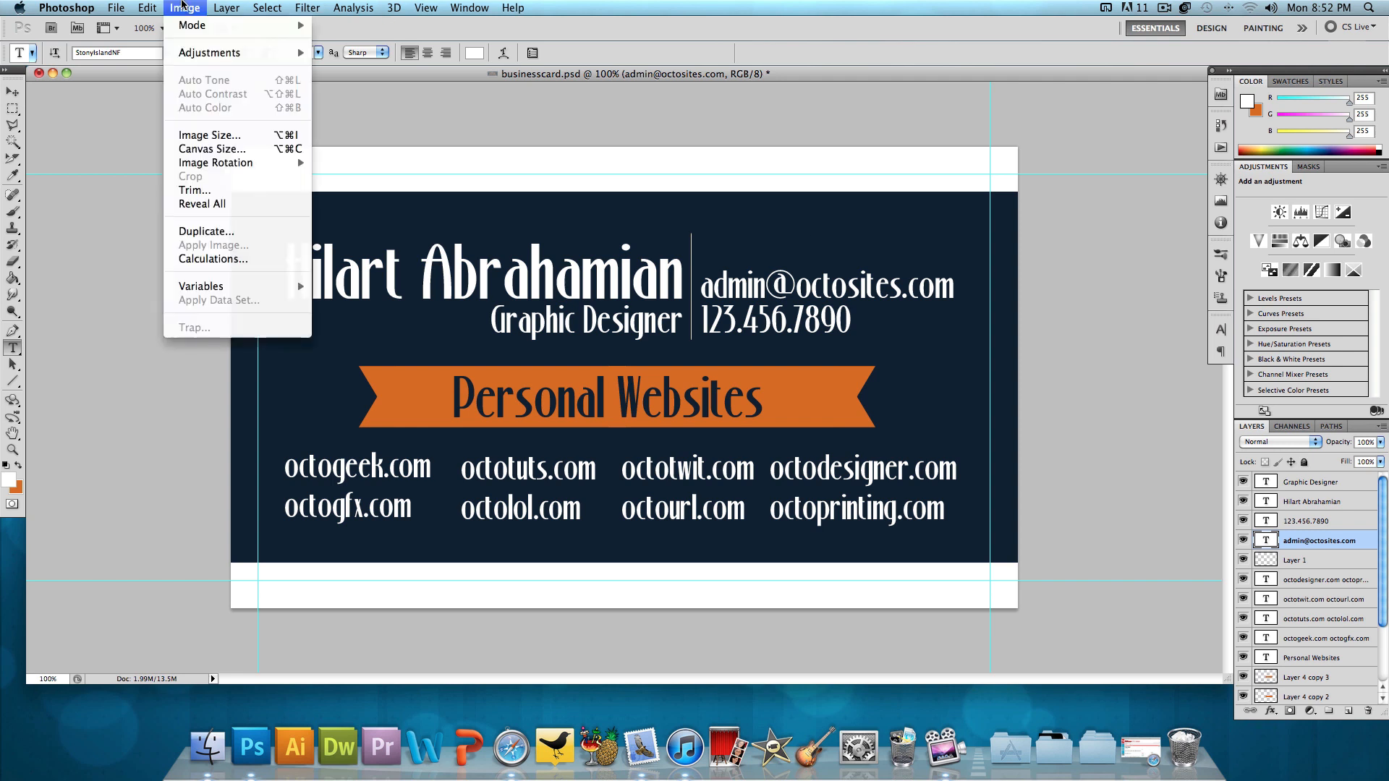
{"action": "left_click", "coordinate": [210, 135]}
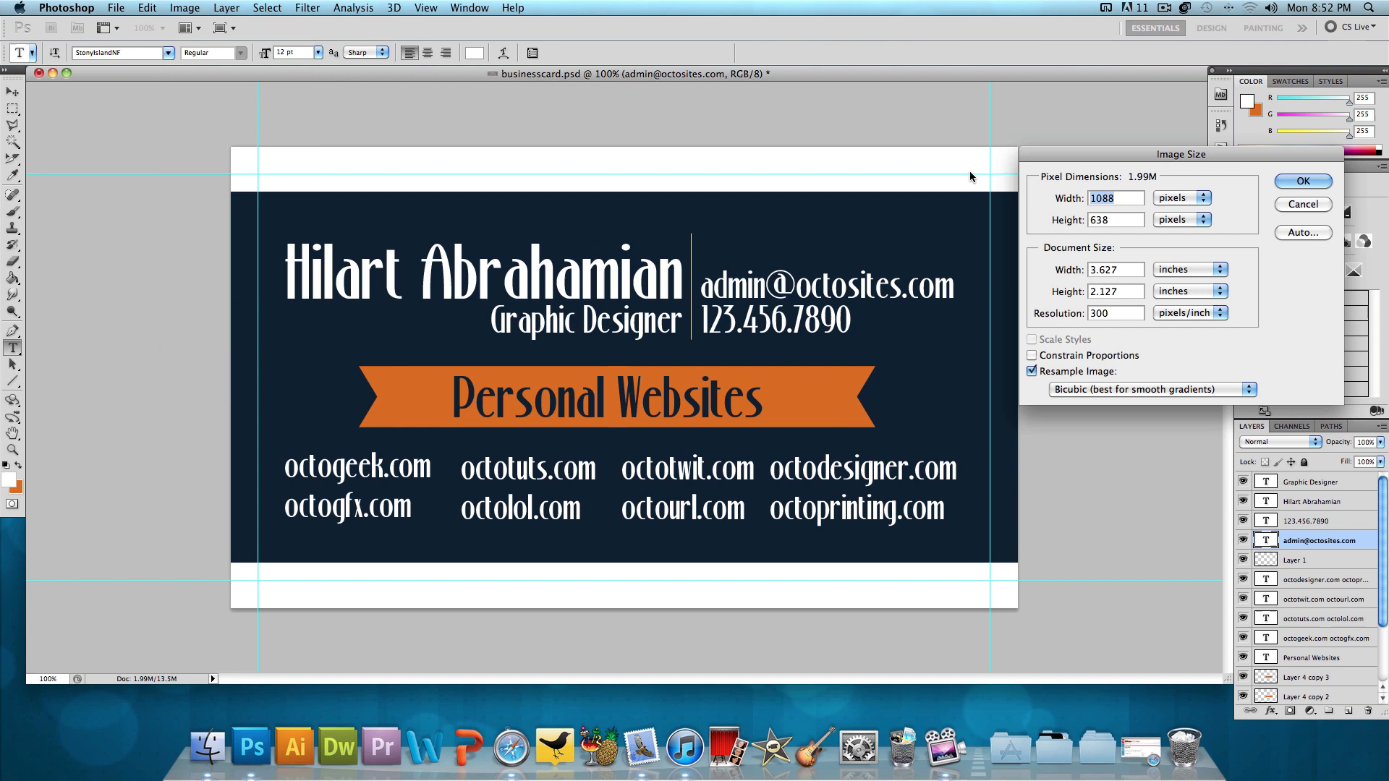
{"action": "mouse_move", "coordinate": [1081, 158]}
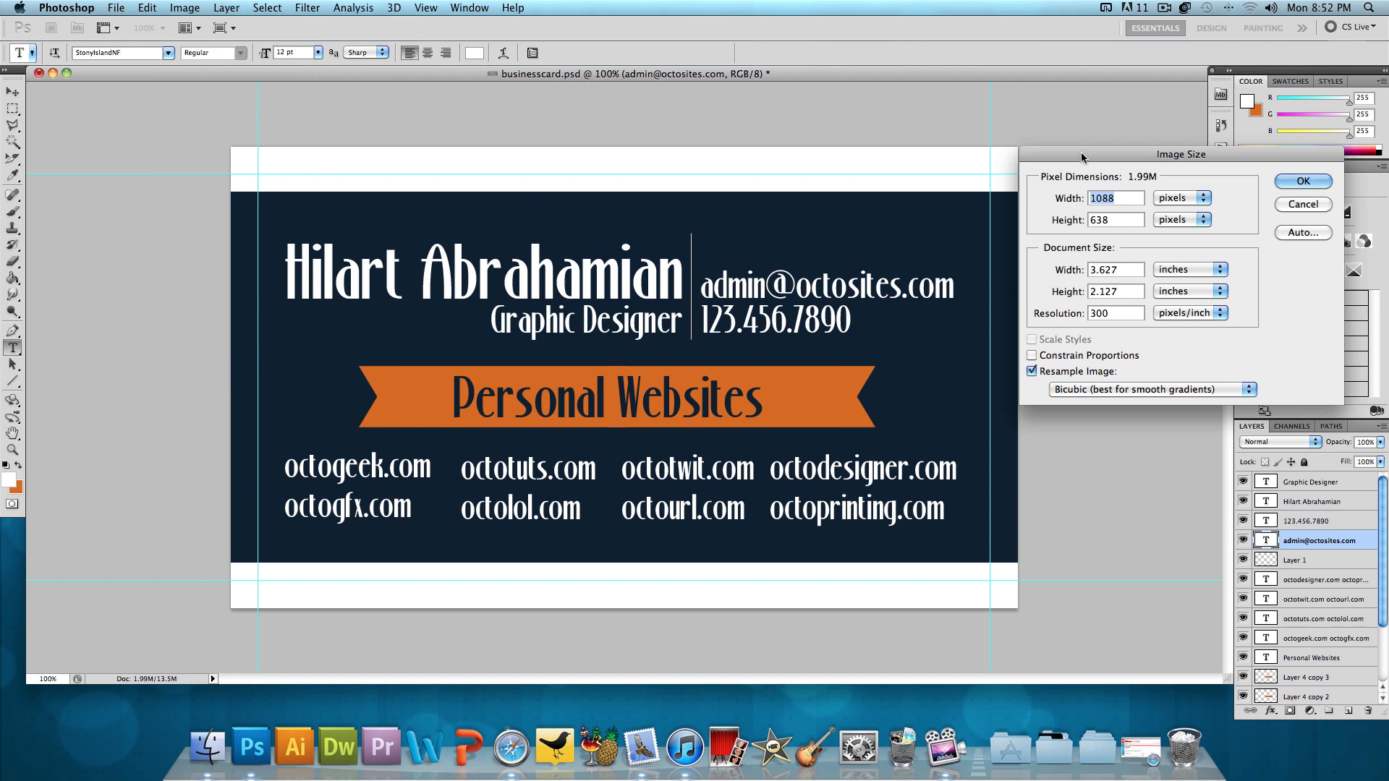
{"action": "left_click", "coordinate": [1114, 269]}
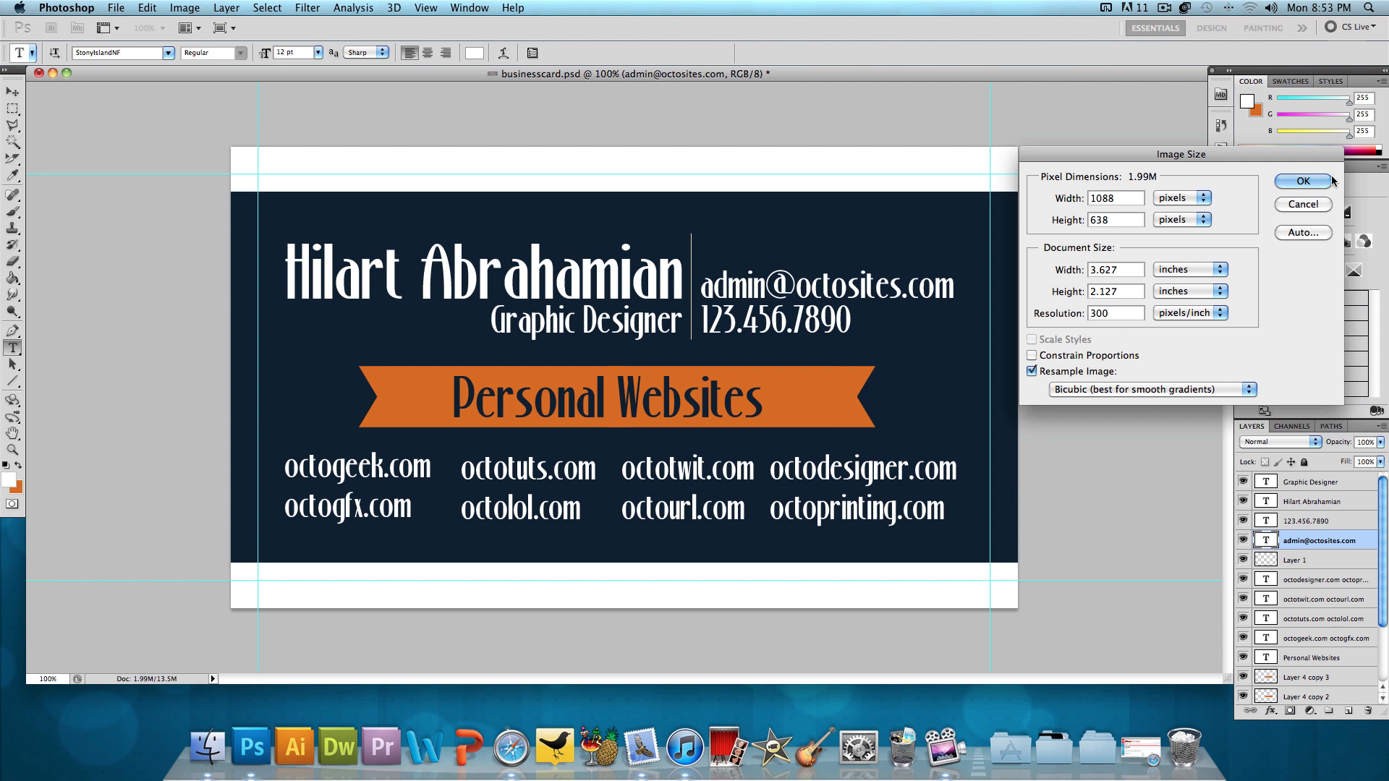
{"action": "left_click", "coordinate": [1302, 181]}
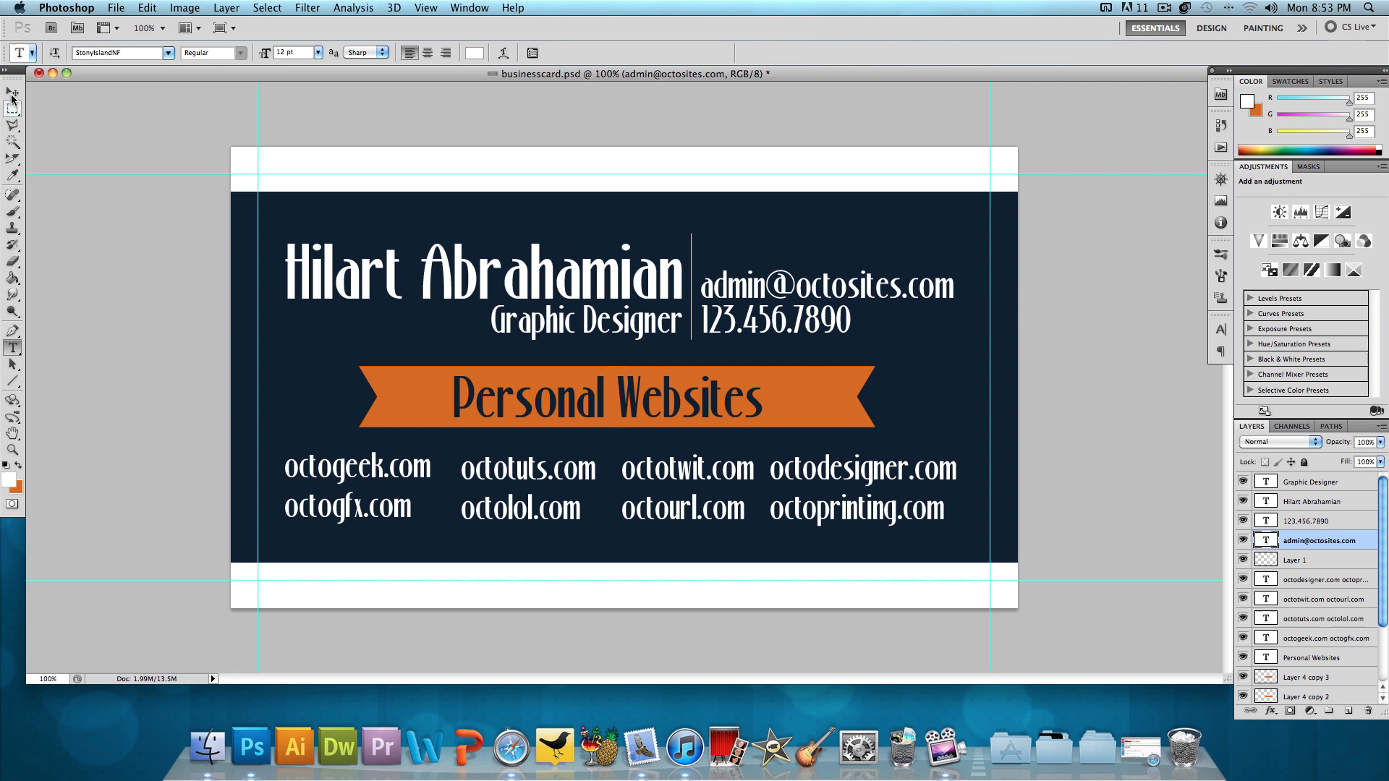
Step: Select all the business card's layers with the Move tool and delete them
{"action": "left_click", "coordinate": [12, 91]}
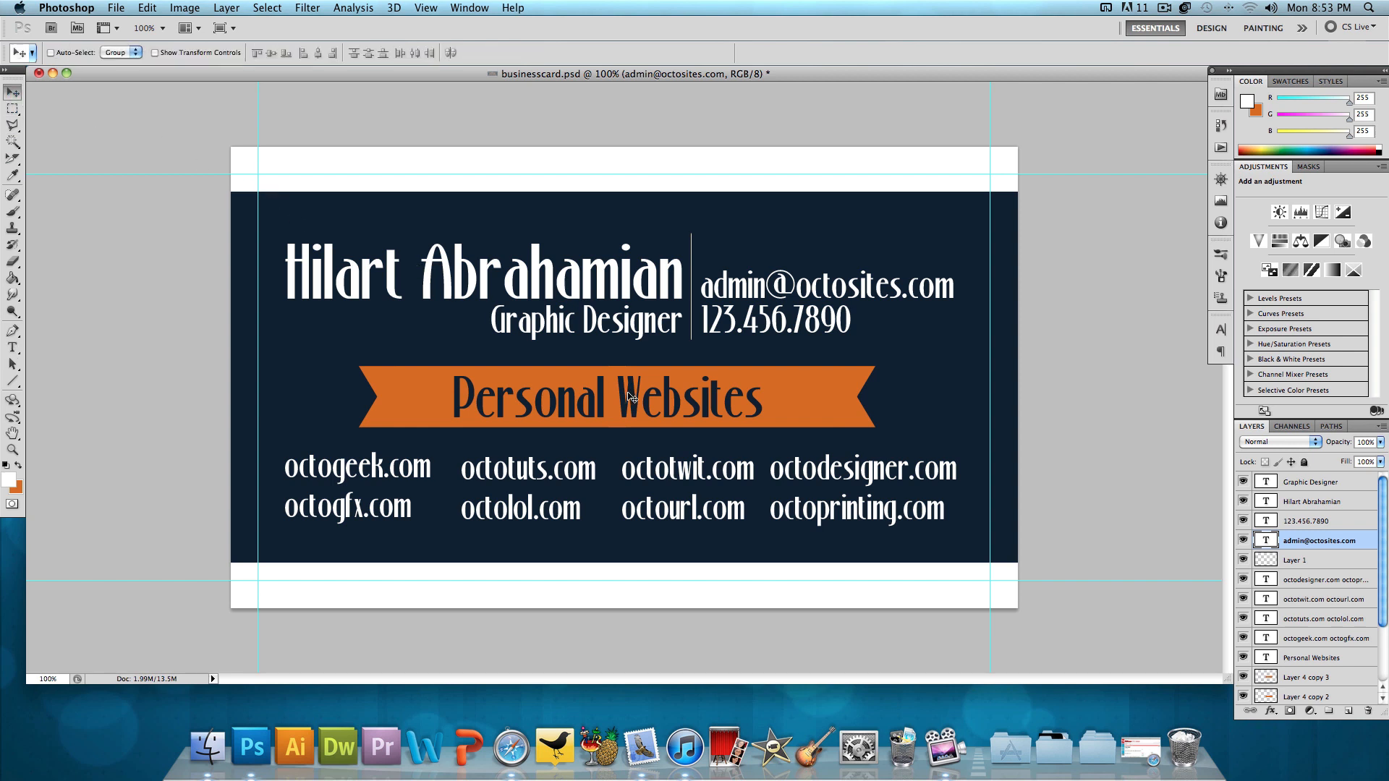
{"action": "mouse_move", "coordinate": [411, 175]}
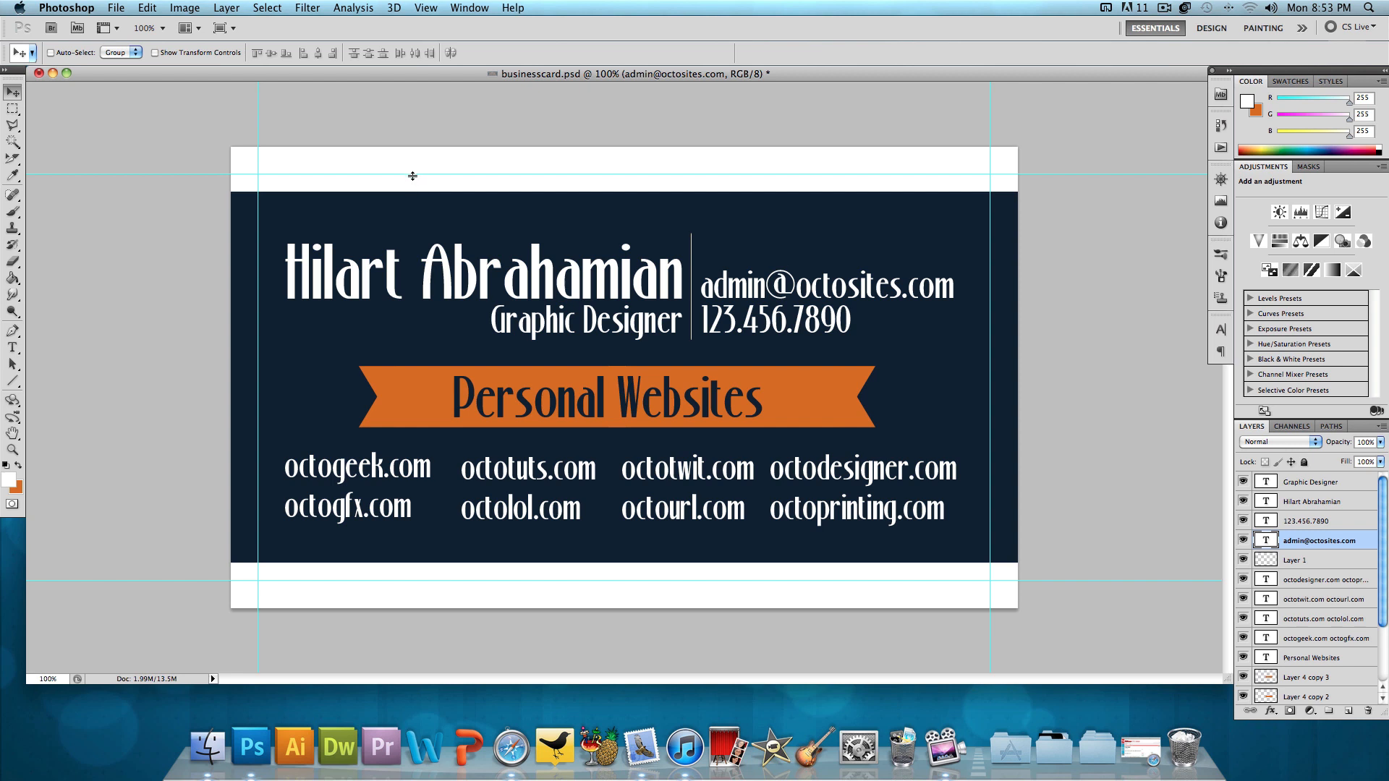
{"action": "left_click_drag", "start_coordinate": [412, 176], "coordinate": [431, 210]}
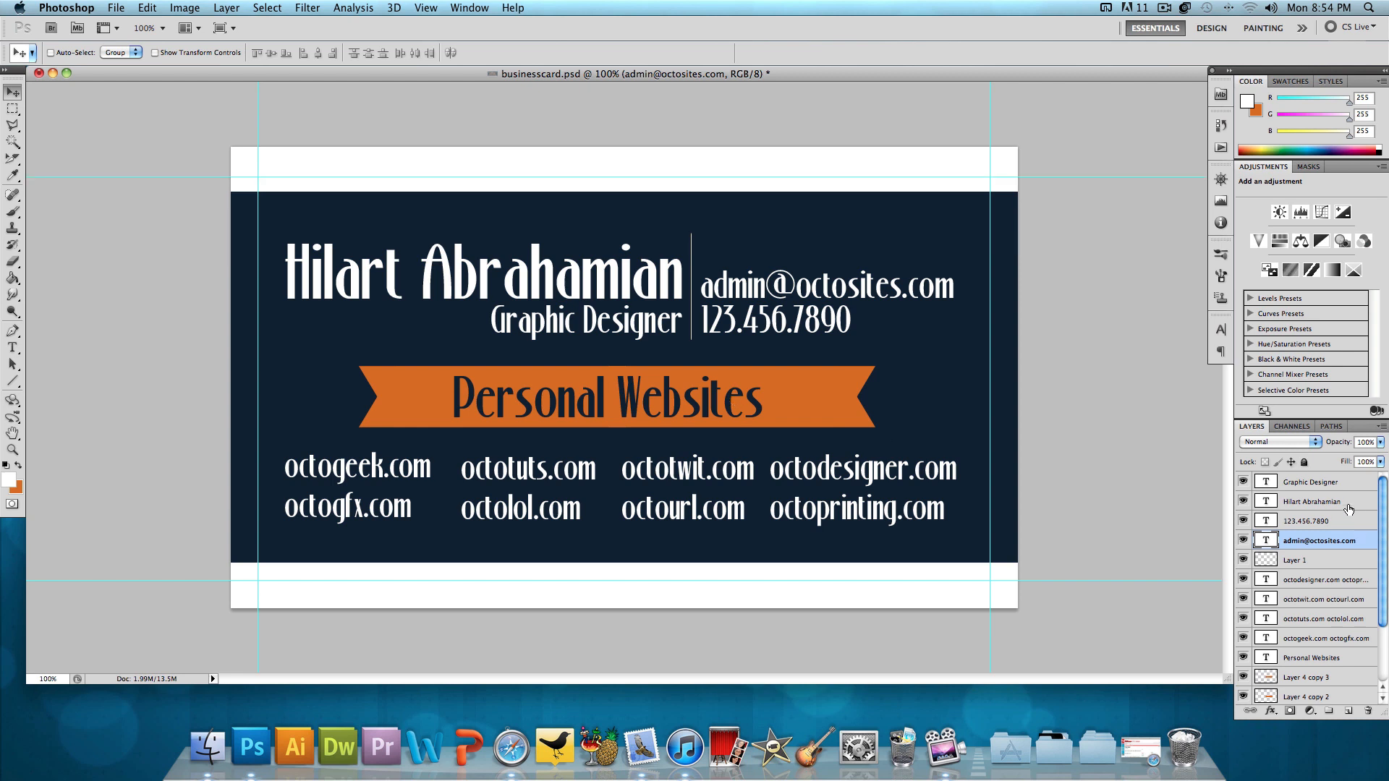
{"action": "scroll", "scroll_direction": "down", "scroll_amount": 3}
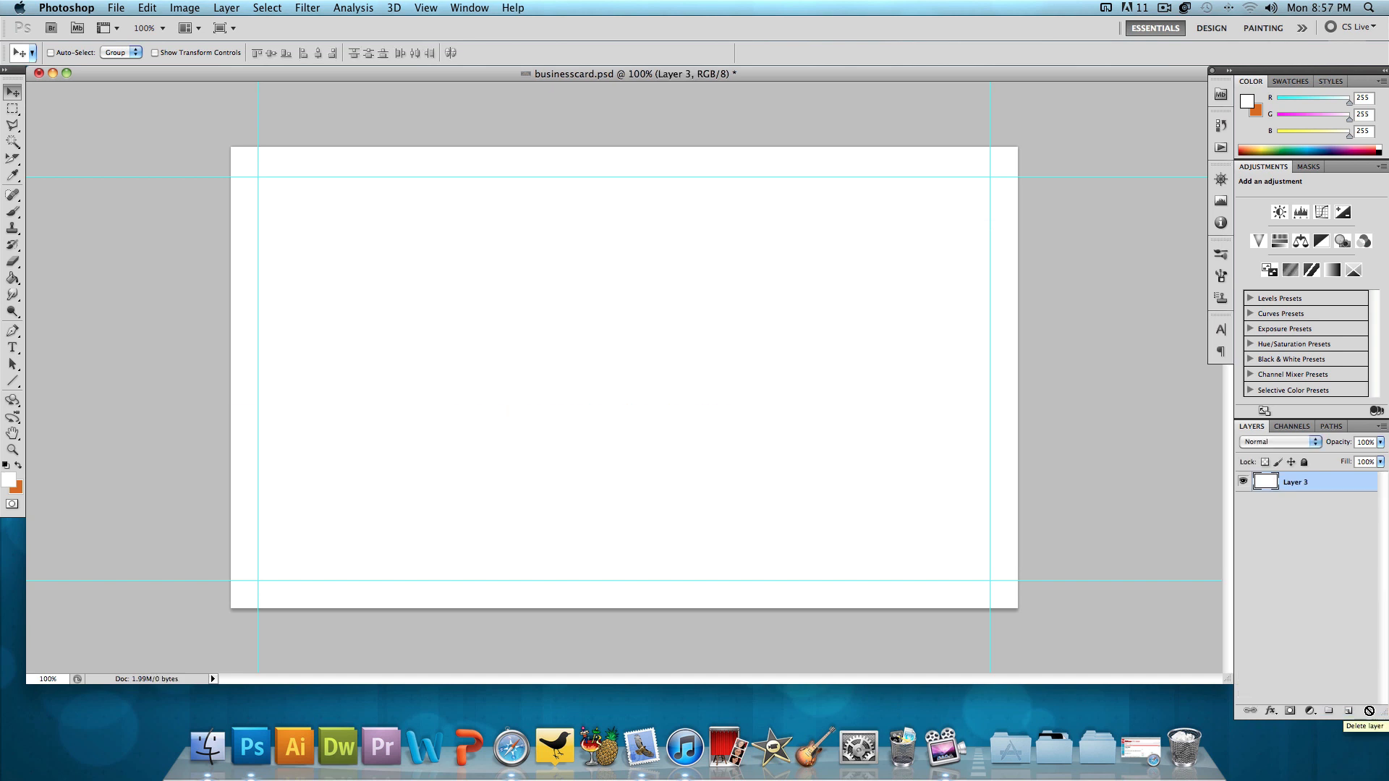
{"action": "mouse_move", "coordinate": [13, 383]}
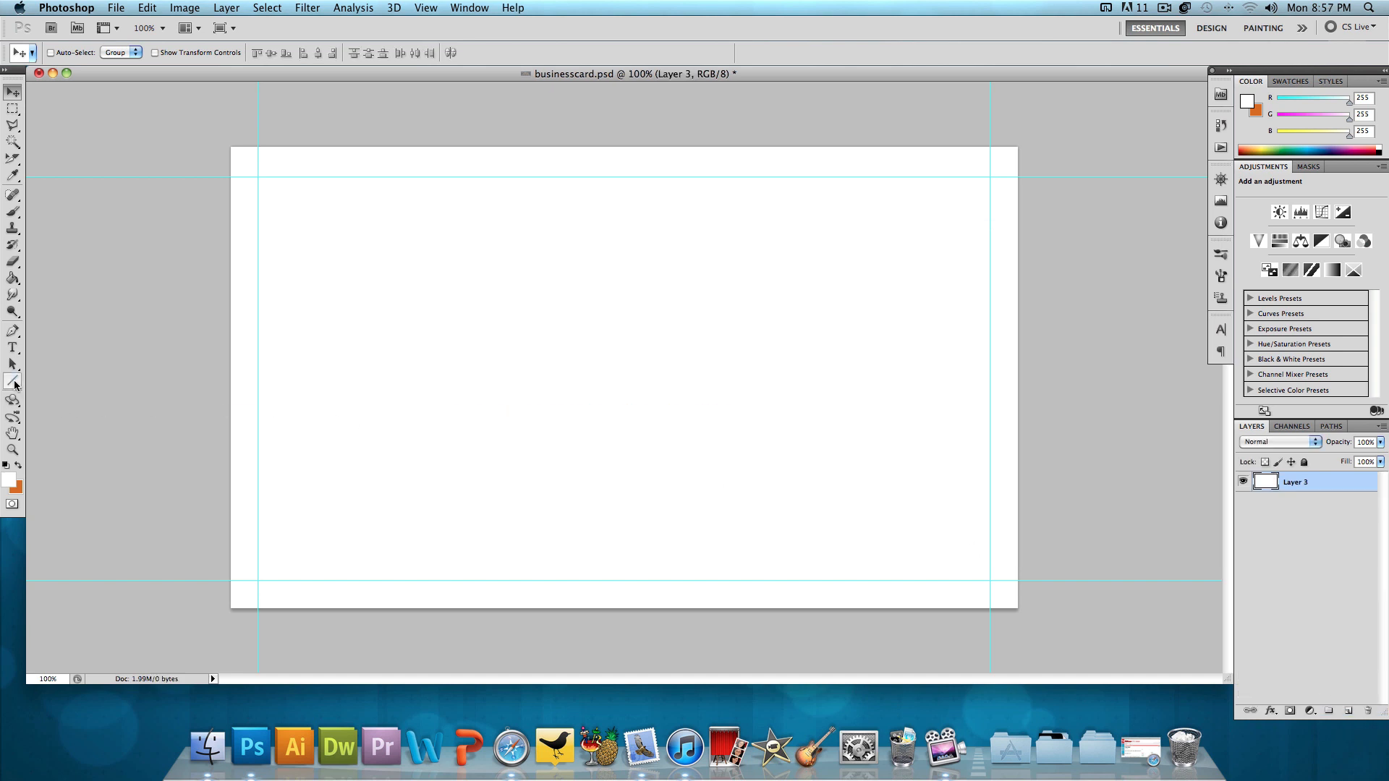
Step: Set the foreground colour to navy #0d1f30 and add an empty Layer 4
{"action": "left_click", "coordinate": [12, 381]}
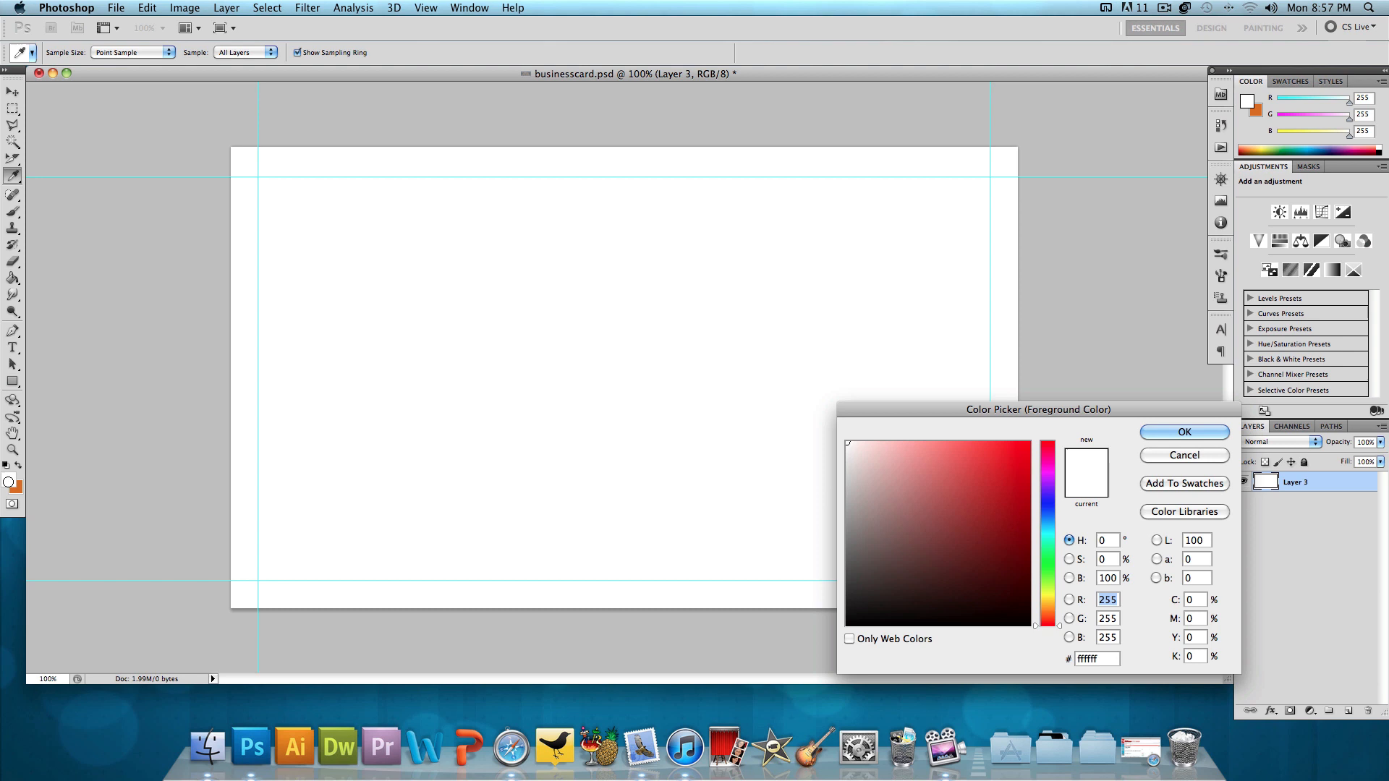
{"action": "left_click", "coordinate": [1096, 658]}
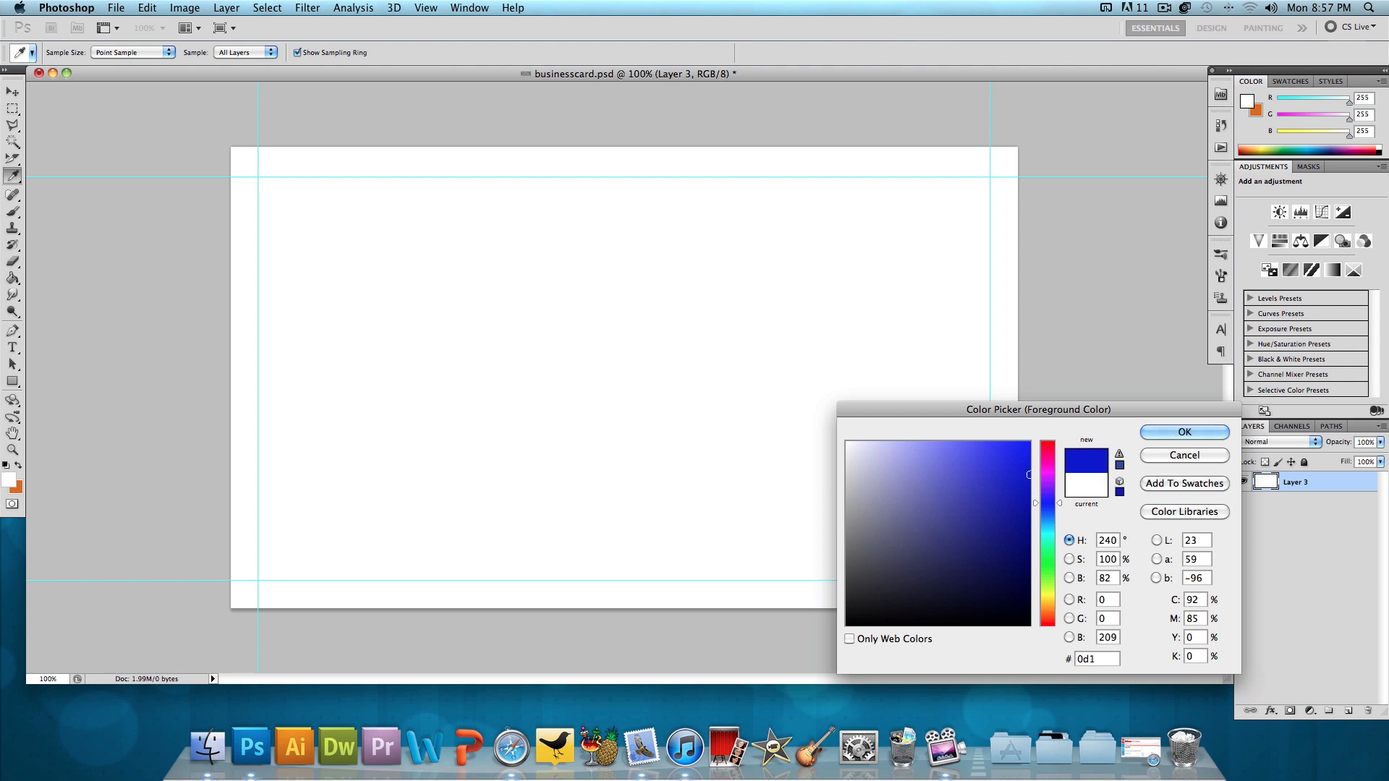
{"action": "left_click", "coordinate": [979, 591]}
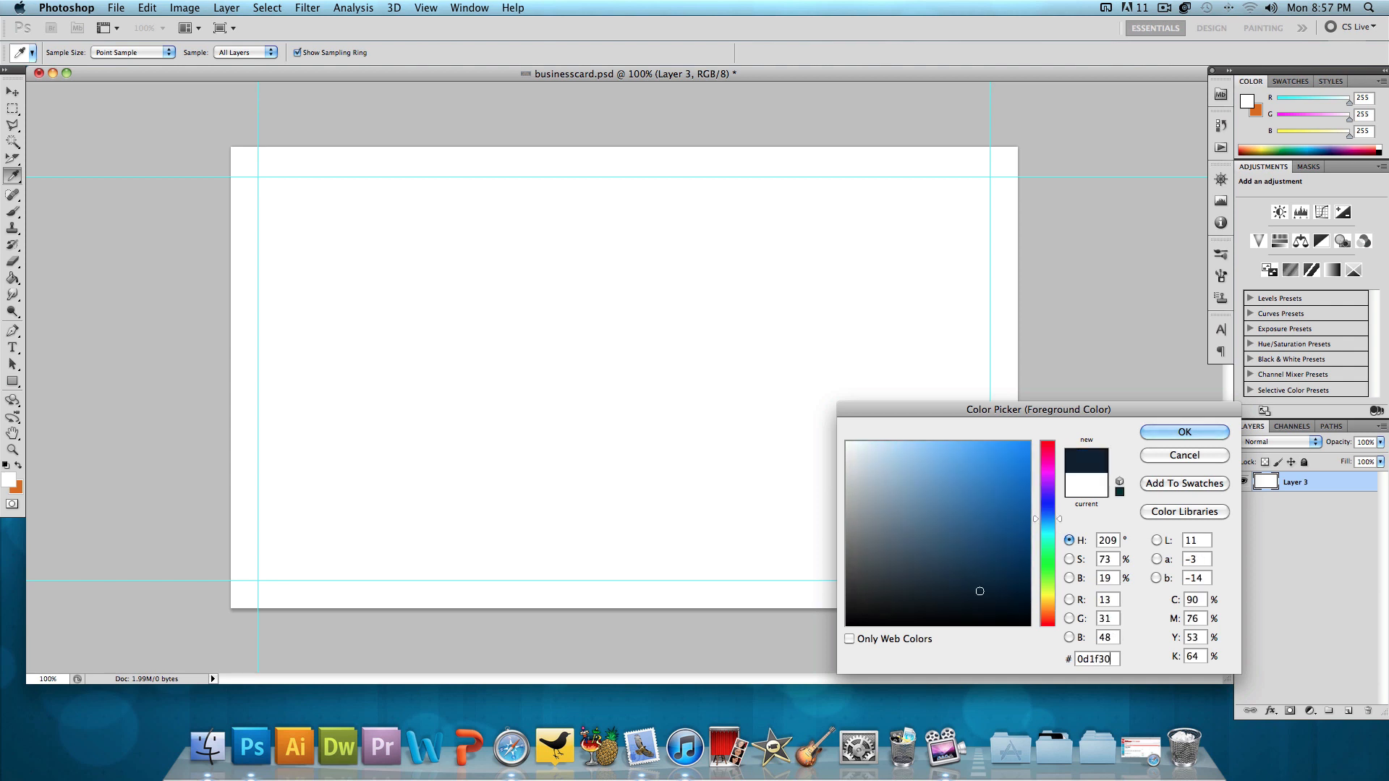
{"action": "left_click", "coordinate": [1184, 433]}
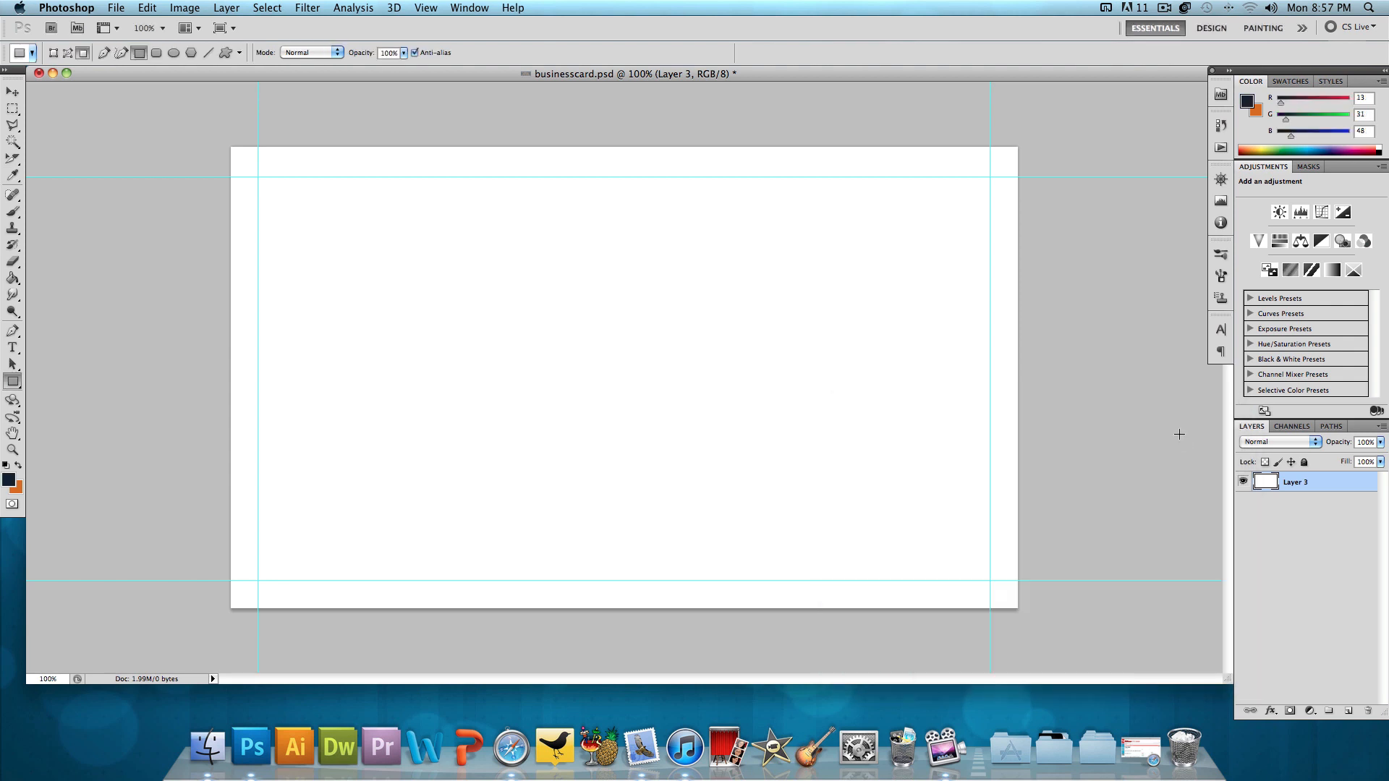
{"action": "mouse_move", "coordinate": [392, 421]}
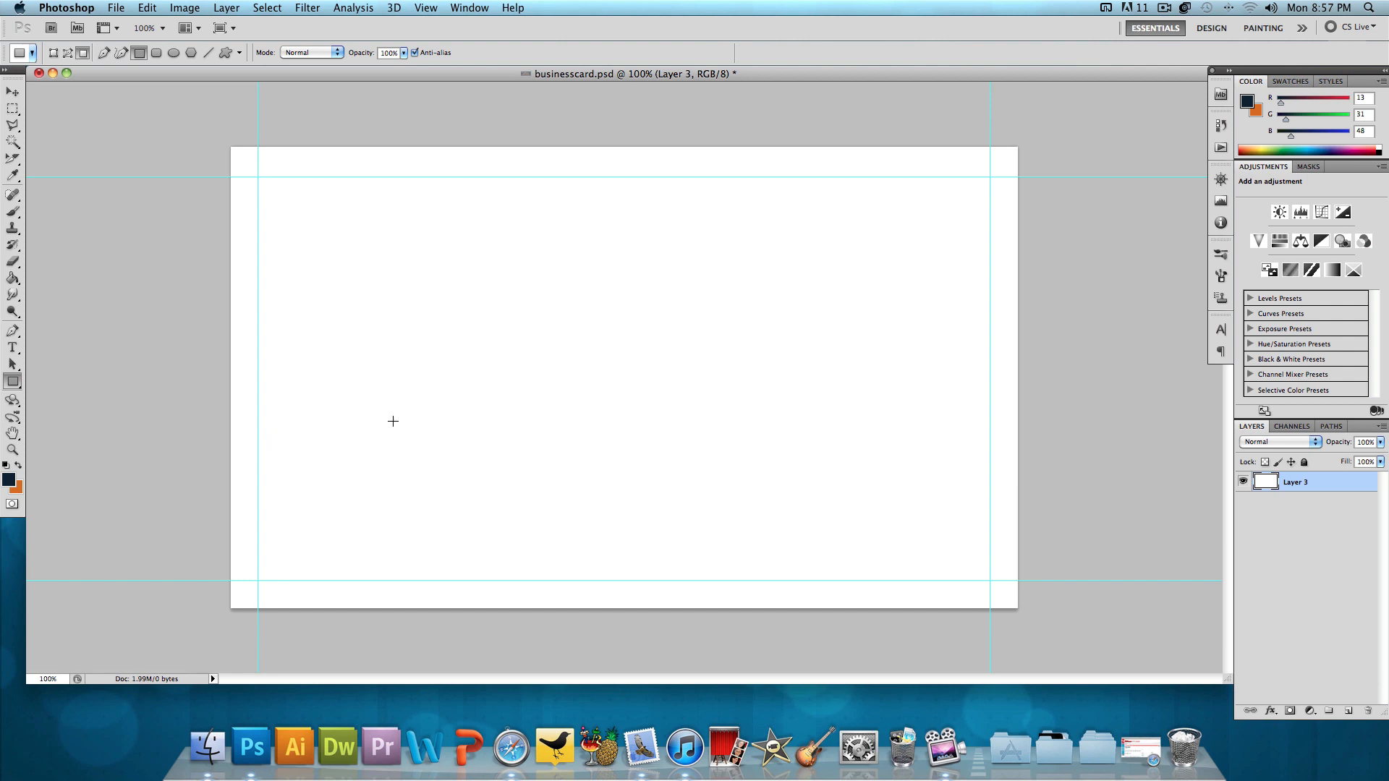
{"action": "key", "text": "cmd+shift+n"}
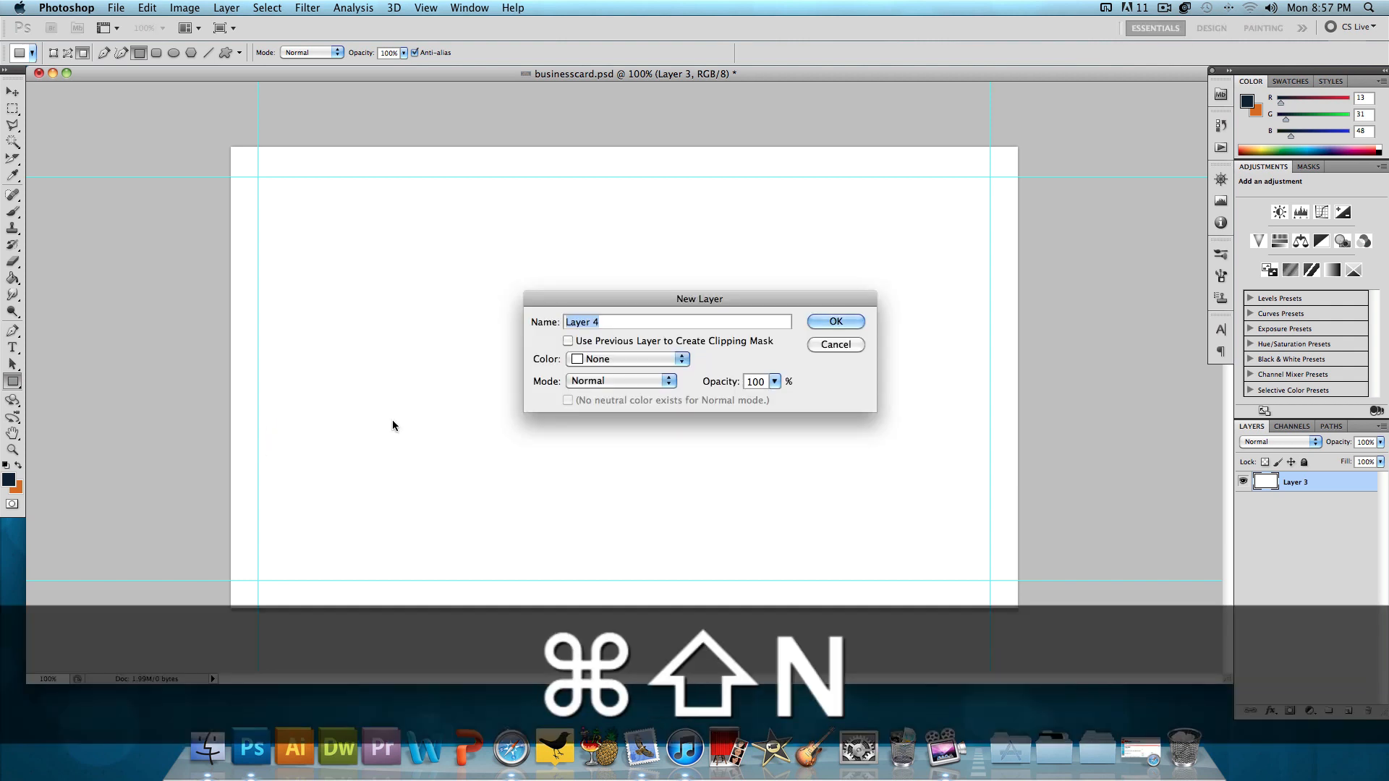
{"action": "left_click", "coordinate": [833, 321]}
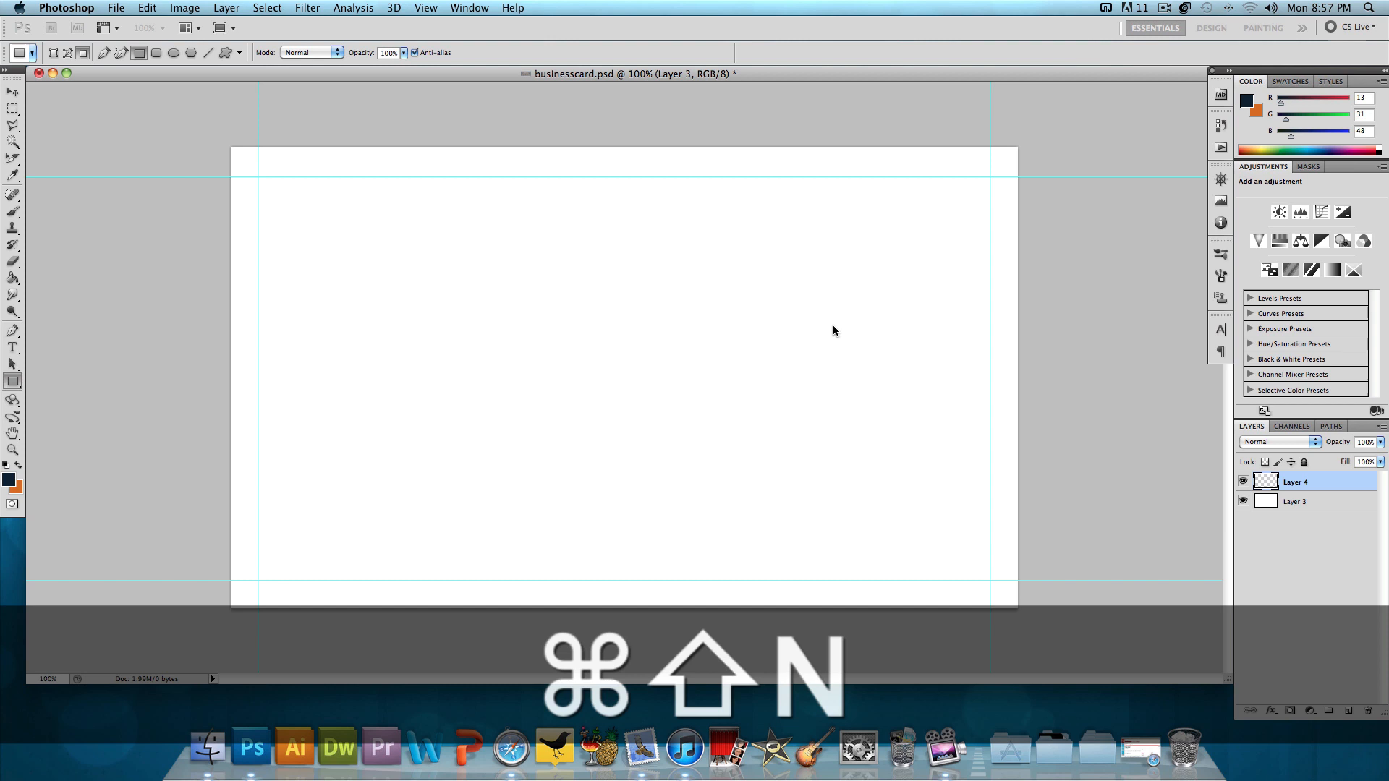
Step: Draw the navy rectangle between the guides, check the Stony Island font, and return
{"action": "left_click_drag", "start_coordinate": [229, 193], "coordinate": [433, 242]}
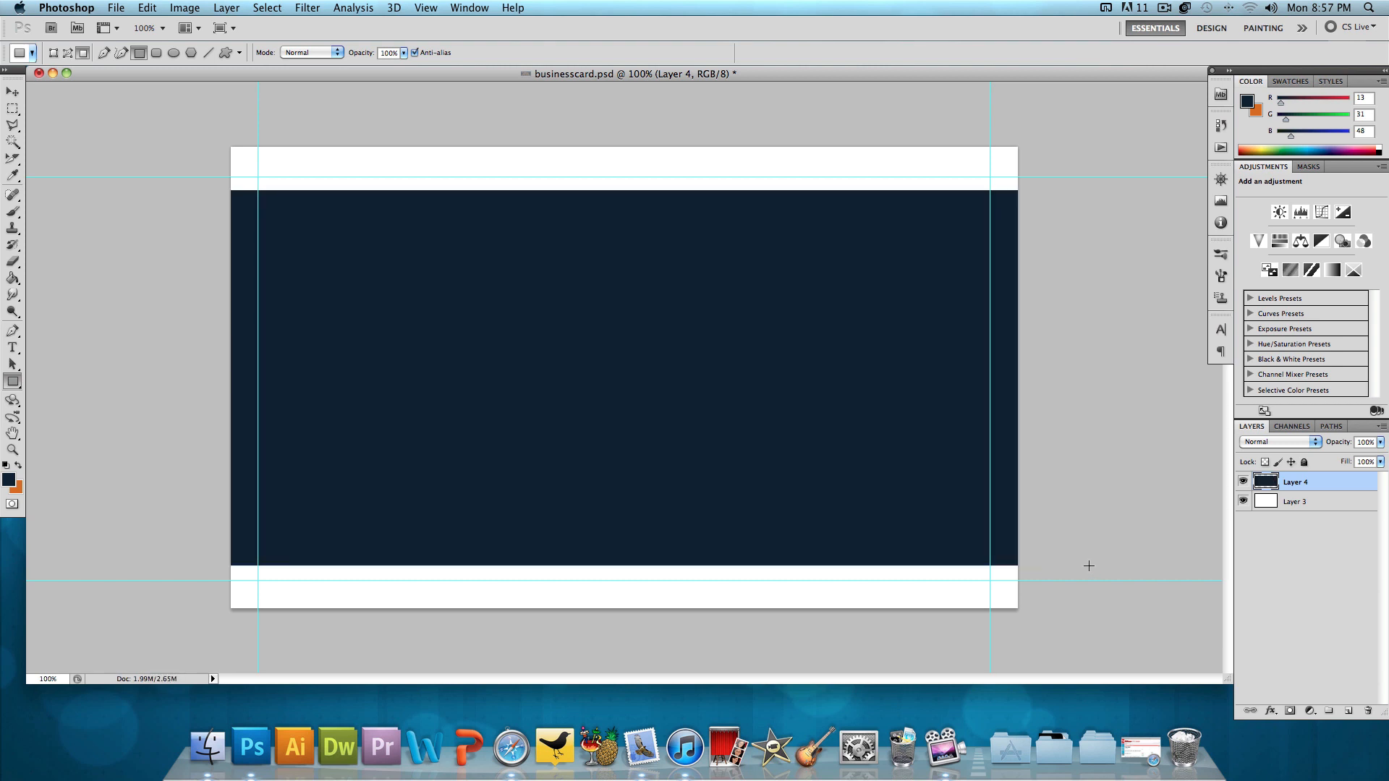
{"action": "mouse_move", "coordinate": [23, 346]}
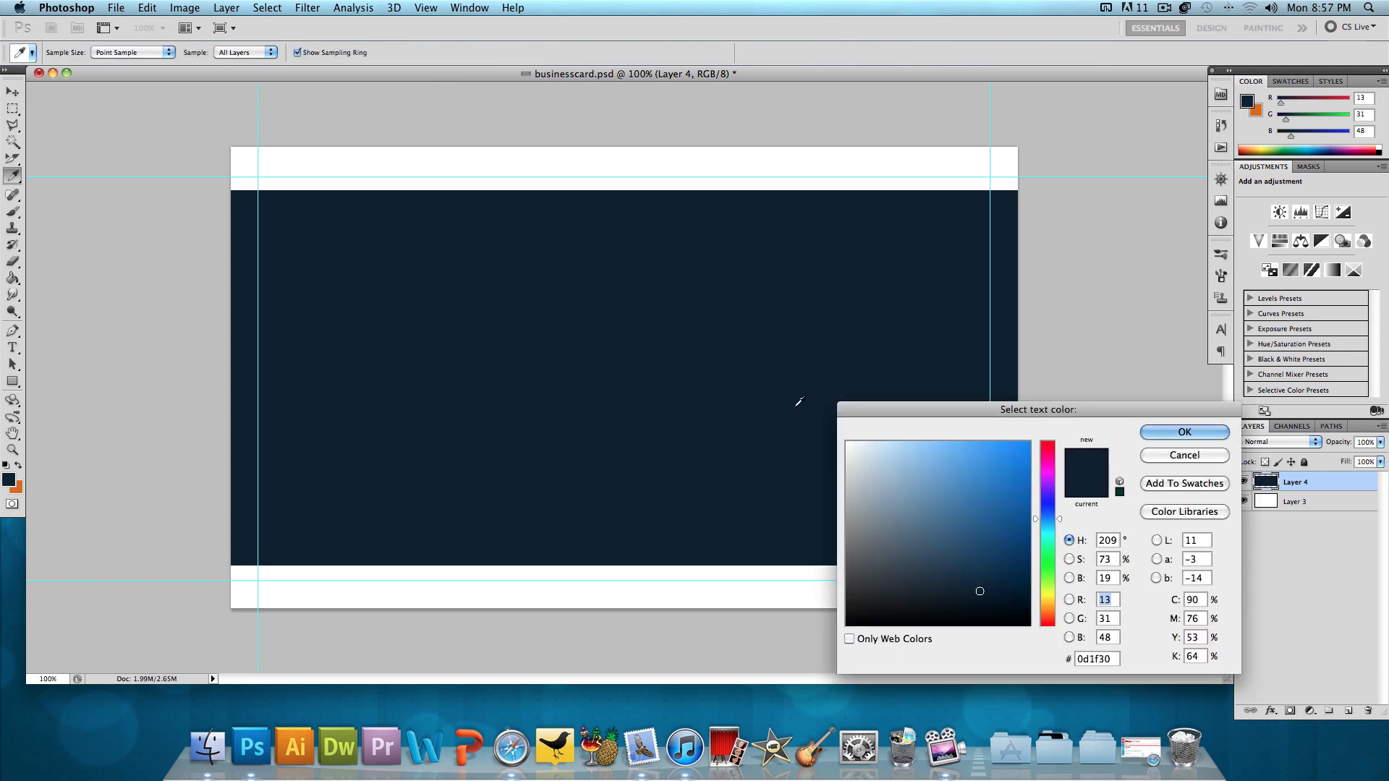
{"action": "left_click", "coordinate": [1183, 432]}
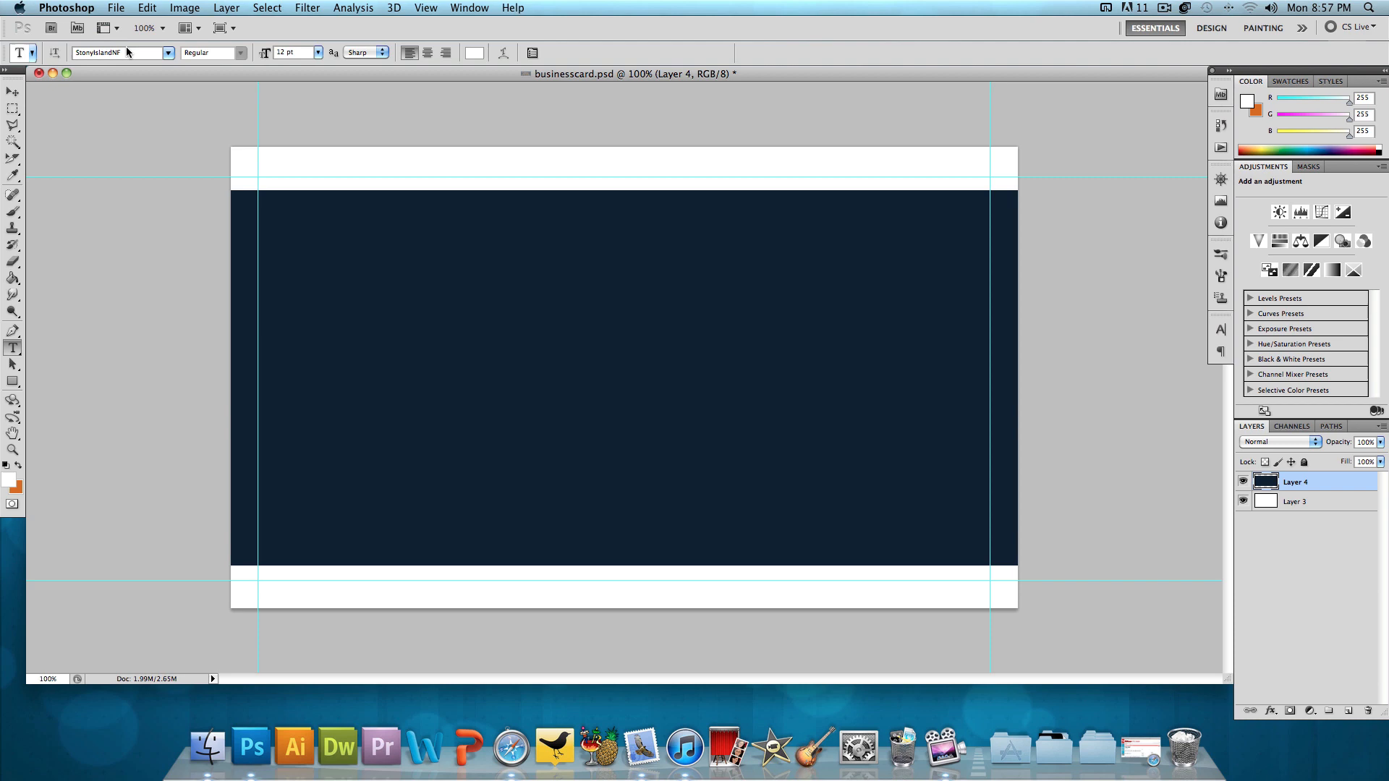
{"action": "mouse_move", "coordinate": [120, 52]}
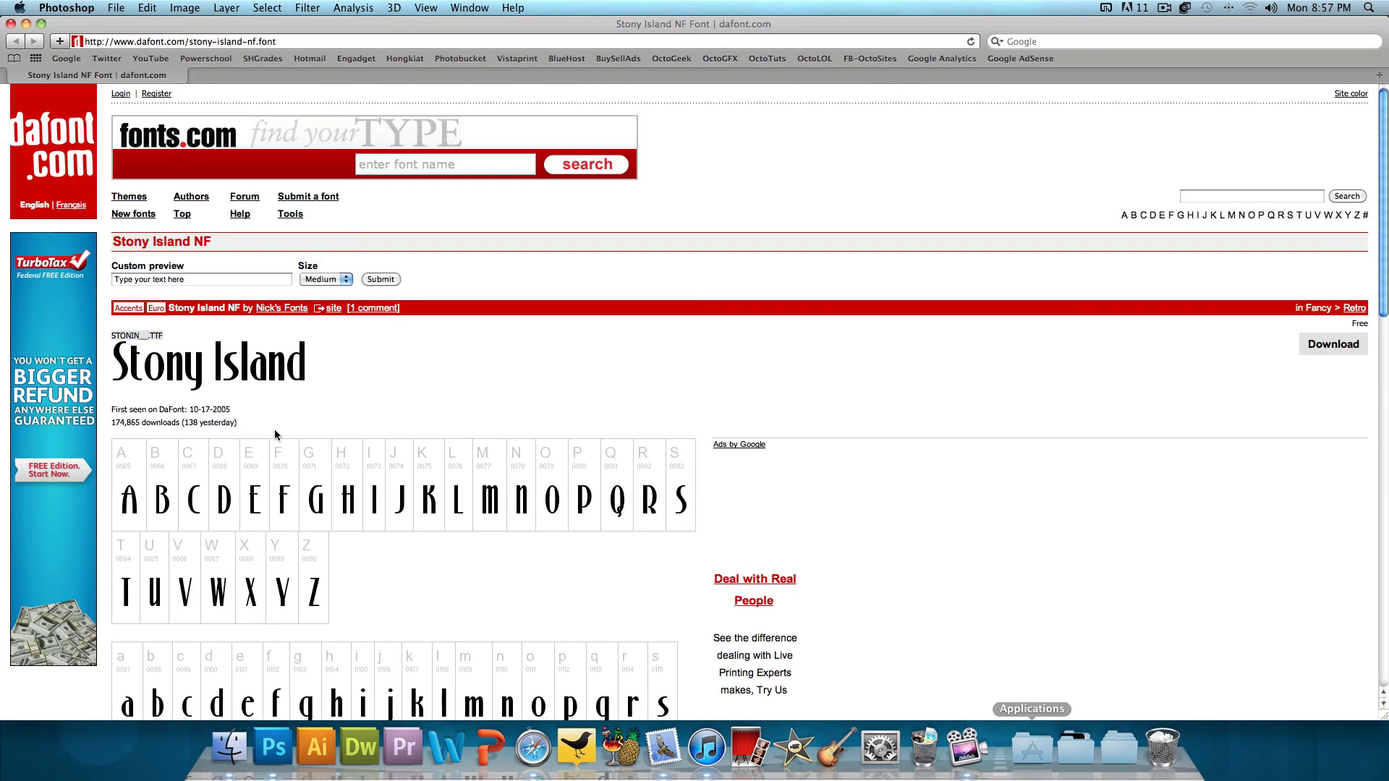
{"action": "left_click", "coordinate": [532, 747]}
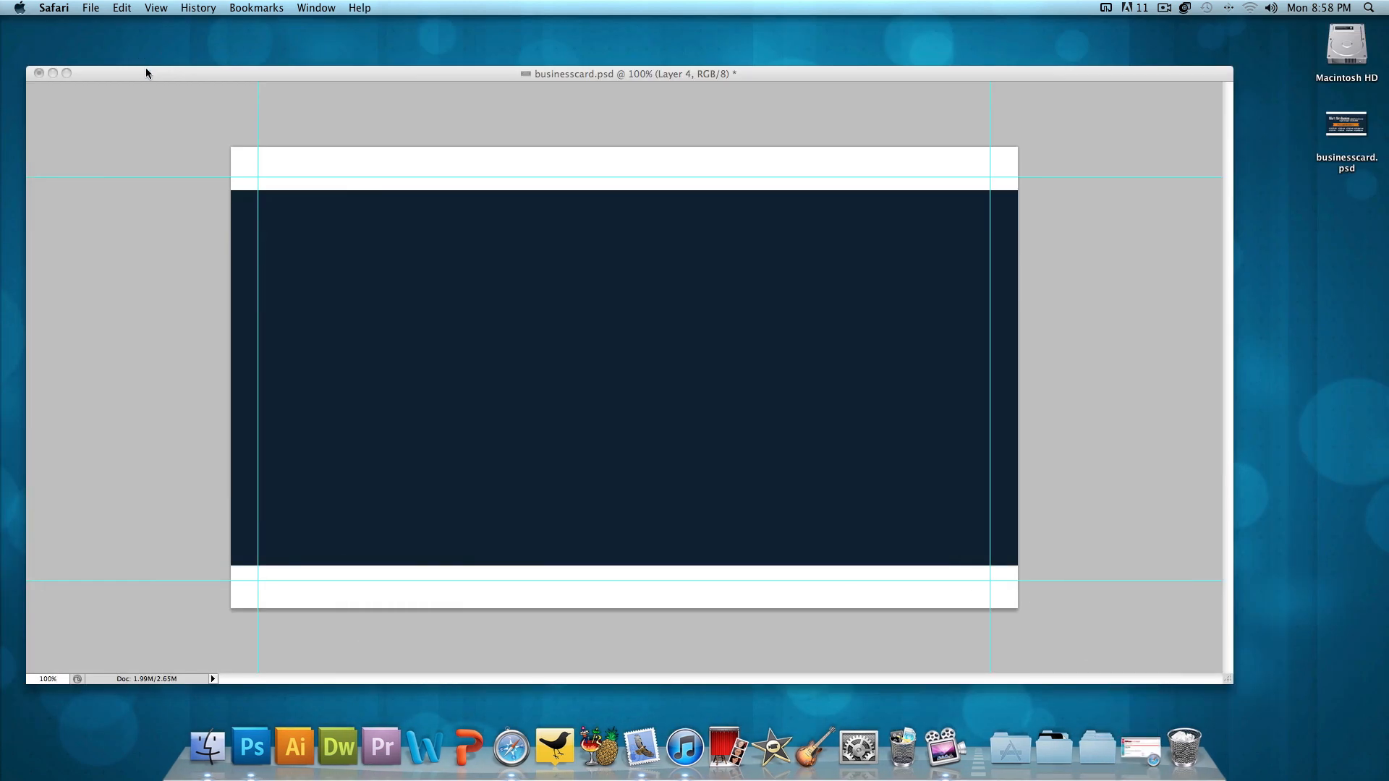
{"action": "left_click", "coordinate": [251, 747]}
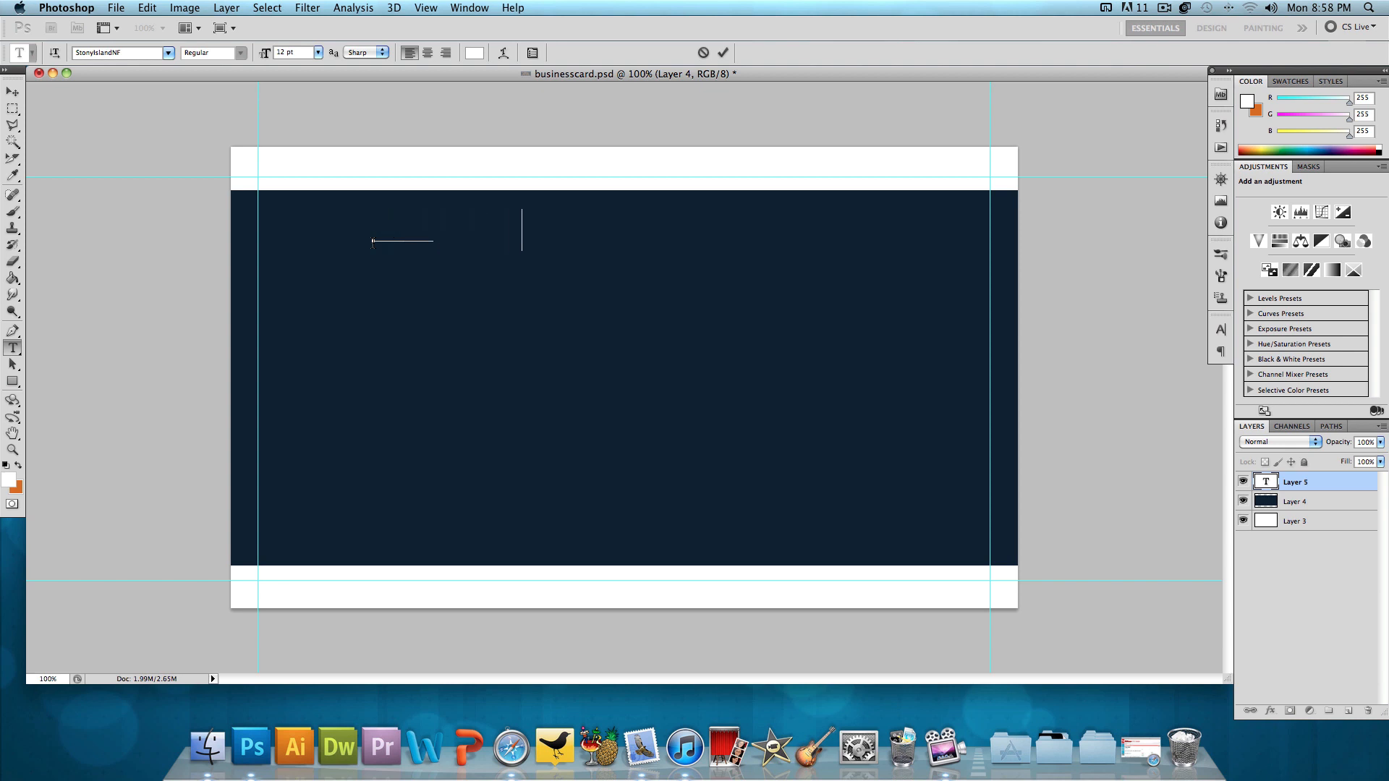
{"action": "left_click", "coordinate": [319, 53]}
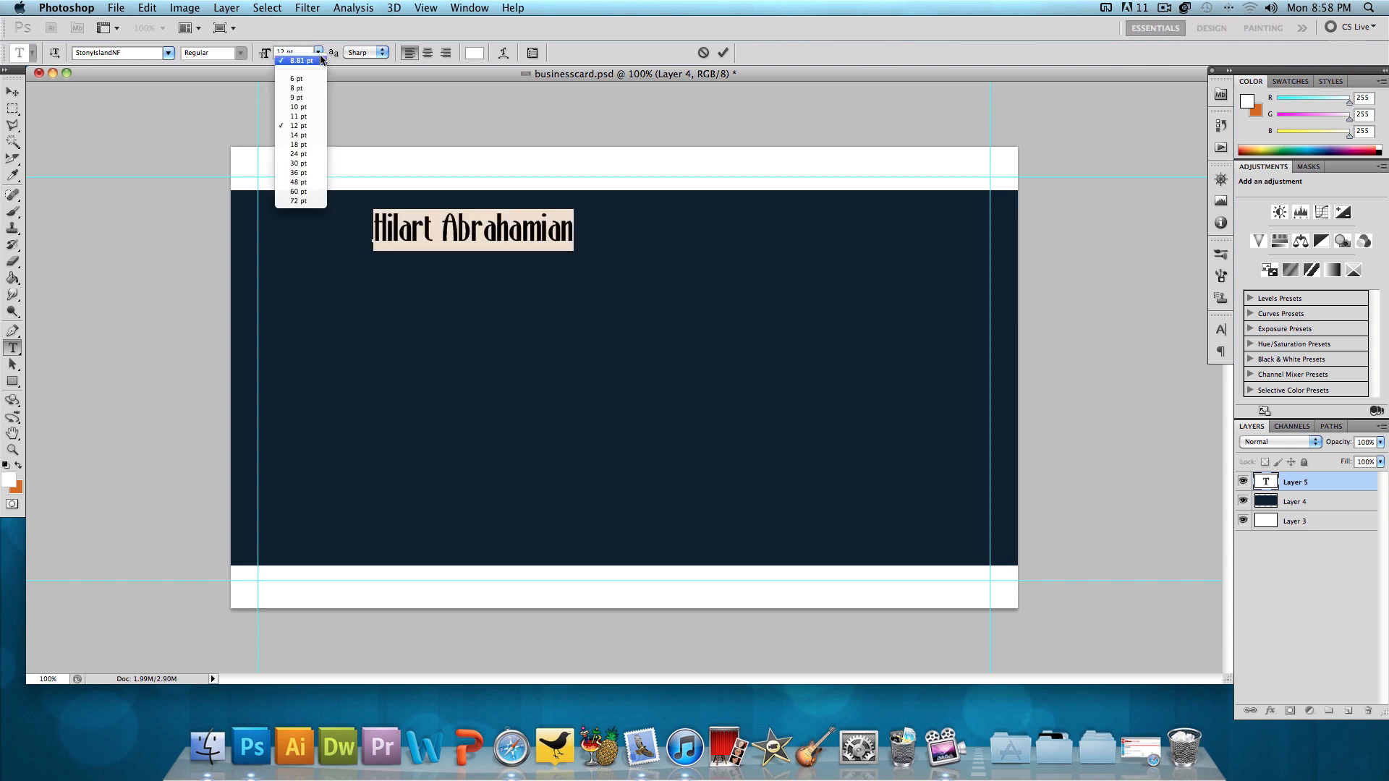
{"action": "left_click", "coordinate": [298, 145]}
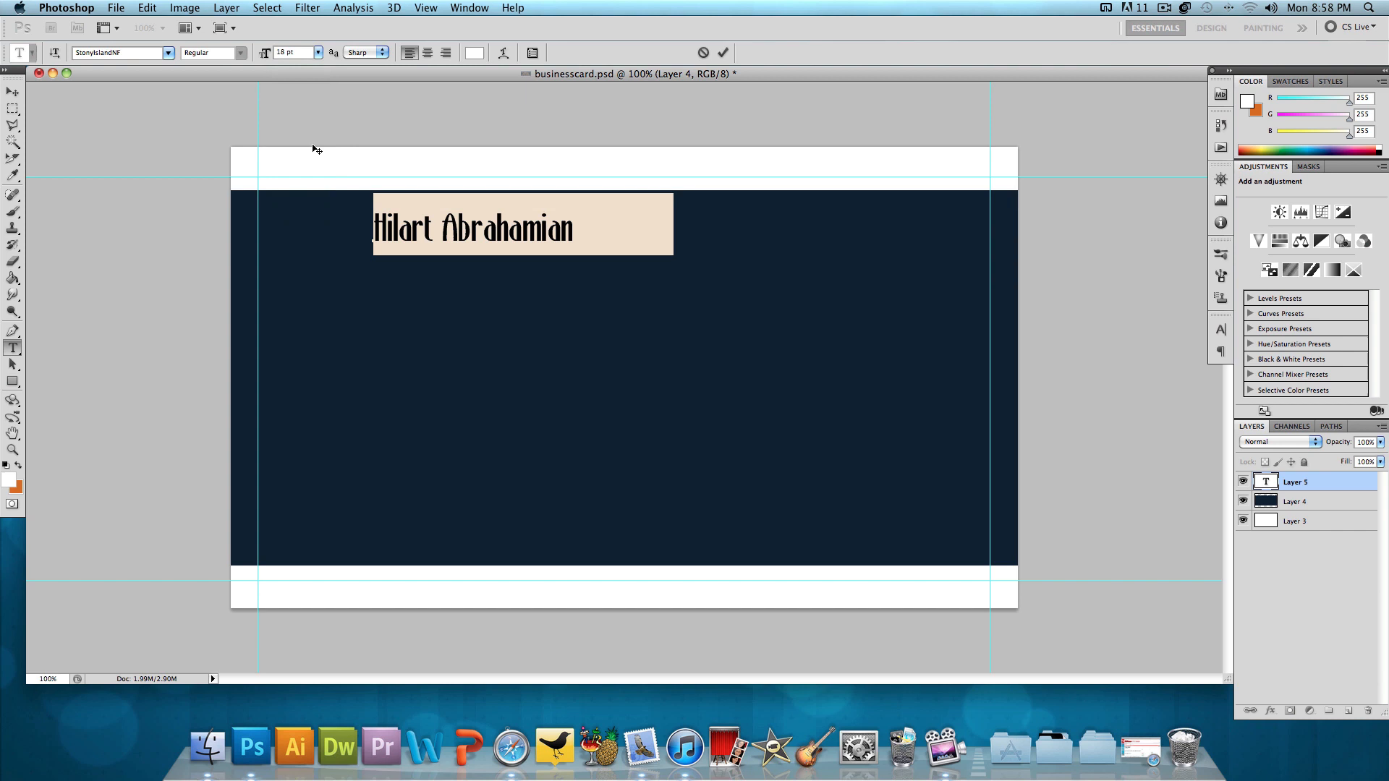
{"action": "left_click", "coordinate": [723, 52]}
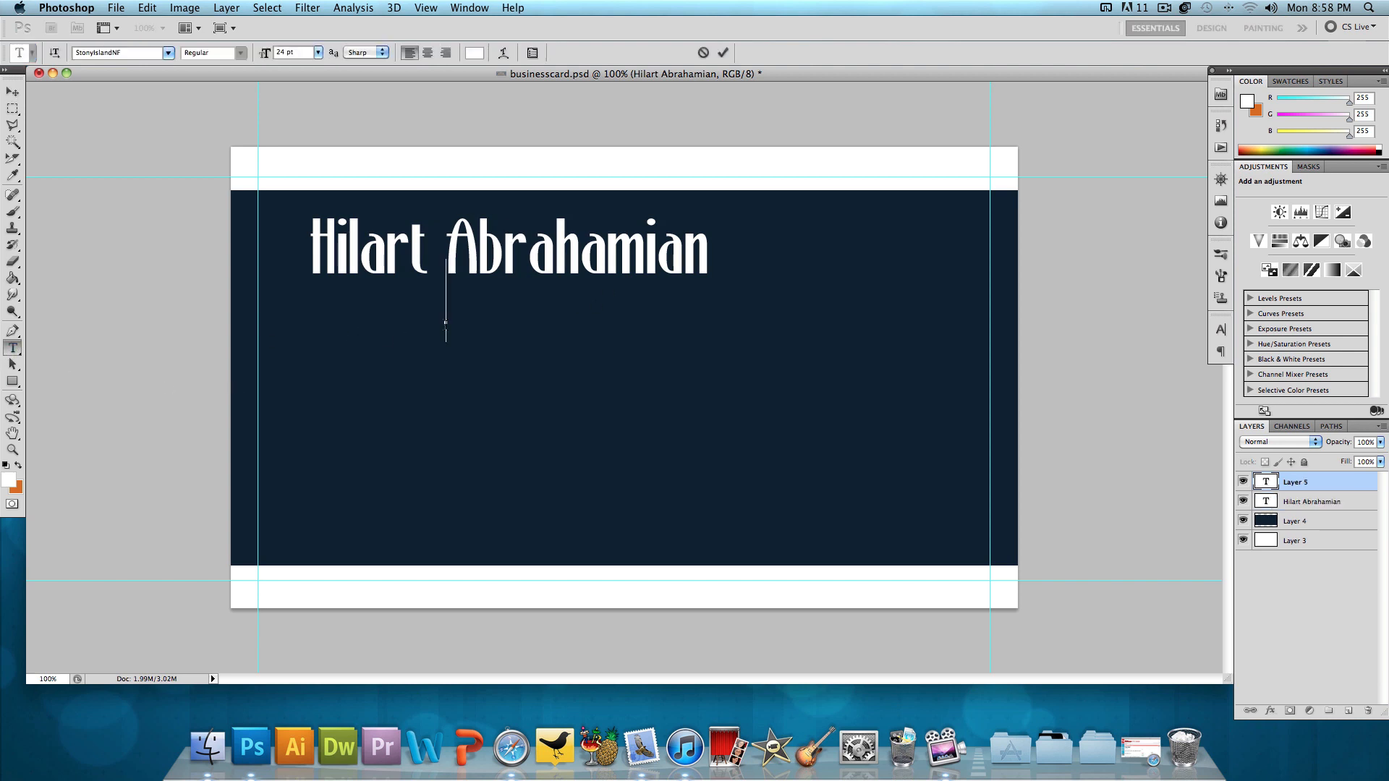
Step: Add the 12 pt 'graphic designer' title beneath the name
{"action": "left_click", "coordinate": [319, 52]}
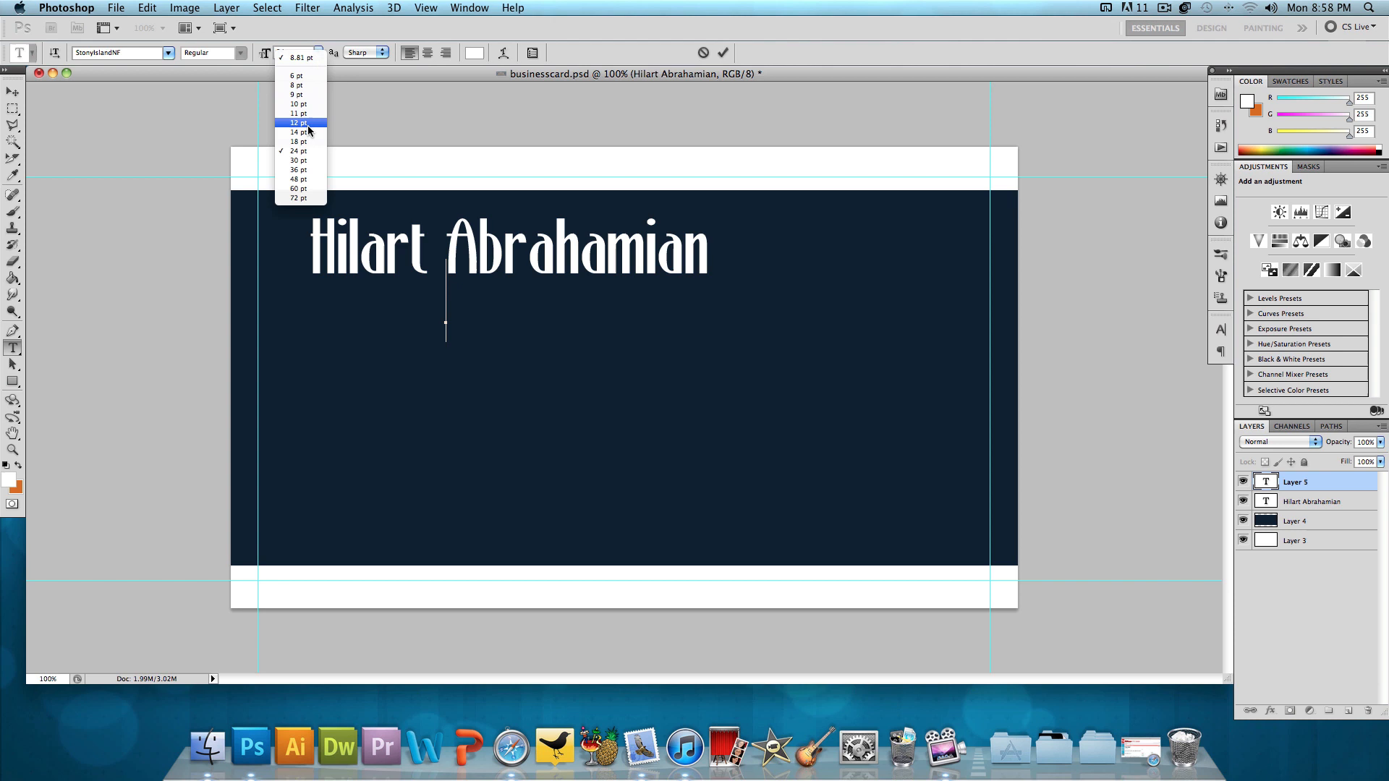
{"action": "left_click", "coordinate": [297, 122]}
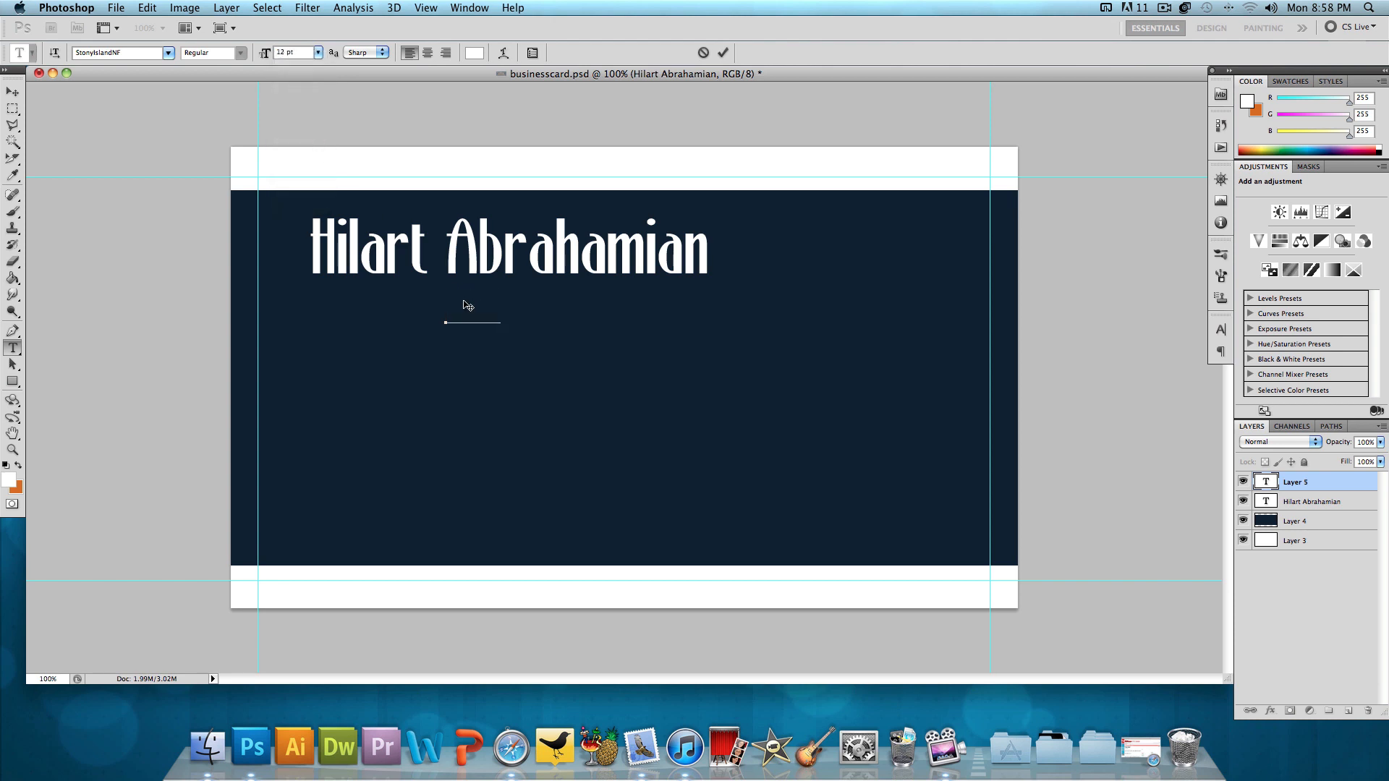
{"action": "type", "text": "graphic"}
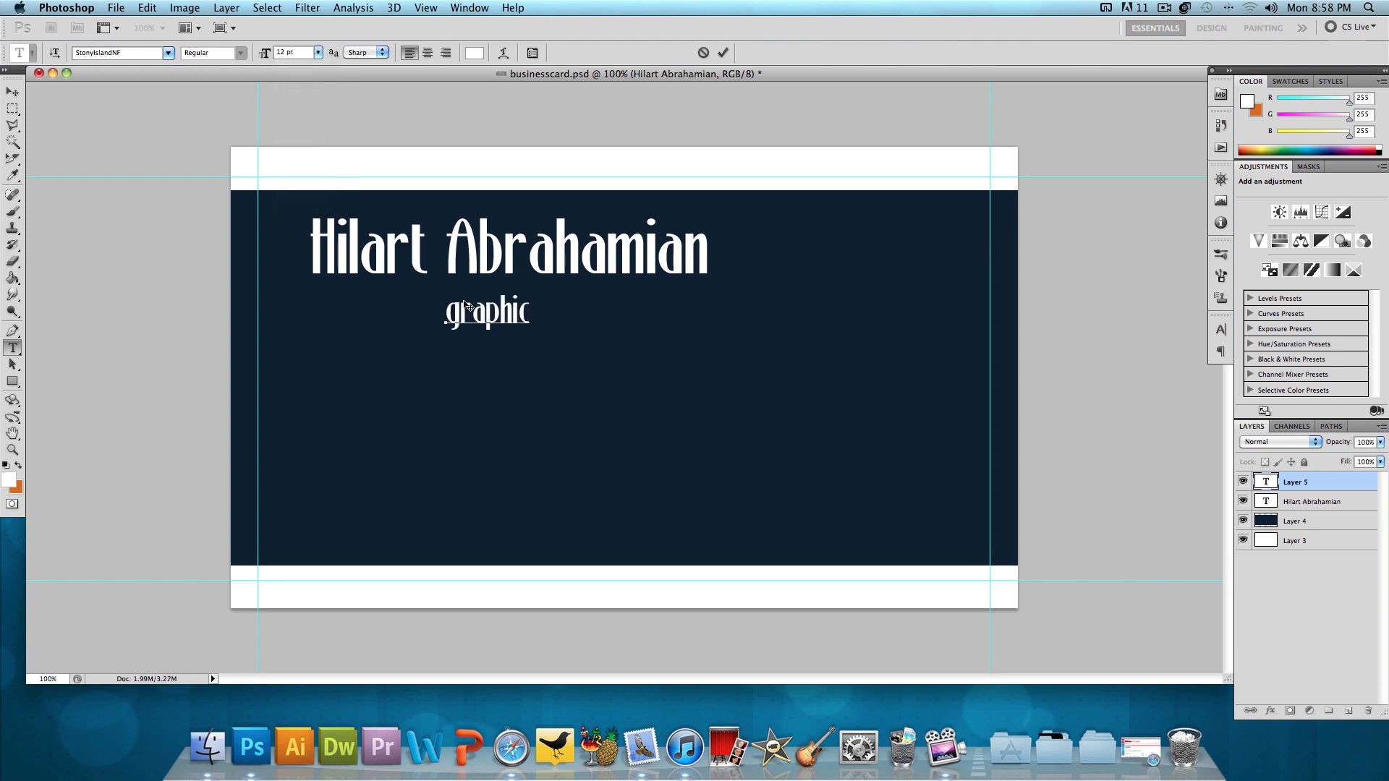
{"action": "type", "text": "designer"}
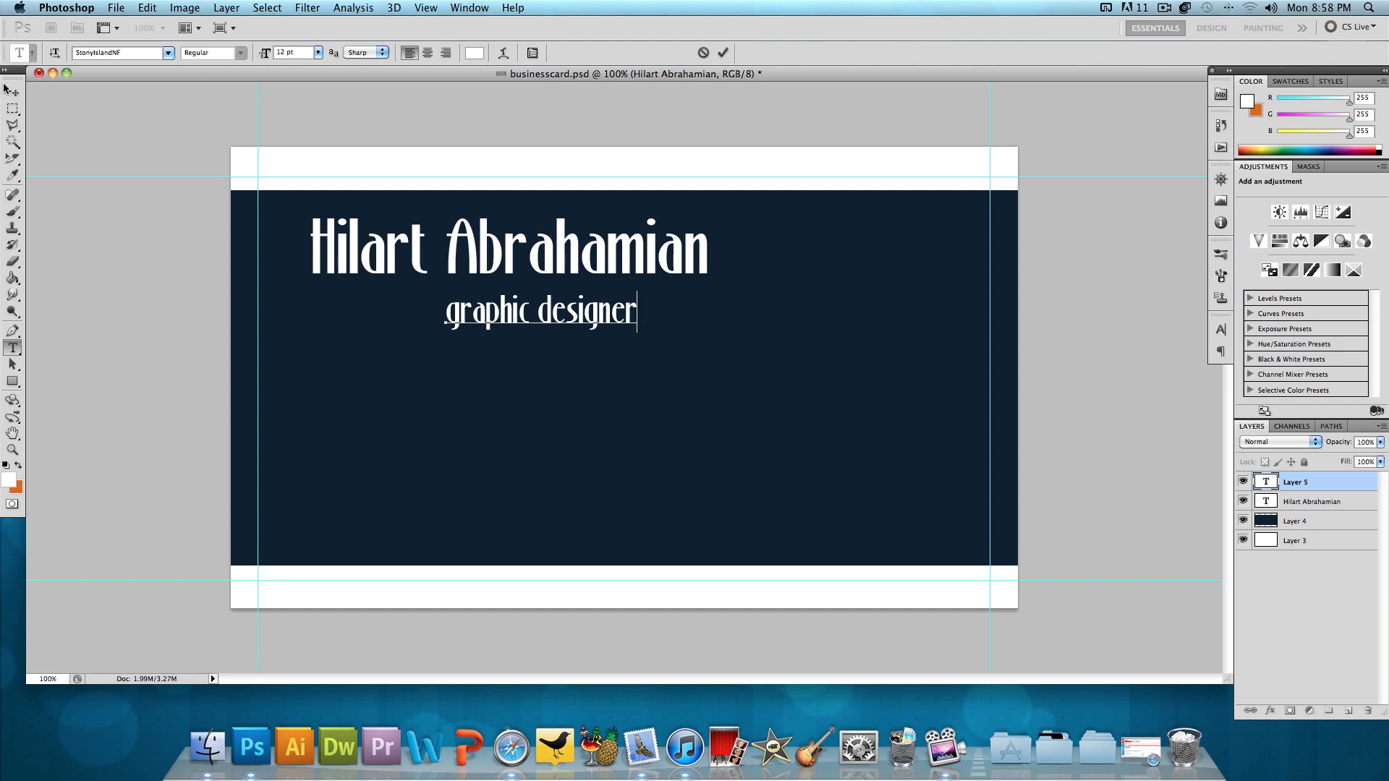
{"action": "left_click", "coordinate": [13, 92]}
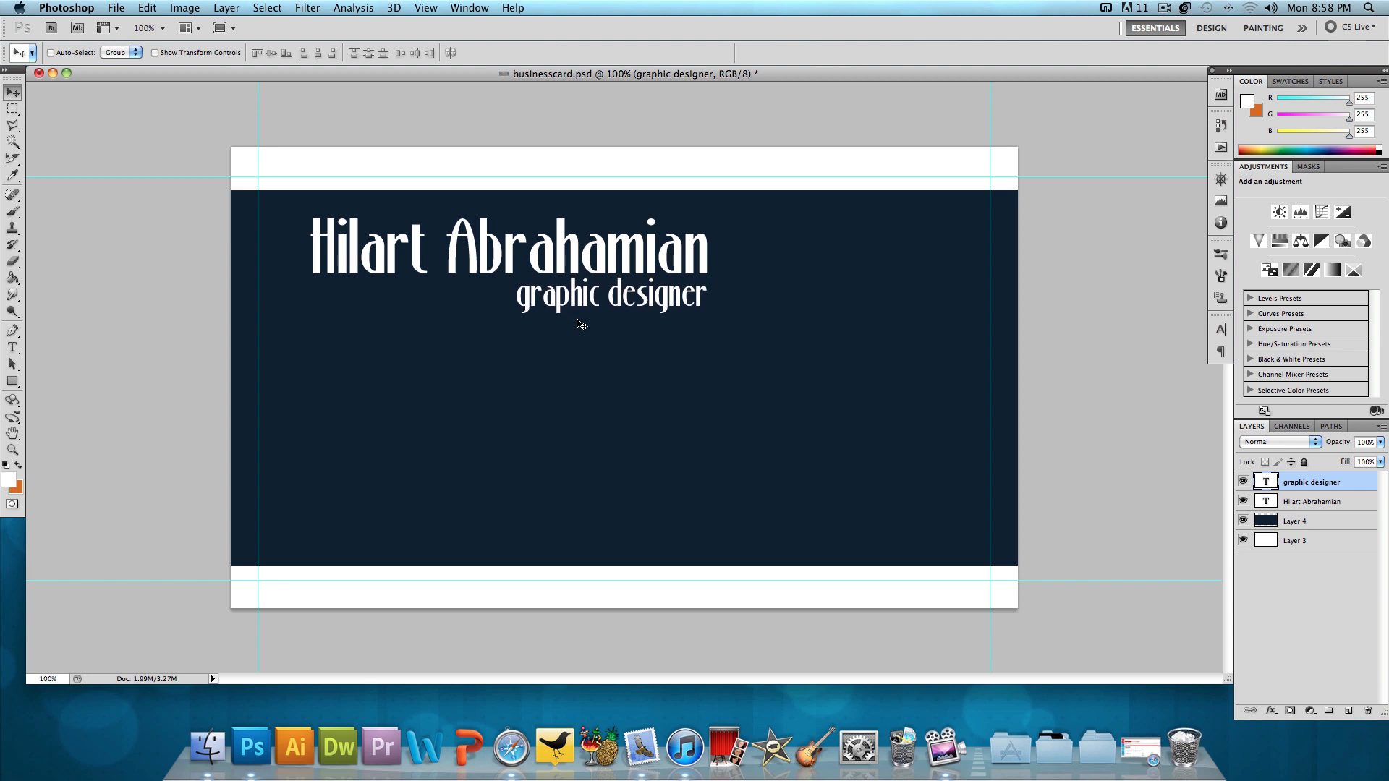
Step: Draw a 1 px vertical divider on a new layer and shift it, name and title left
{"action": "left_click", "coordinate": [13, 381]}
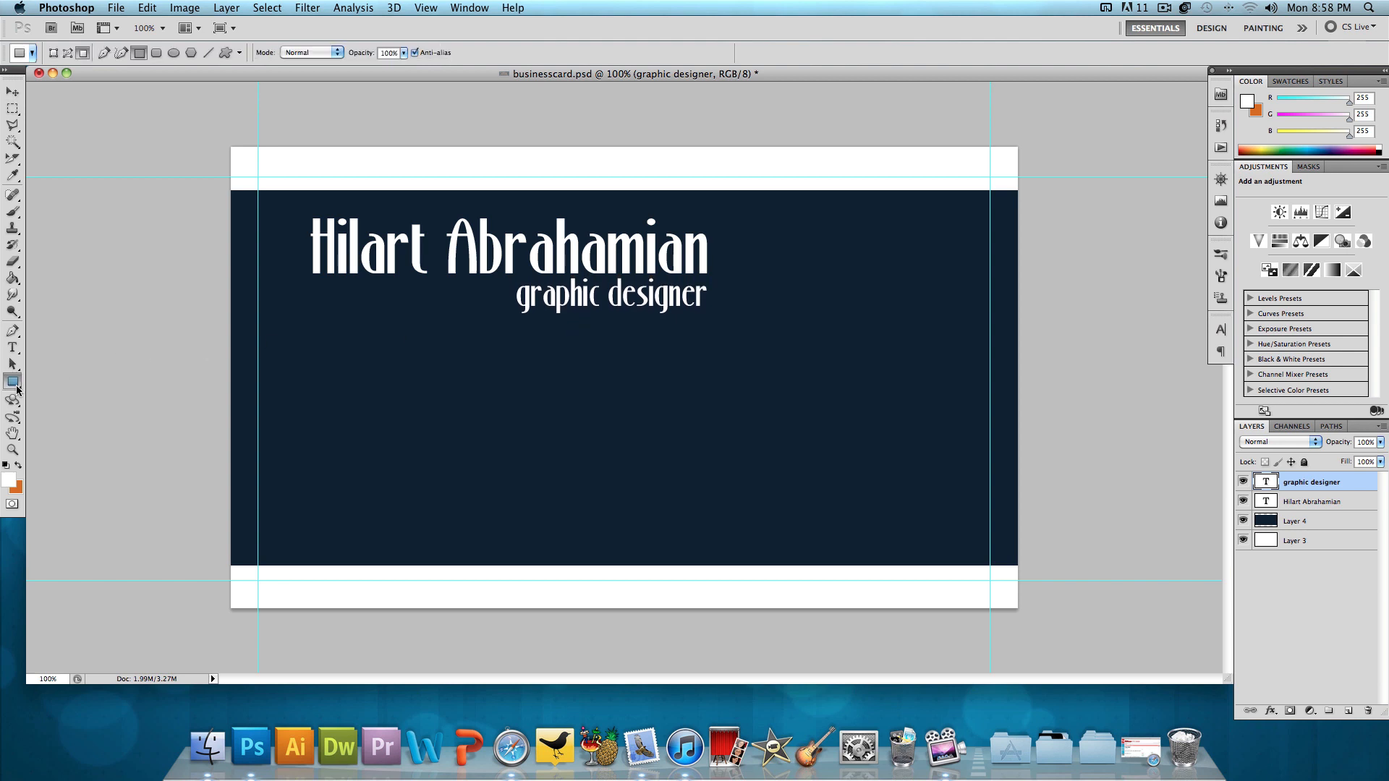
{"action": "left_click", "coordinate": [13, 381]}
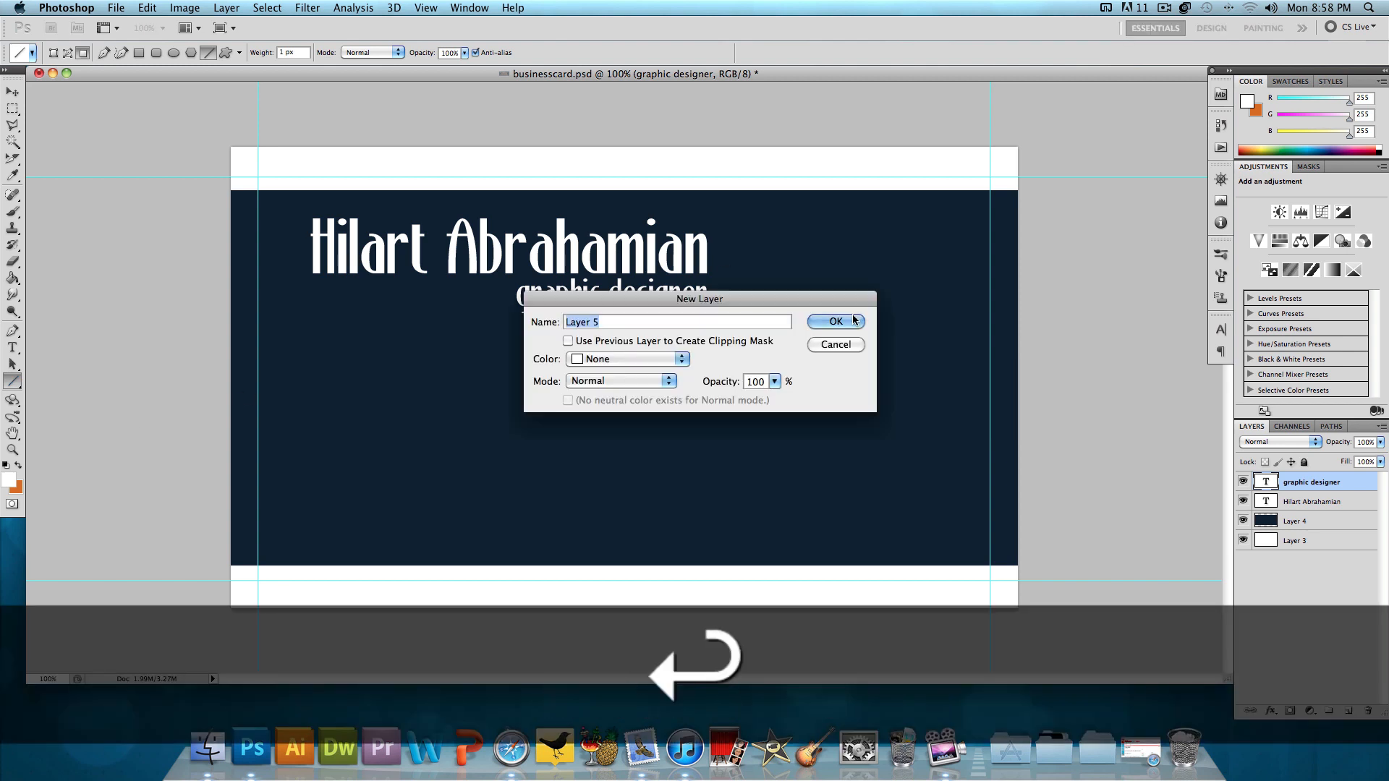
{"action": "left_click", "coordinate": [833, 321]}
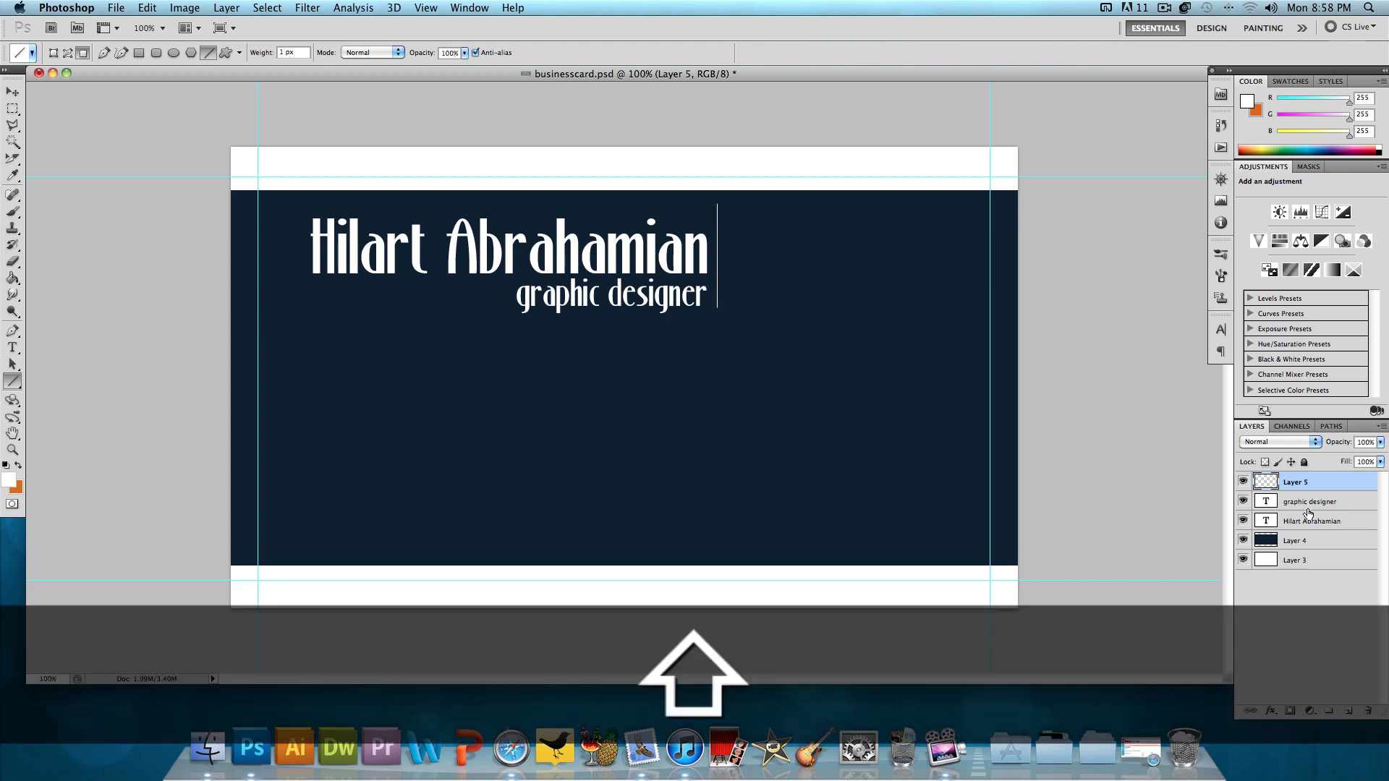
{"action": "left_click", "coordinate": [13, 91]}
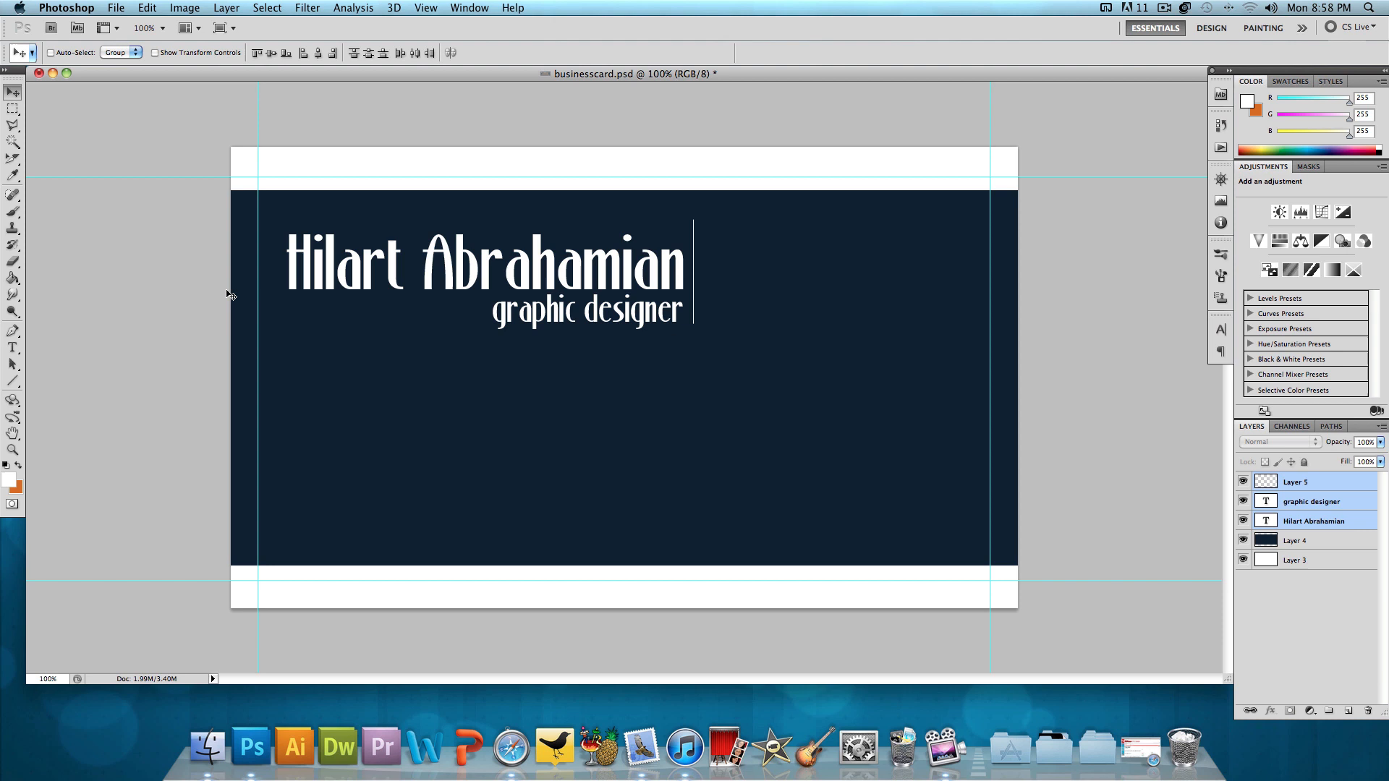
Step: Type the email address in 12 pt white text right of the divider
{"action": "left_click", "coordinate": [12, 347]}
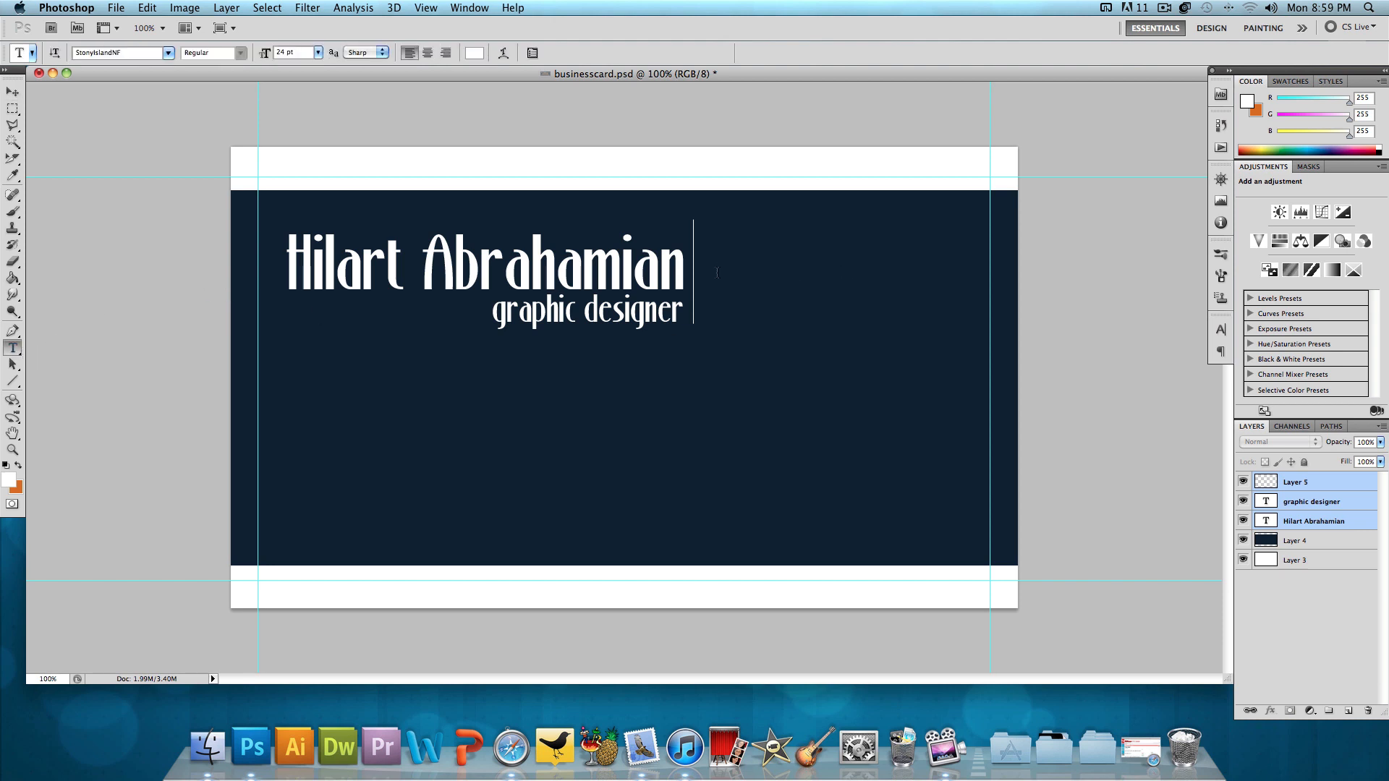
{"action": "left_click", "coordinate": [714, 270]}
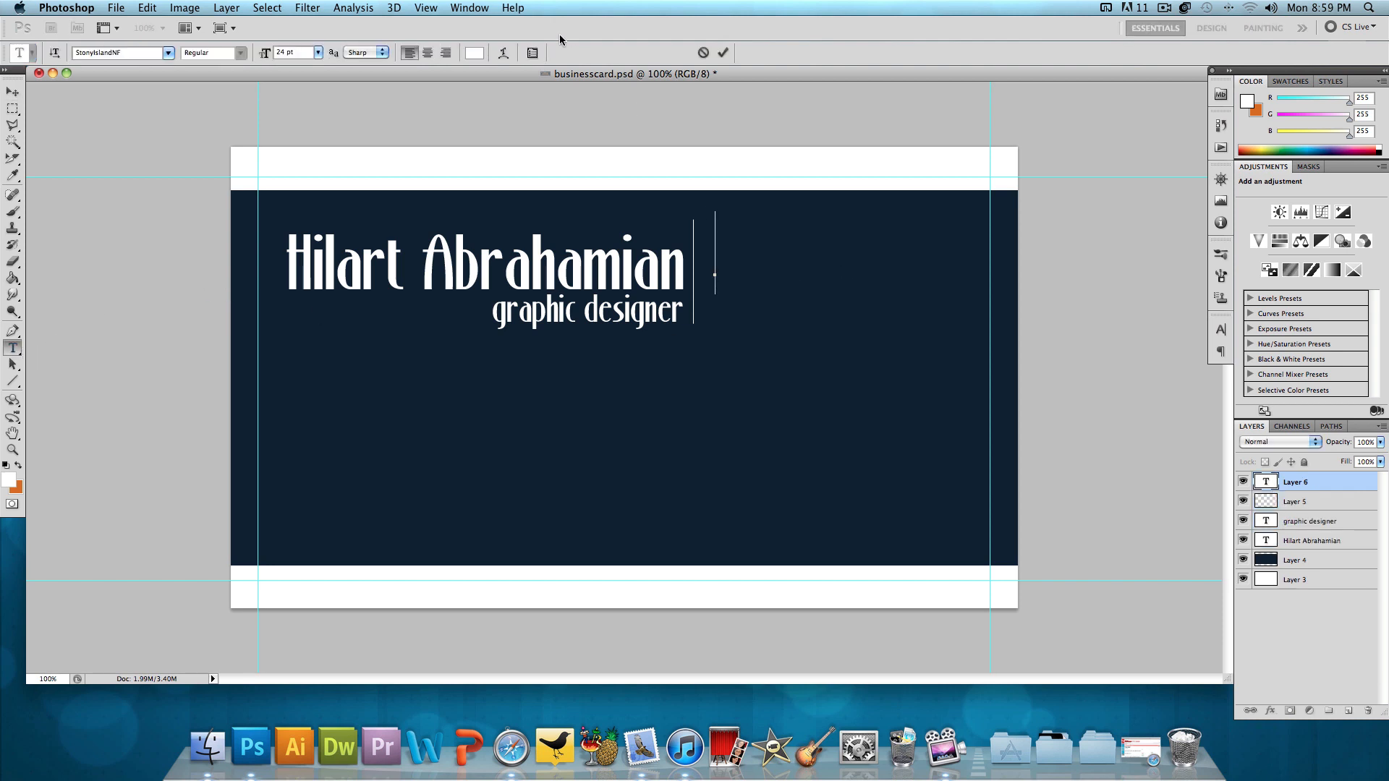
{"action": "left_click", "coordinate": [312, 52]}
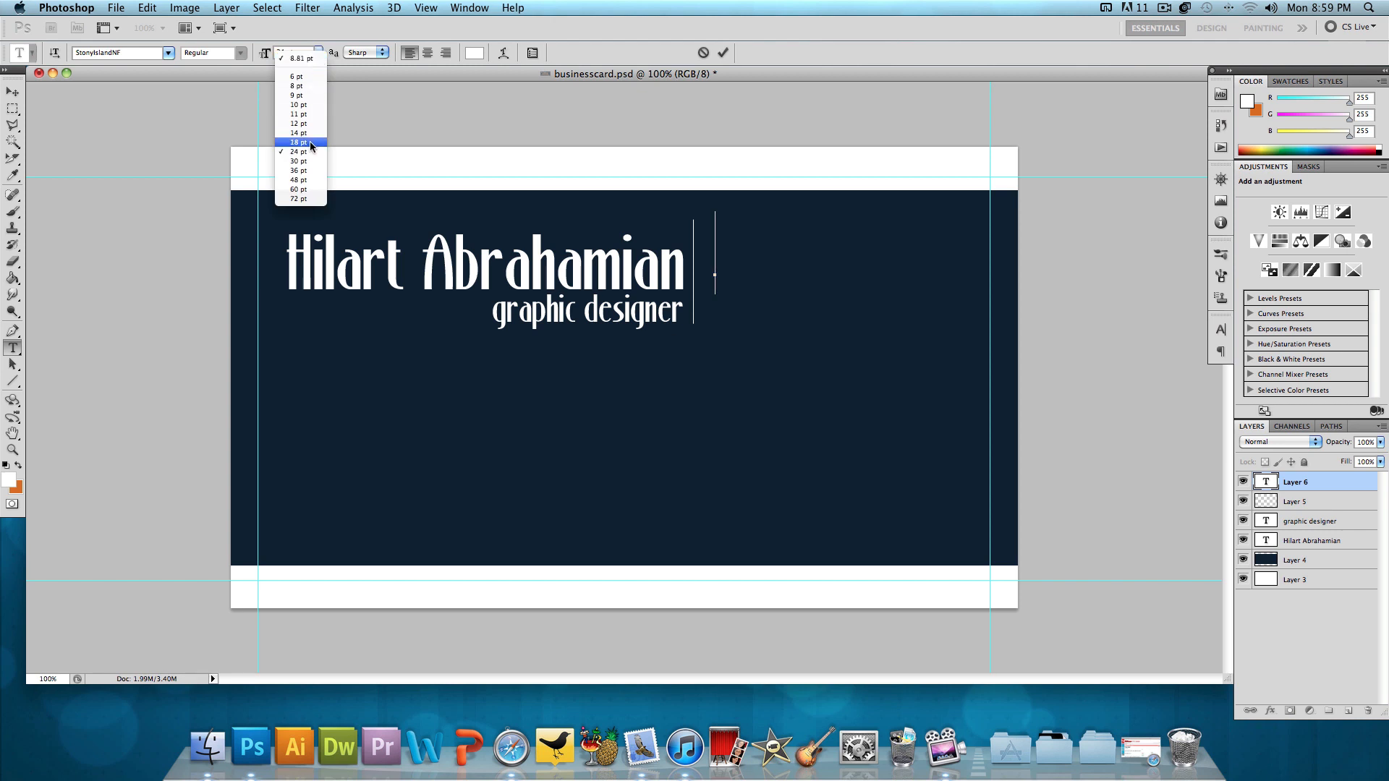
{"action": "left_click", "coordinate": [299, 123]}
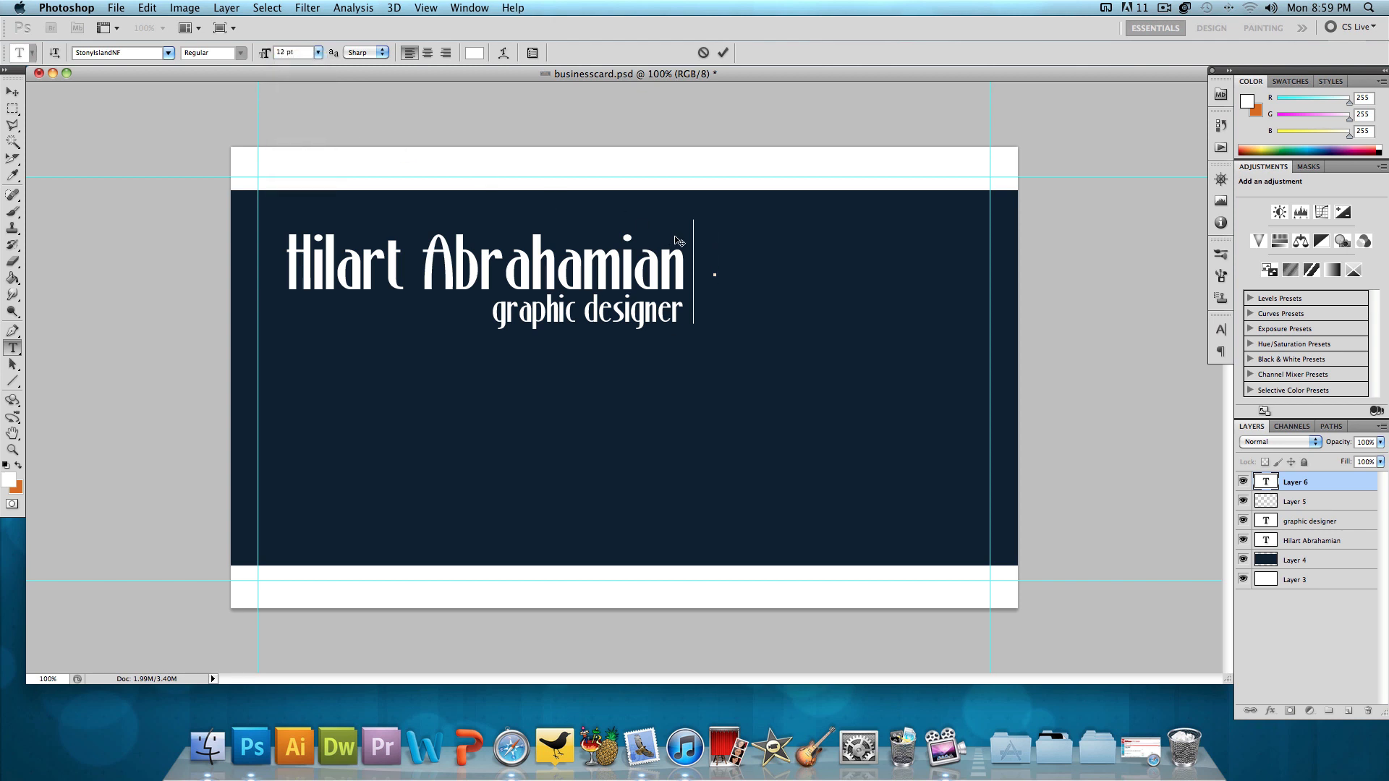
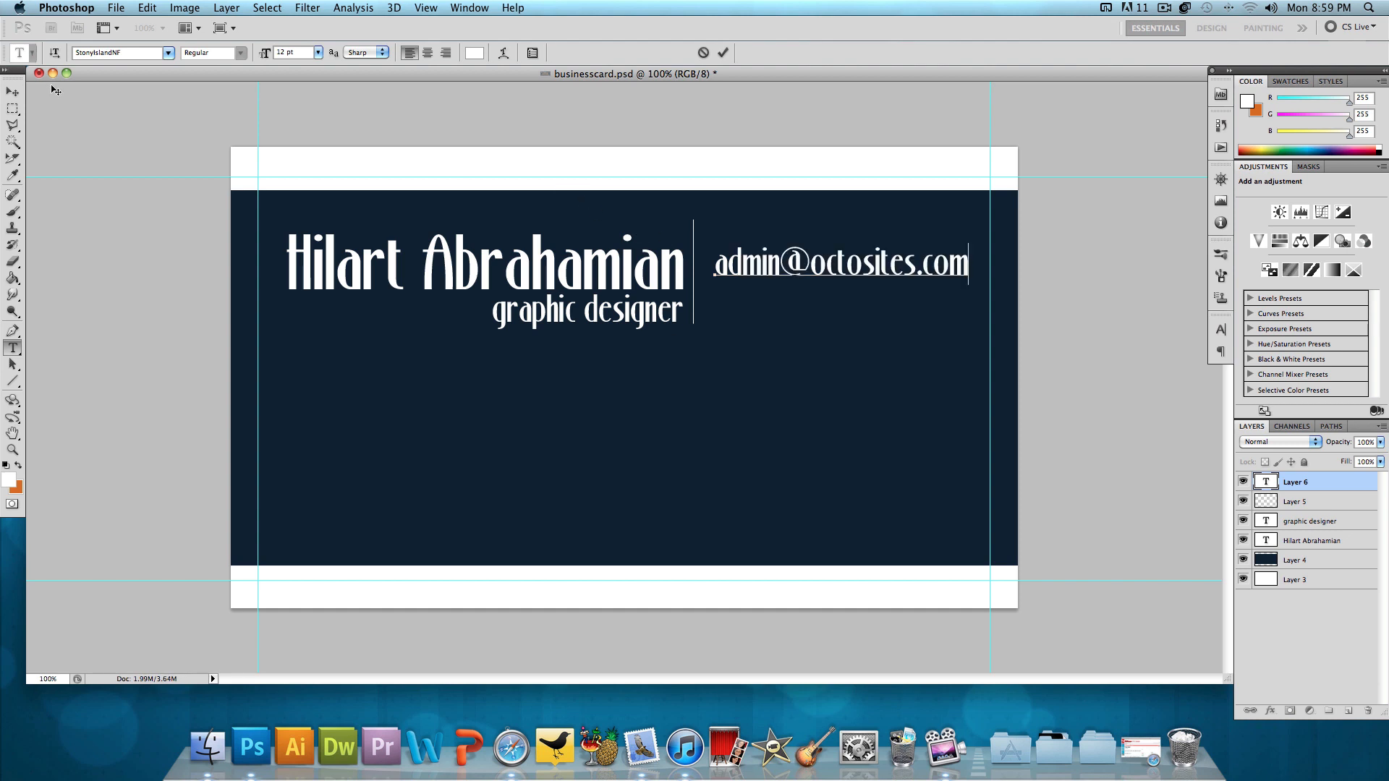
{"action": "left_click", "coordinate": [12, 91]}
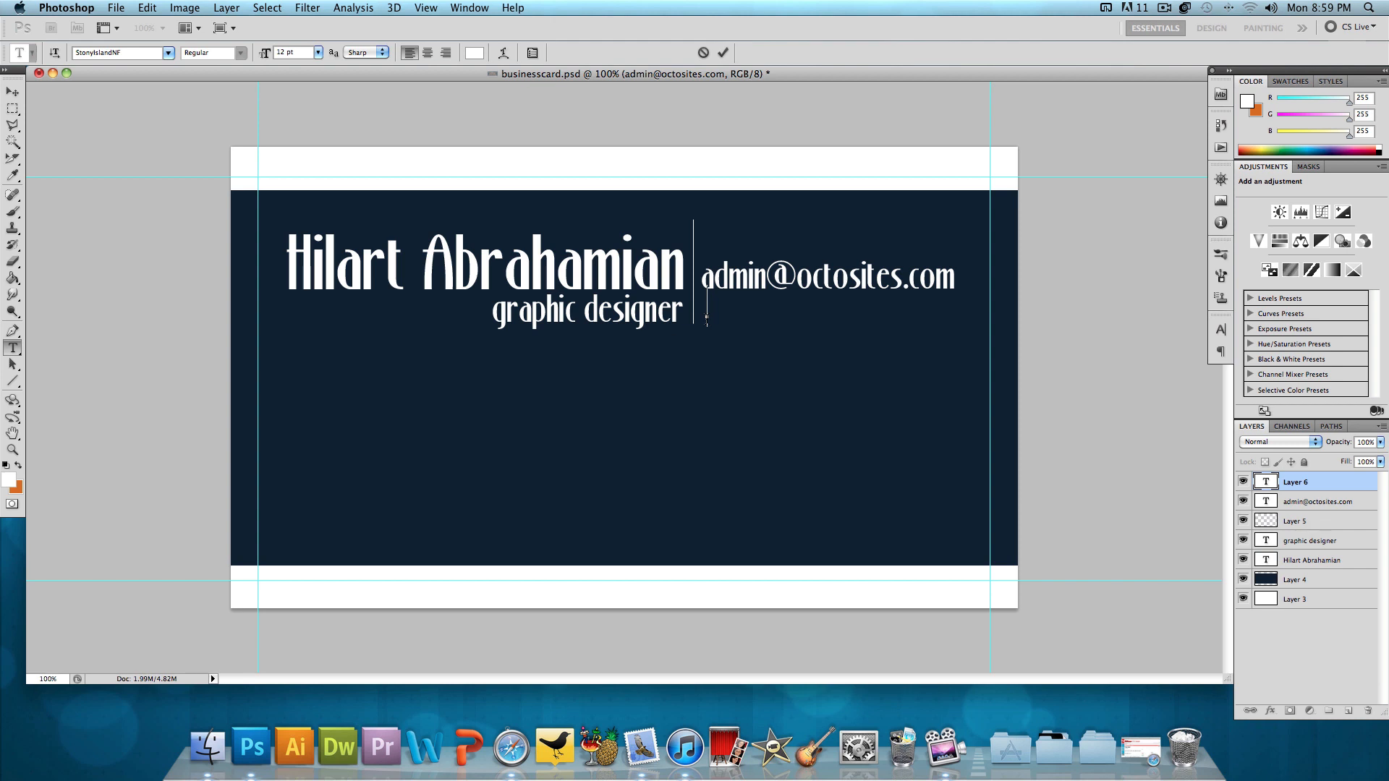
{"action": "type", "text": "(123"}
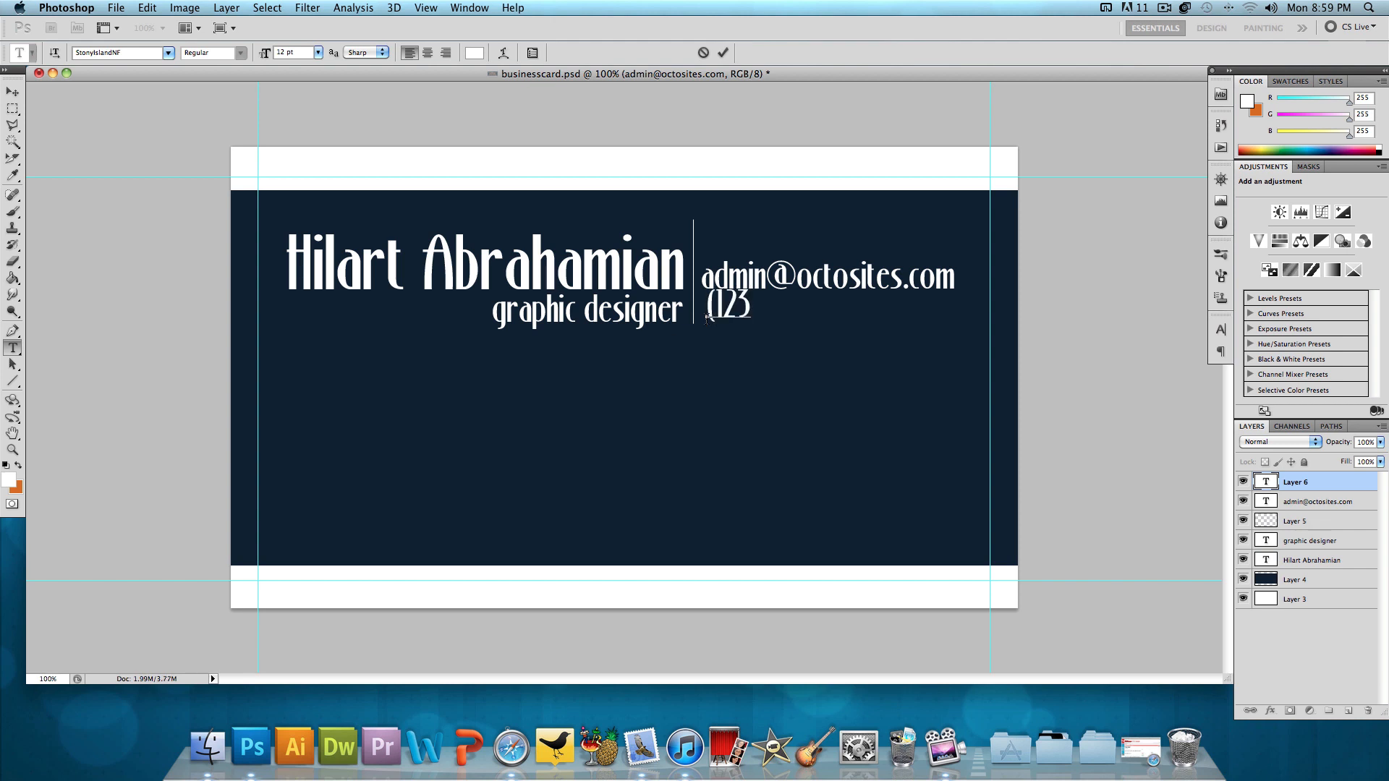
{"action": "type", "text": ")"}
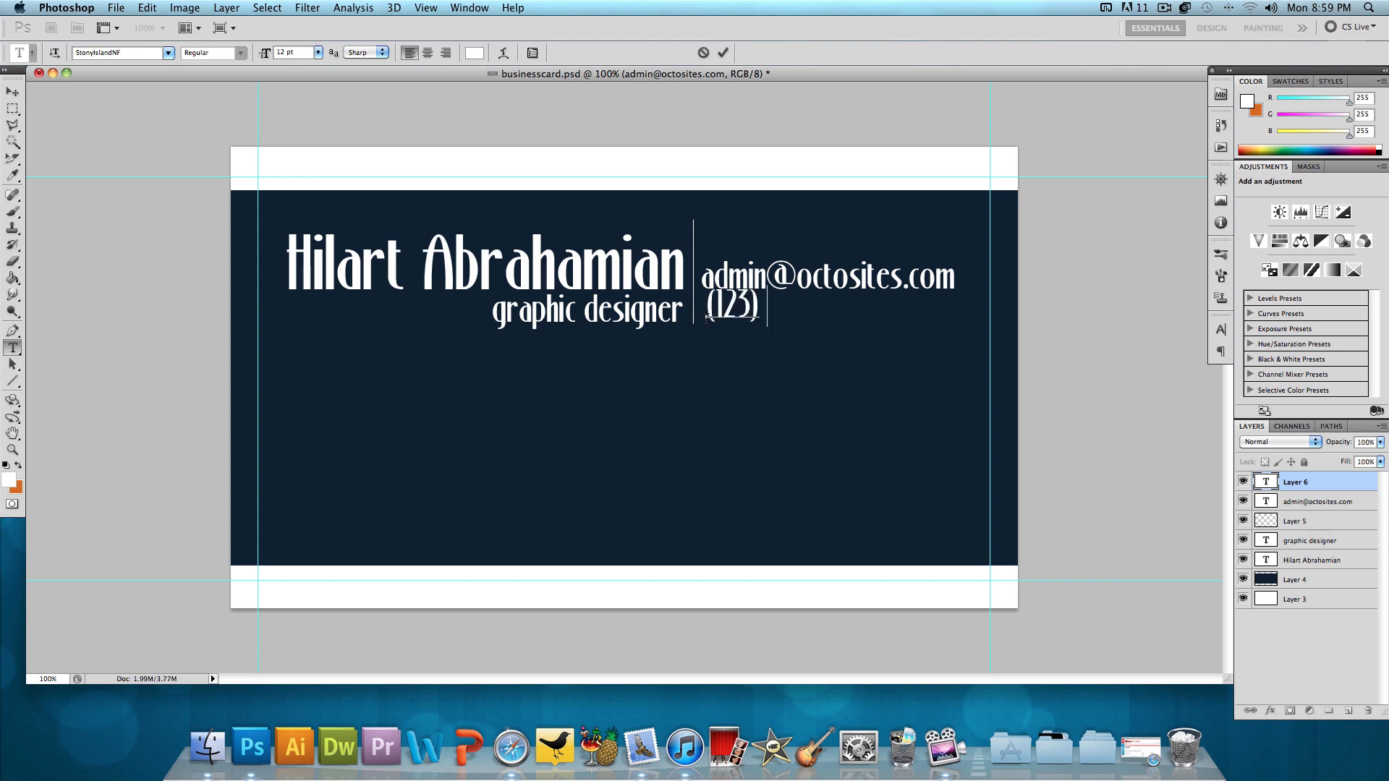
{"action": "type", "text": "456-7890"}
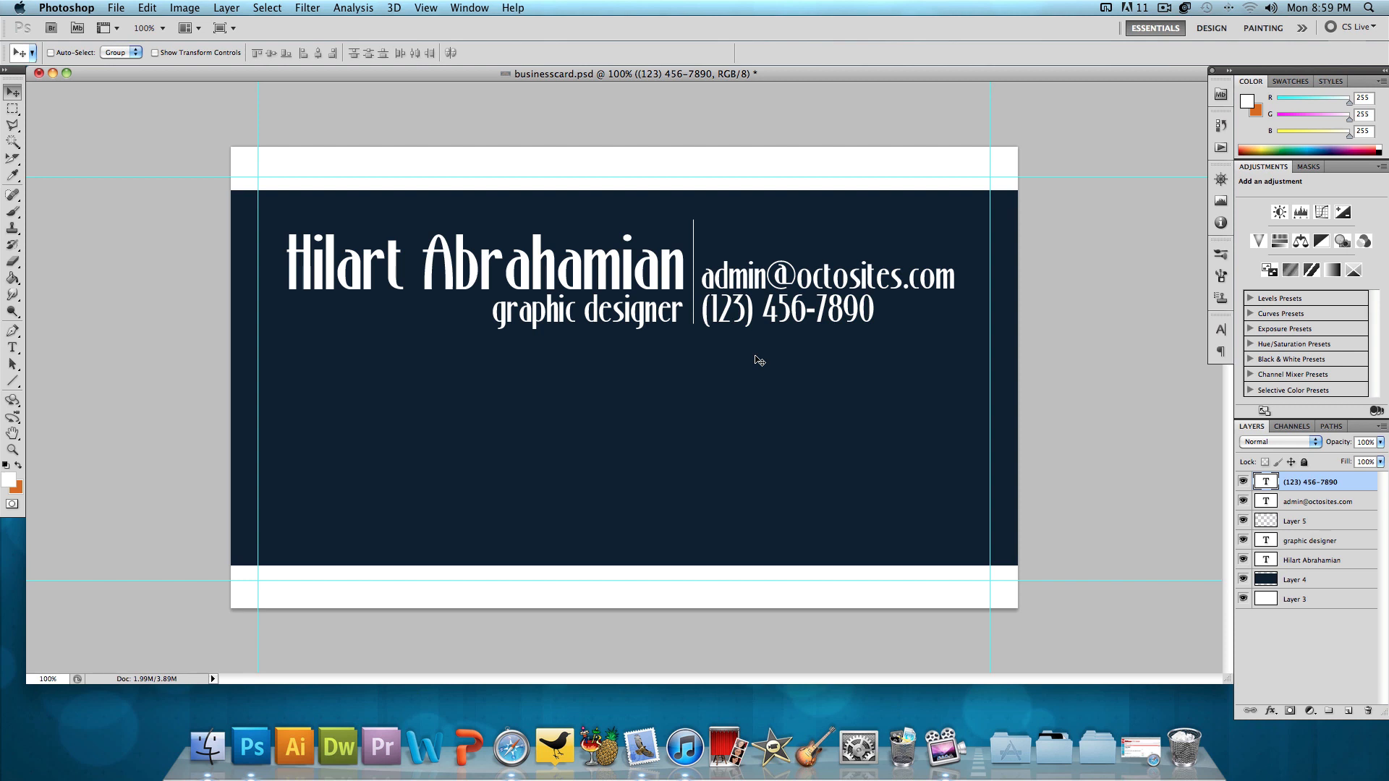
{"action": "mouse_move", "coordinate": [279, 406]}
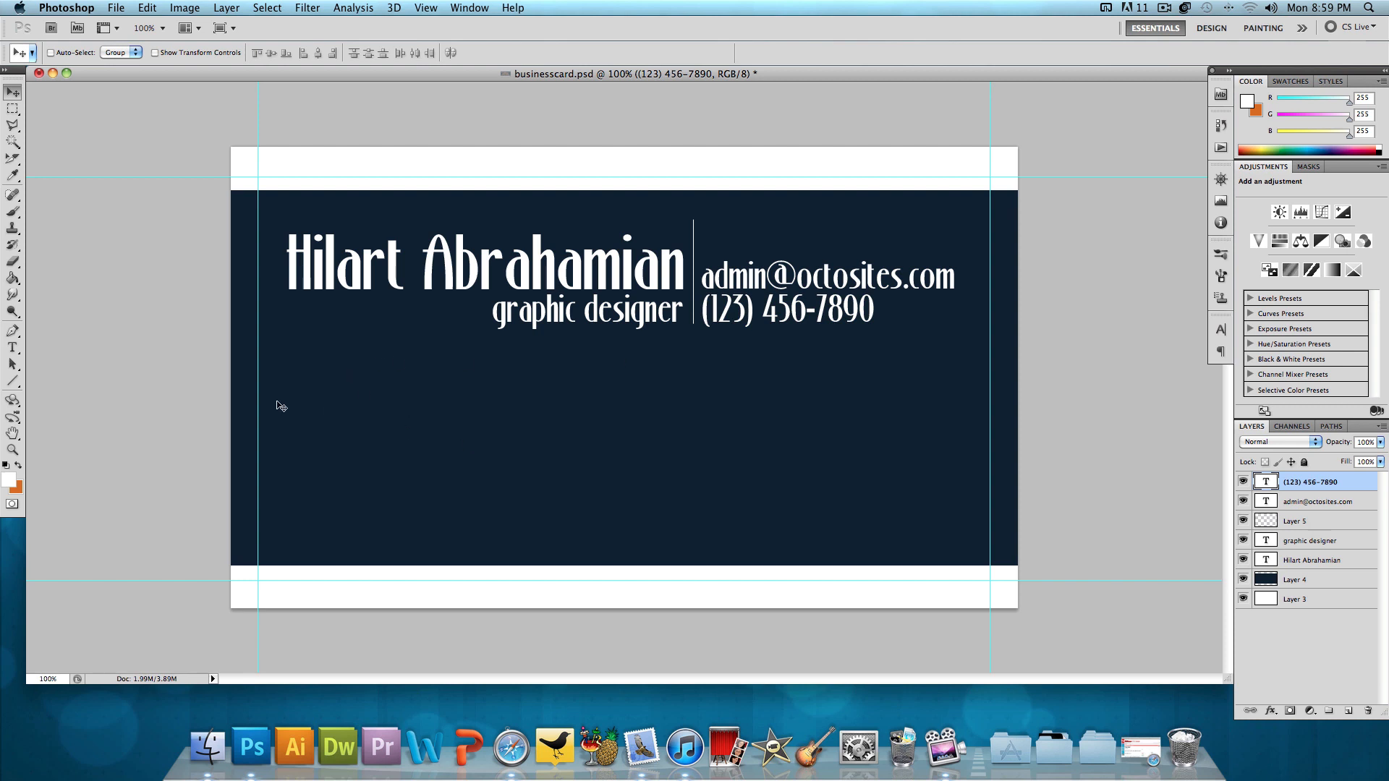
{"action": "mouse_move", "coordinate": [828, 422]}
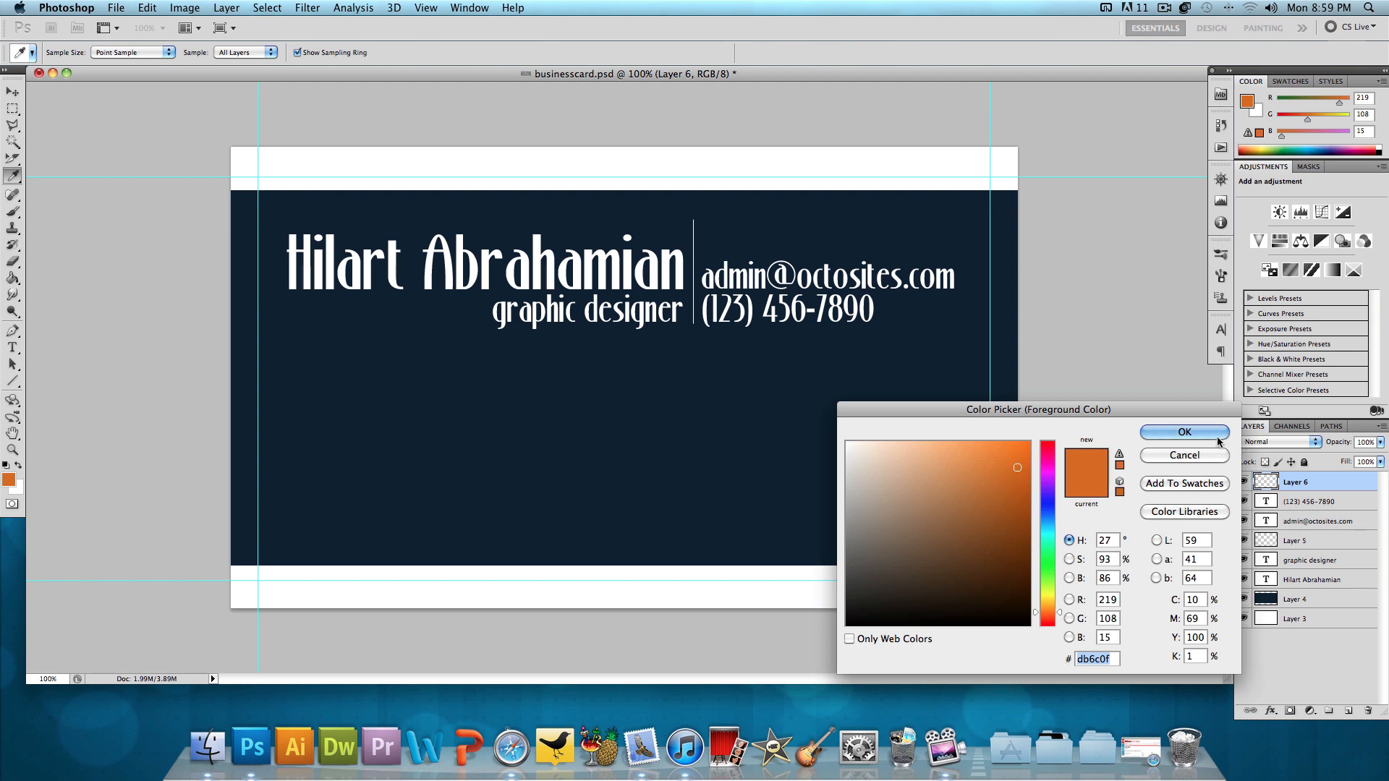
Step: Draw an orange #db6c0f rectangle and cut a triangular notch from its left end
{"action": "left_click", "coordinate": [1183, 432]}
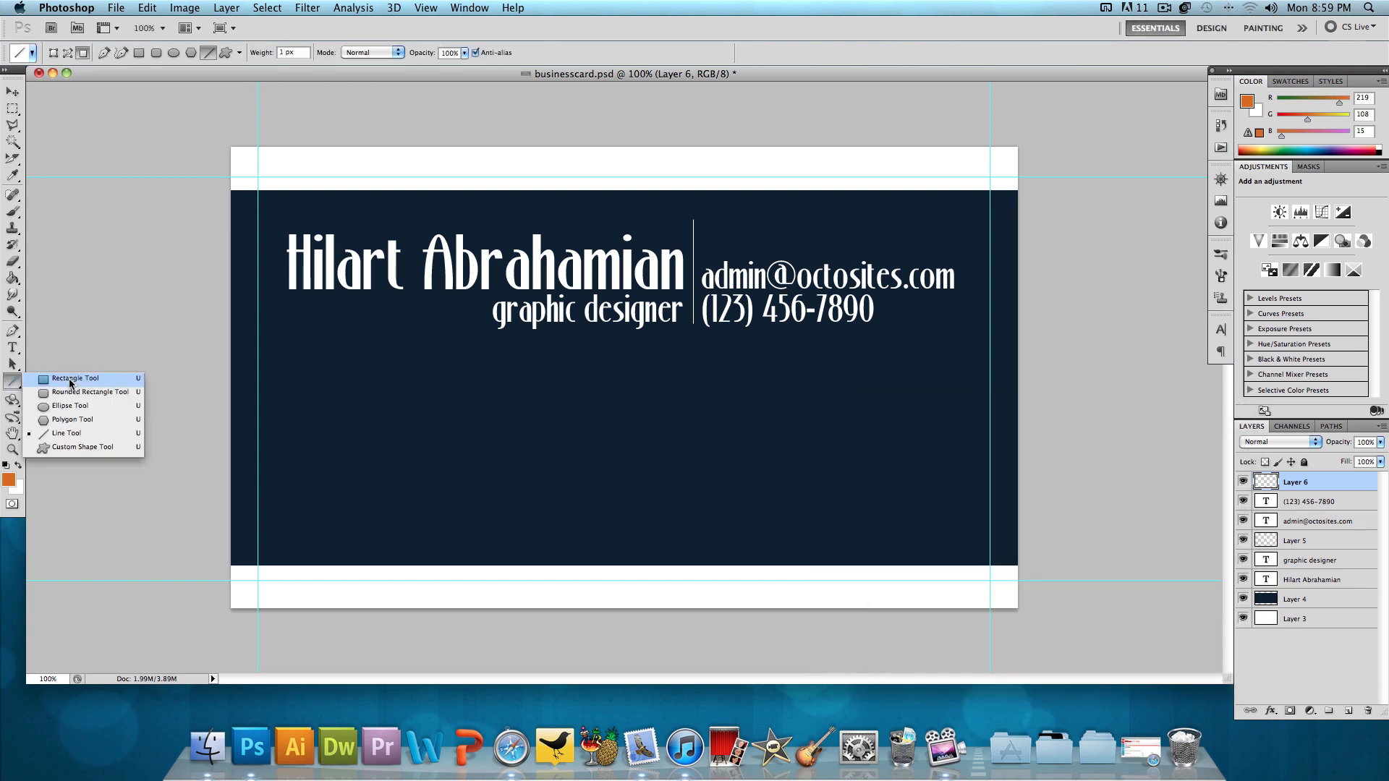
{"action": "left_click", "coordinate": [75, 379]}
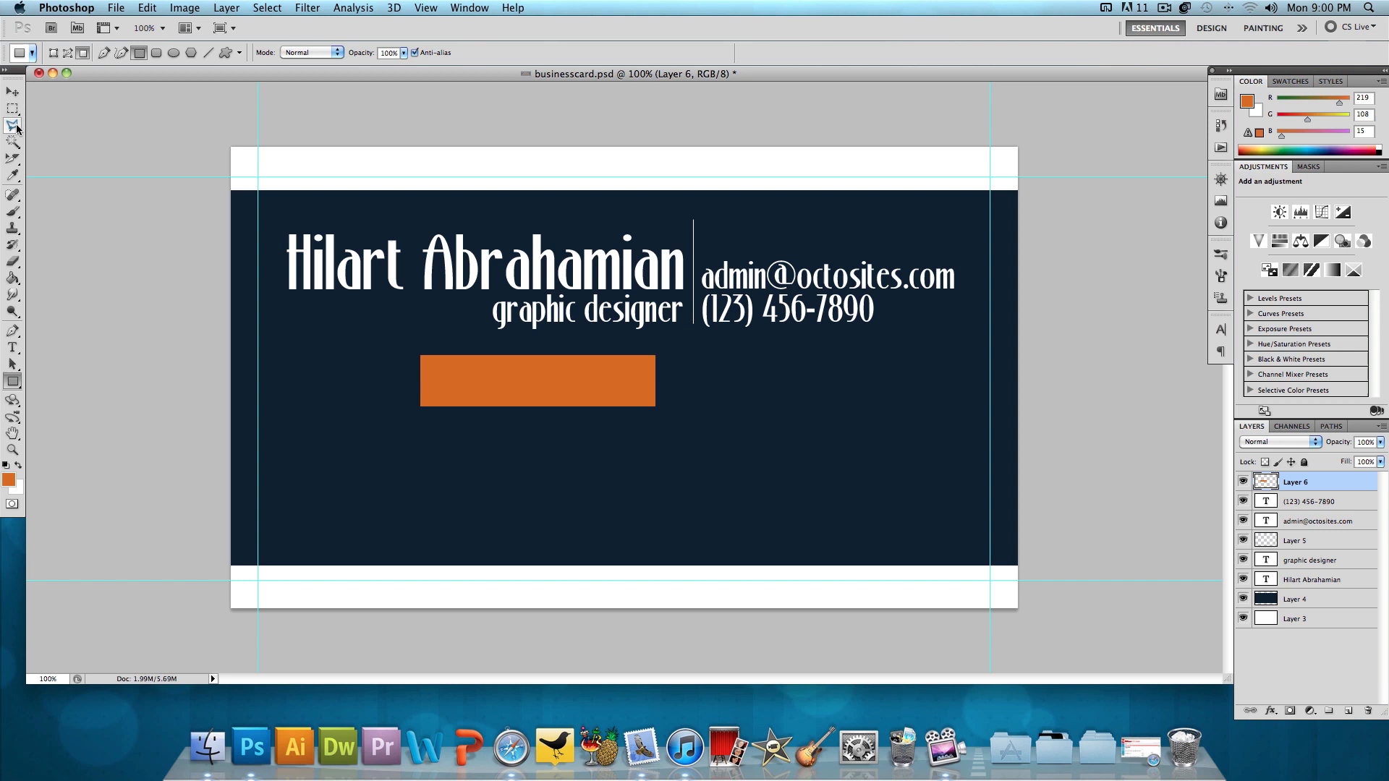
{"action": "left_click", "coordinate": [13, 128]}
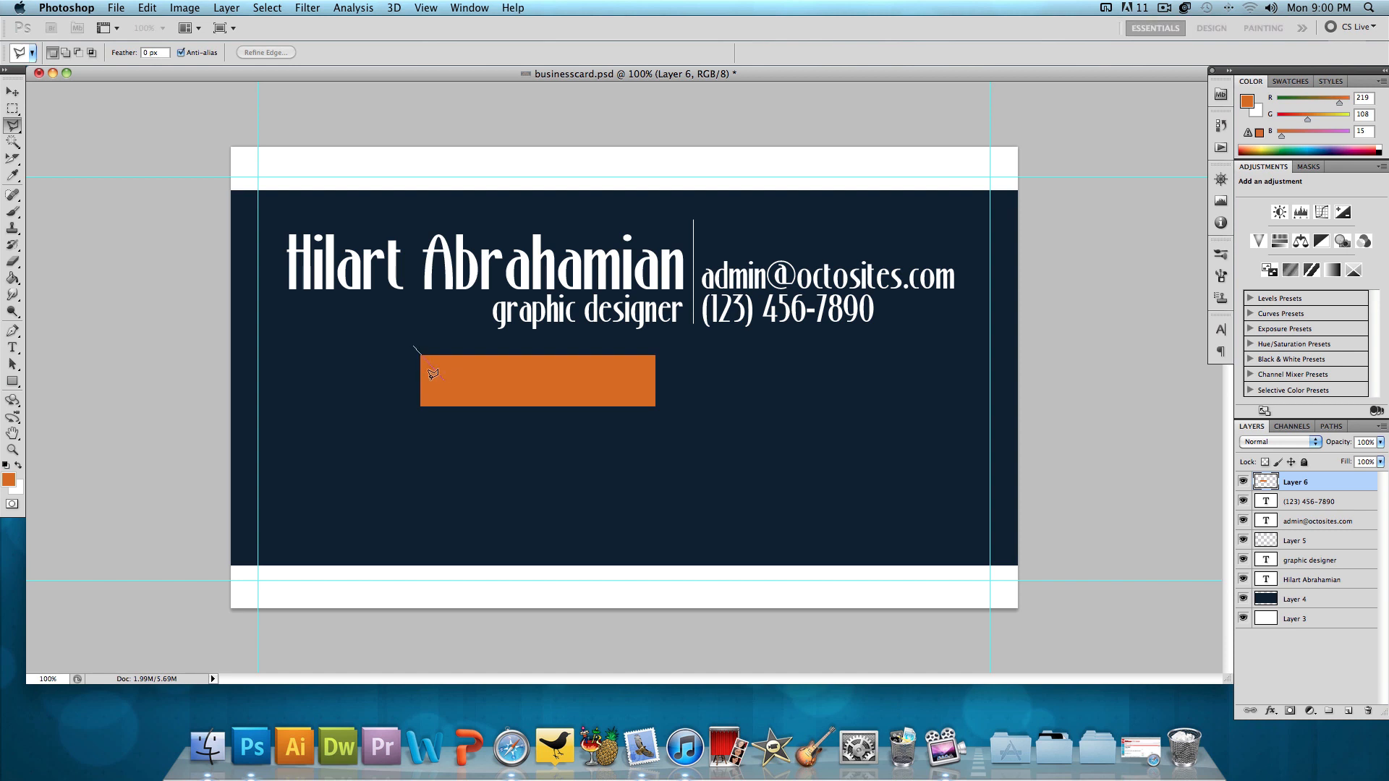
{"action": "mouse_move", "coordinate": [435, 371]}
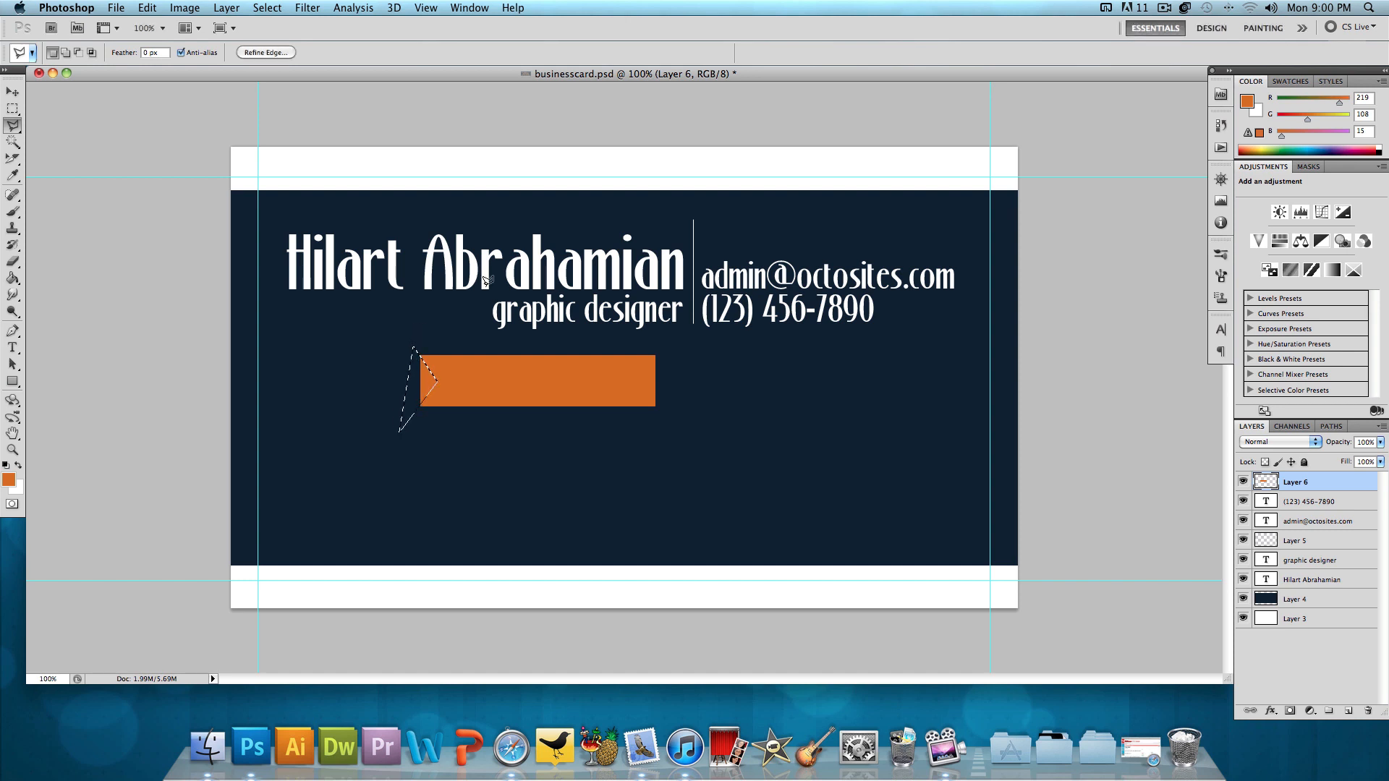
{"action": "mouse_move", "coordinate": [703, 381]}
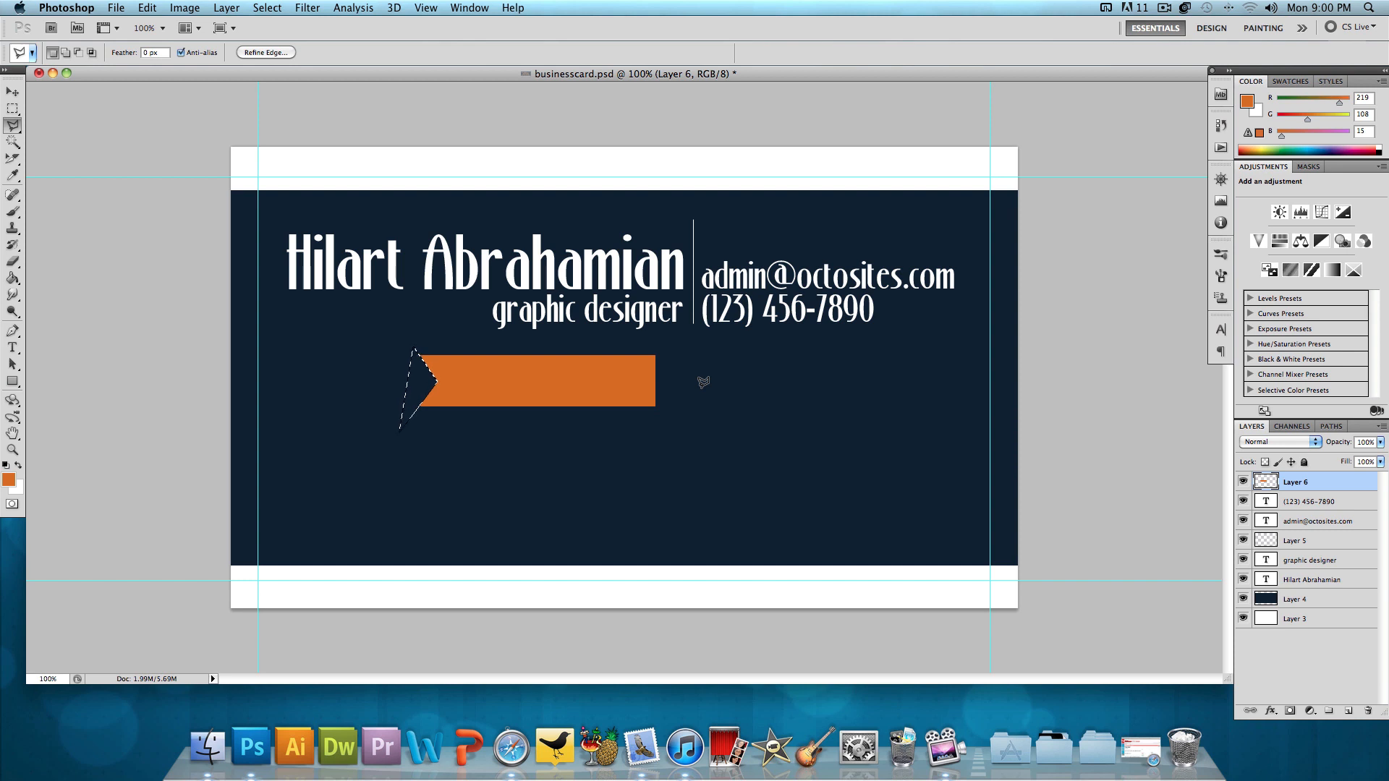
{"action": "key", "text": "cmd+d"}
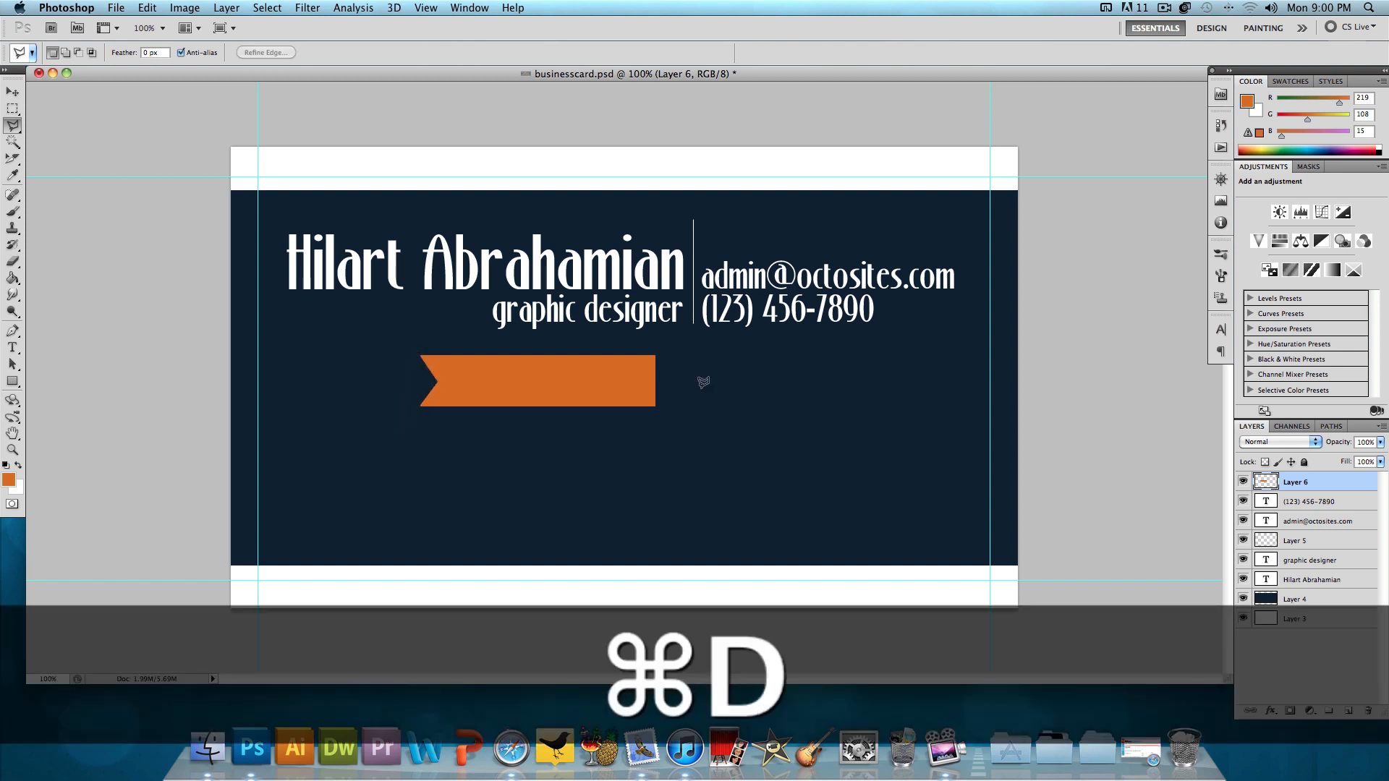
{"action": "key", "text": "cmd+d"}
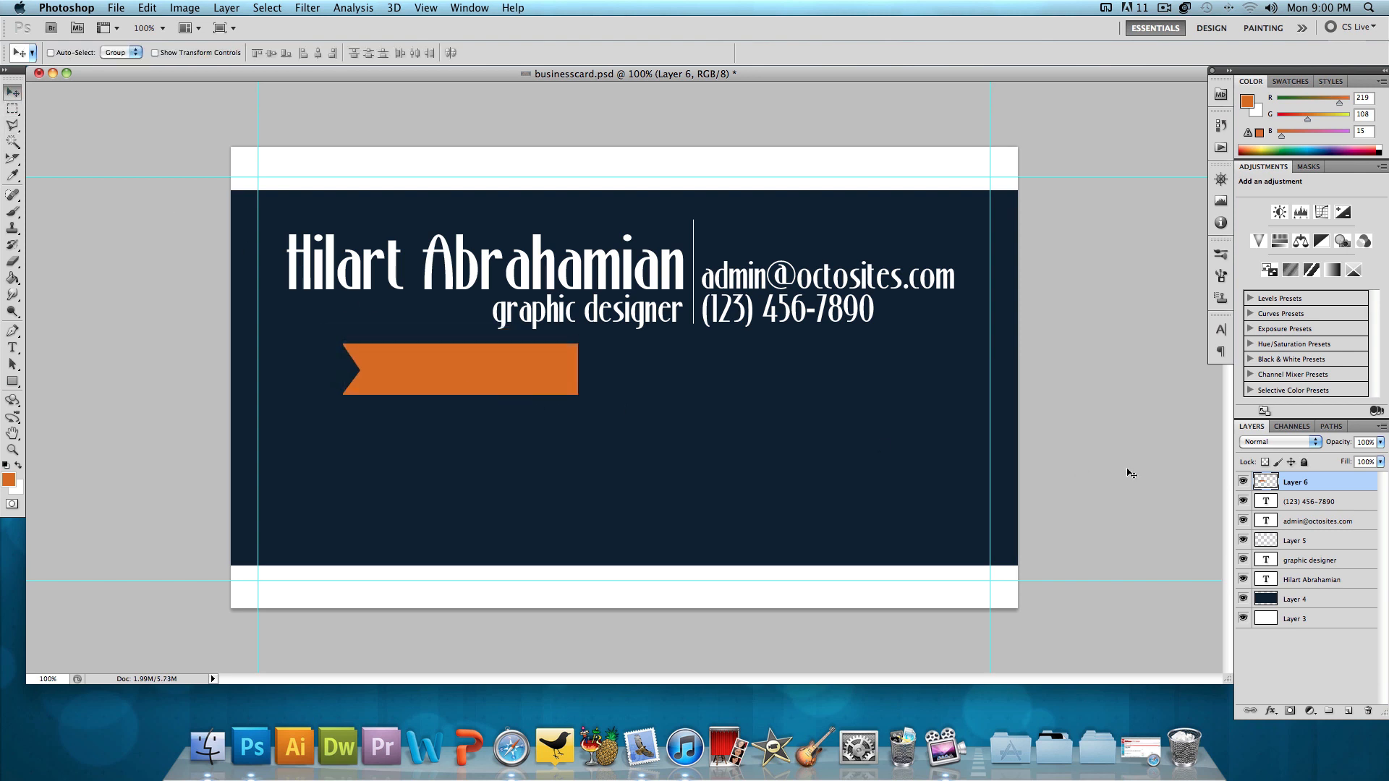
Step: Duplicate the ribbon-end layer, flip the copy to form the right end, and merge both halves
{"action": "right_click", "coordinate": [1295, 481]}
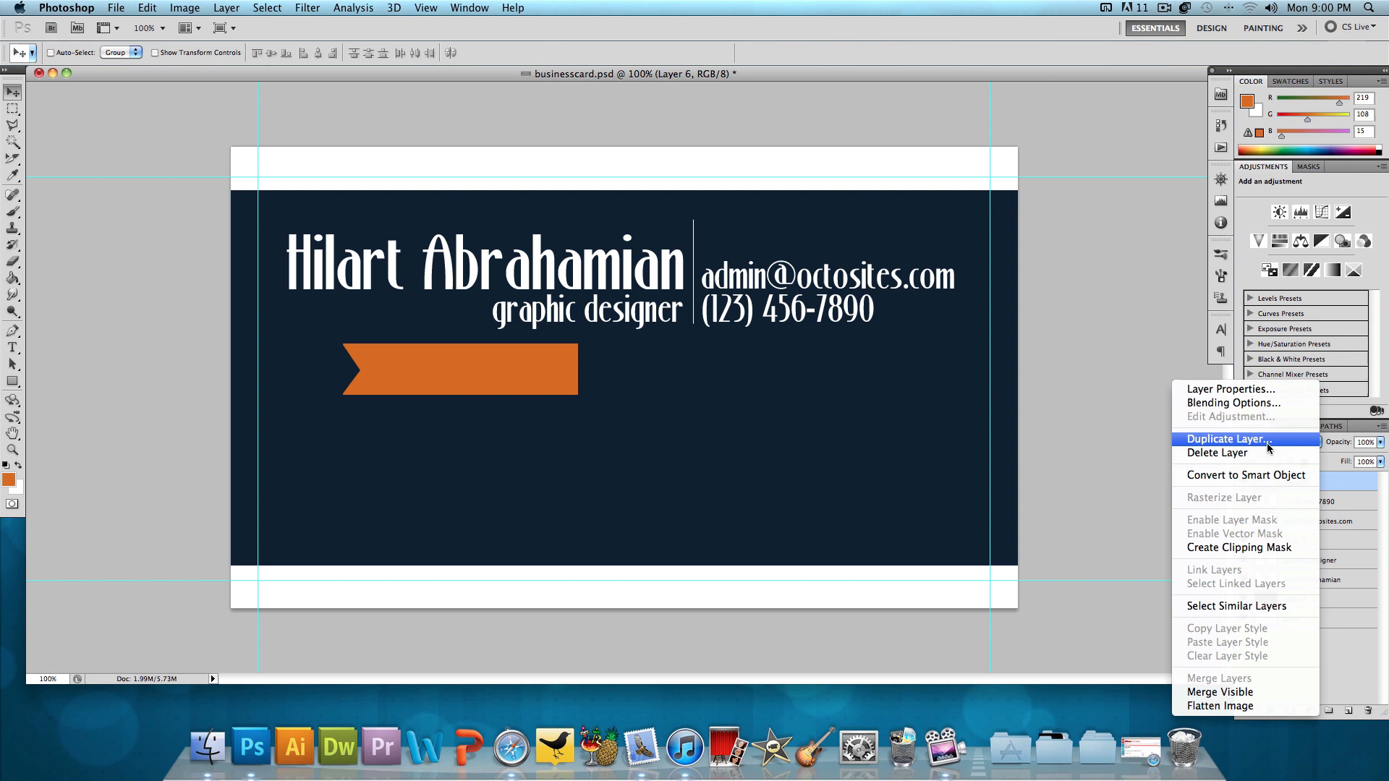
{"action": "left_click", "coordinate": [1225, 438]}
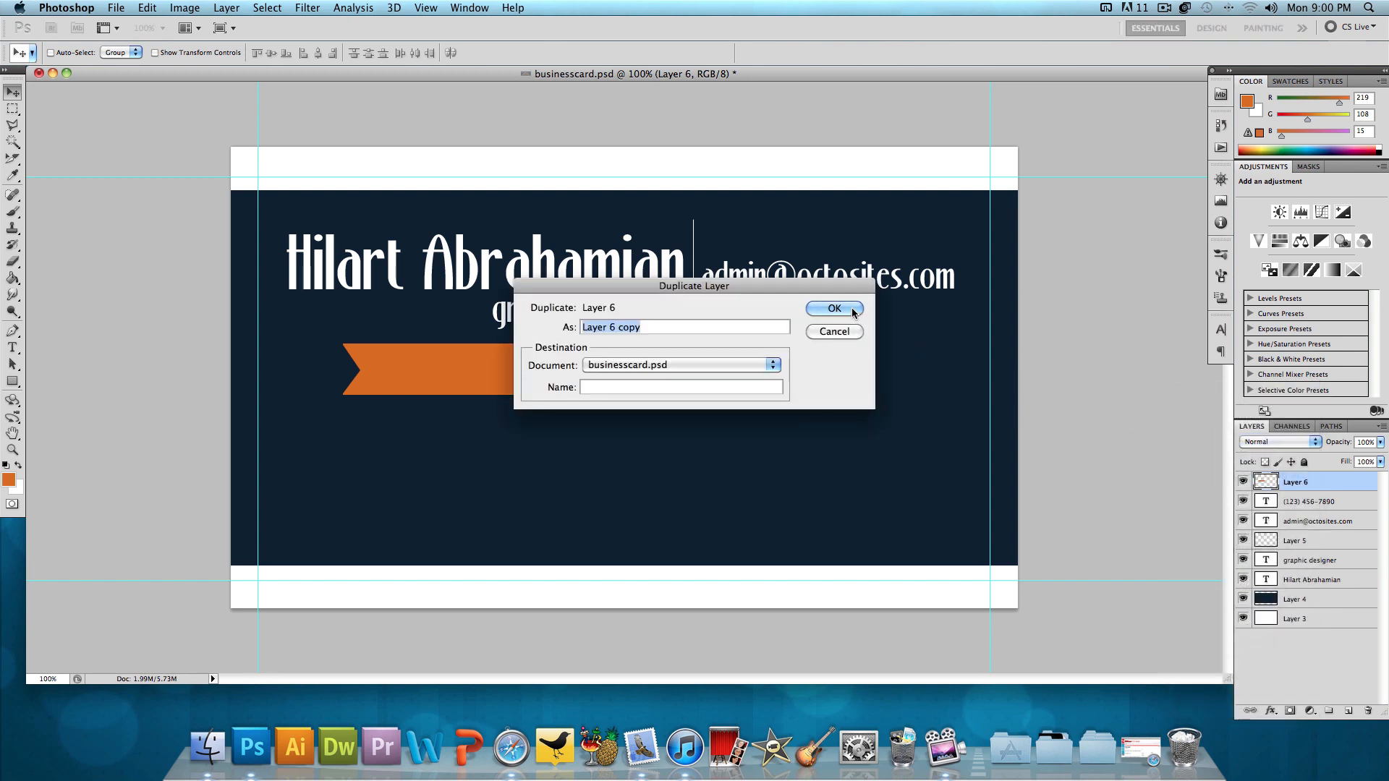
{"action": "left_click", "coordinate": [832, 309]}
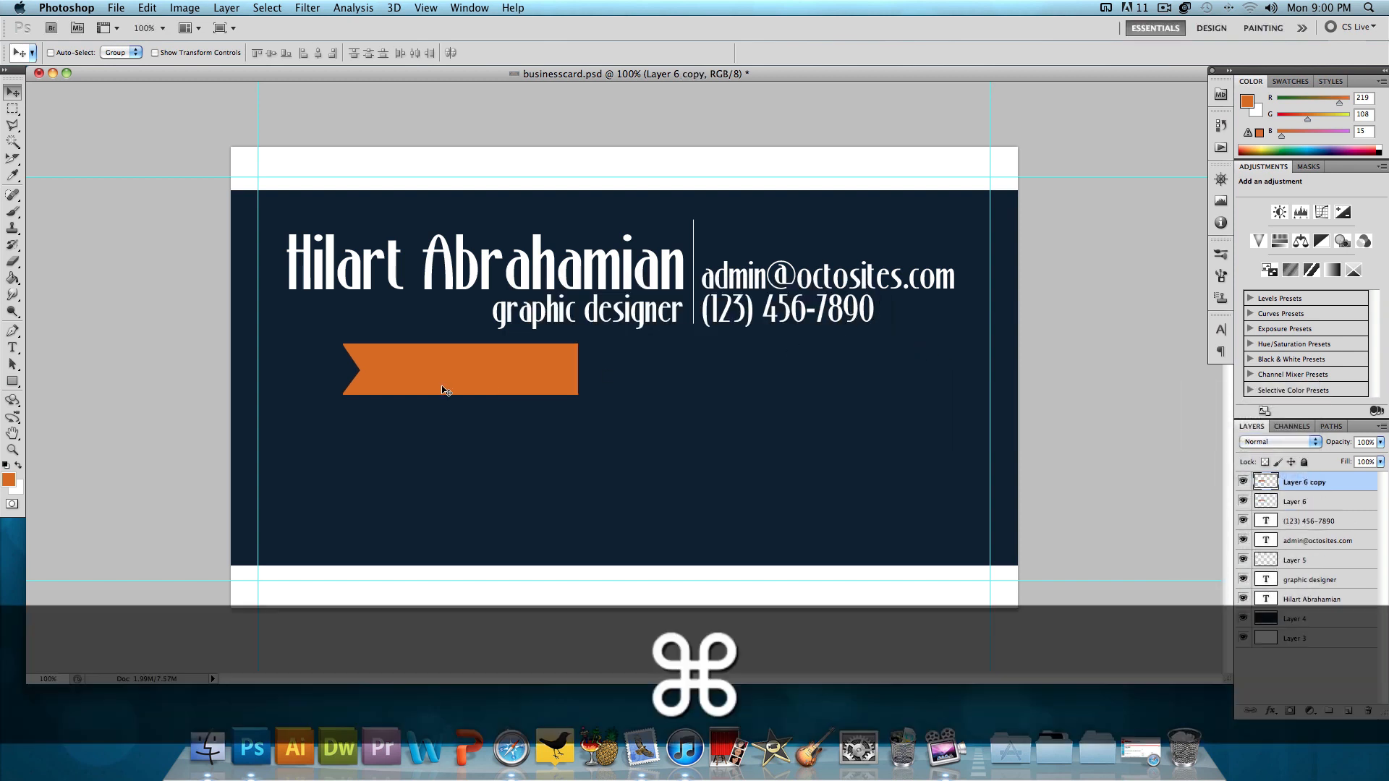
{"action": "key", "text": "cmd+t"}
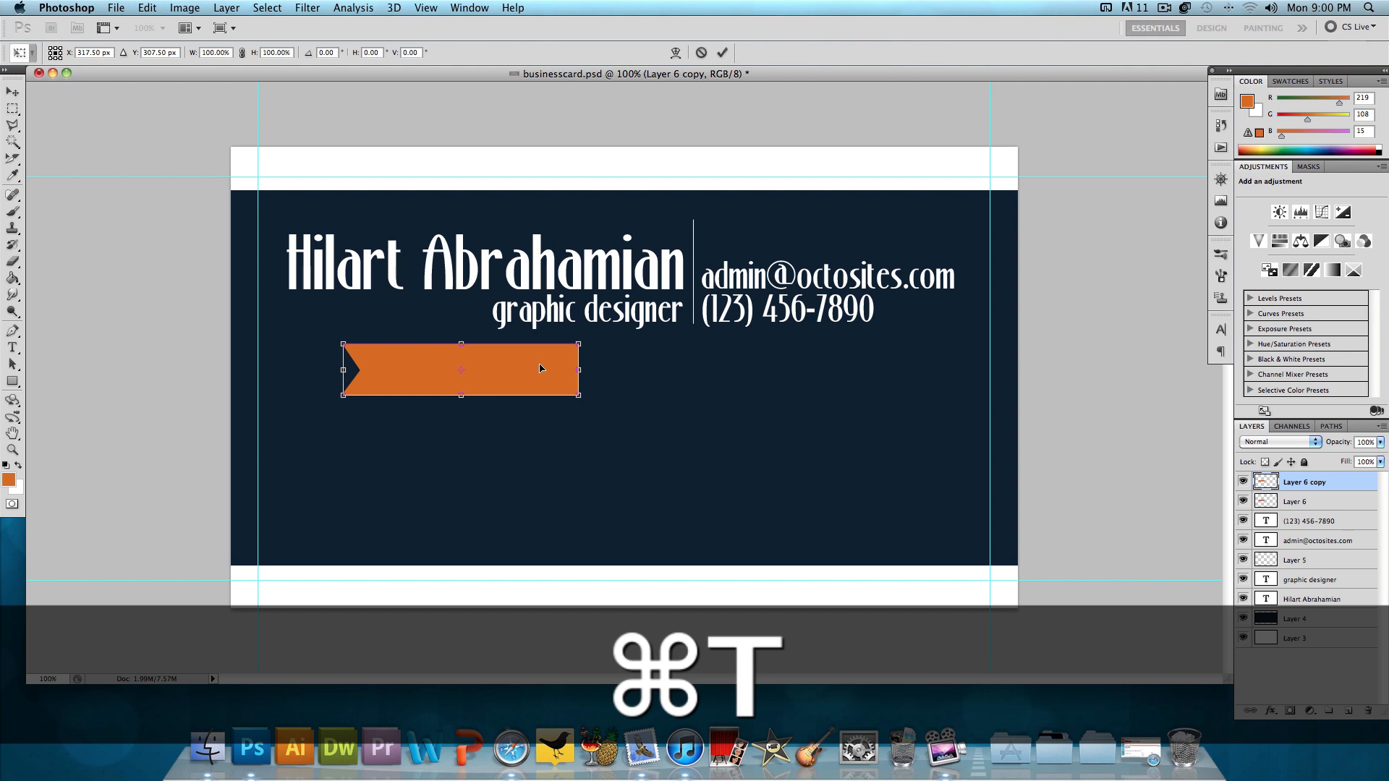
{"action": "right_click", "coordinate": [541, 368]}
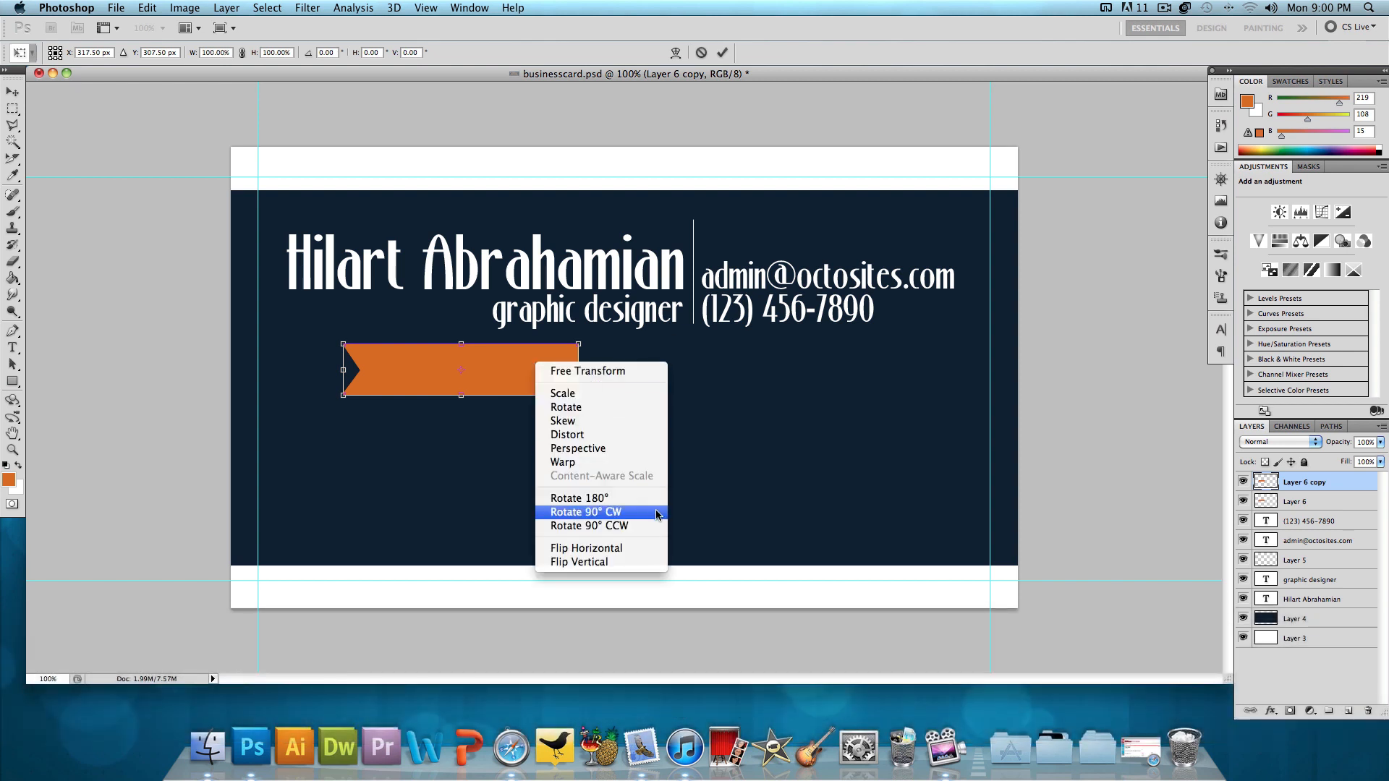
{"action": "mouse_move", "coordinate": [602, 561]}
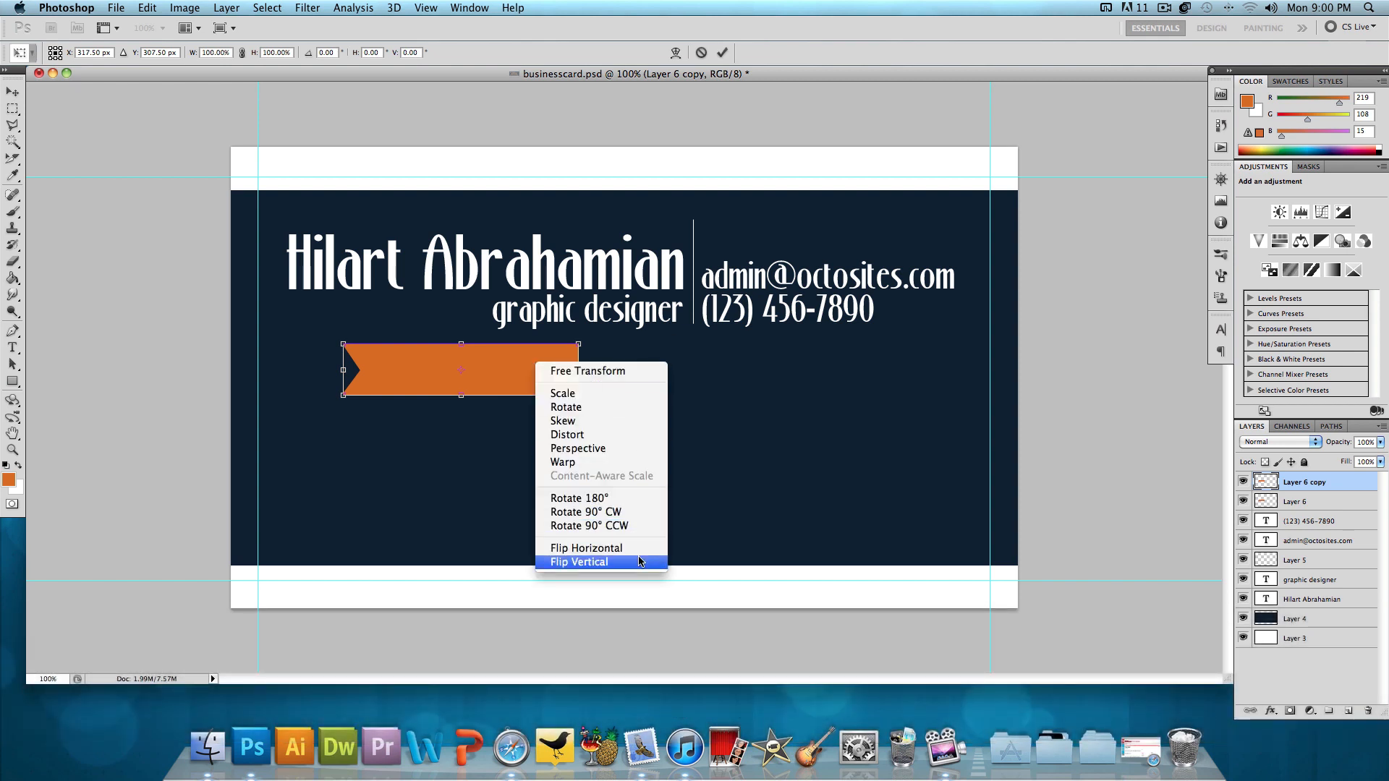
{"action": "left_click", "coordinate": [579, 562]}
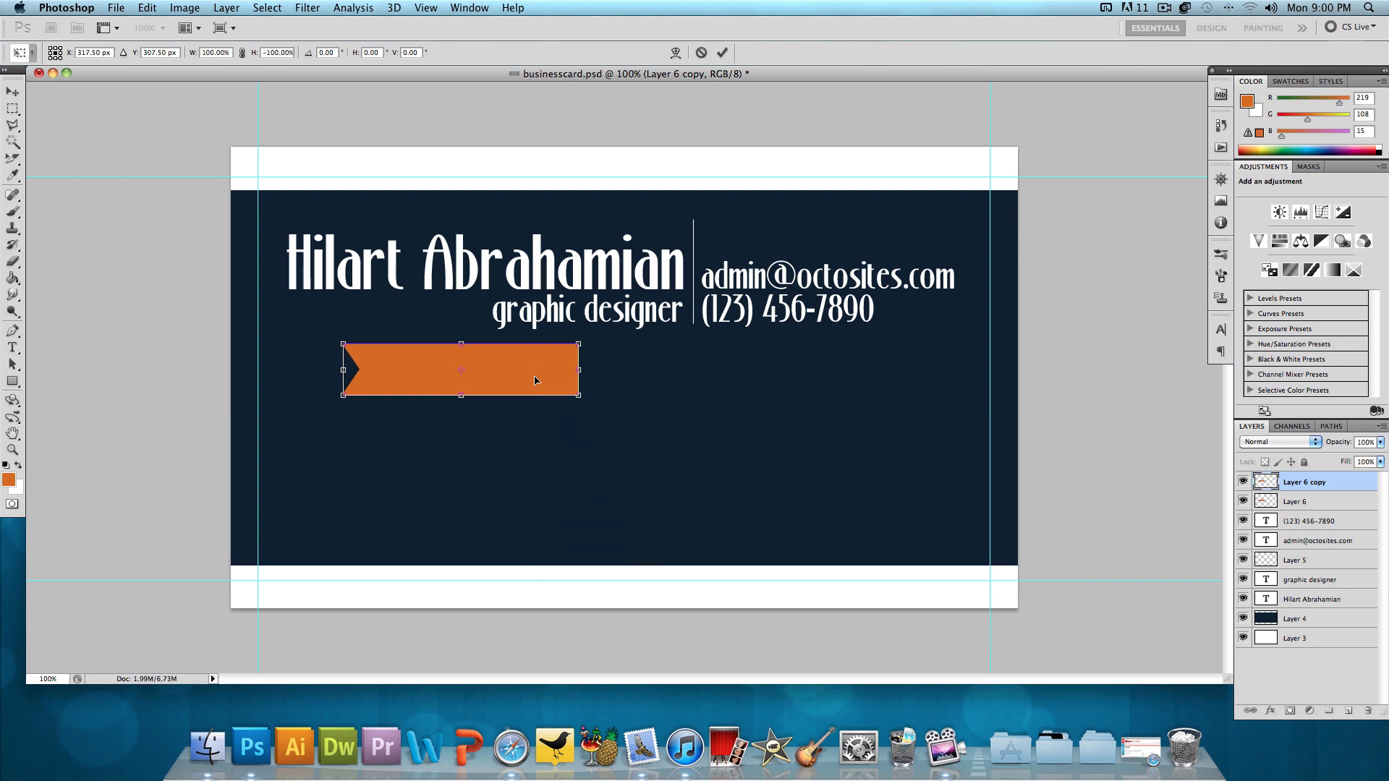
{"action": "right_click", "coordinate": [532, 381]}
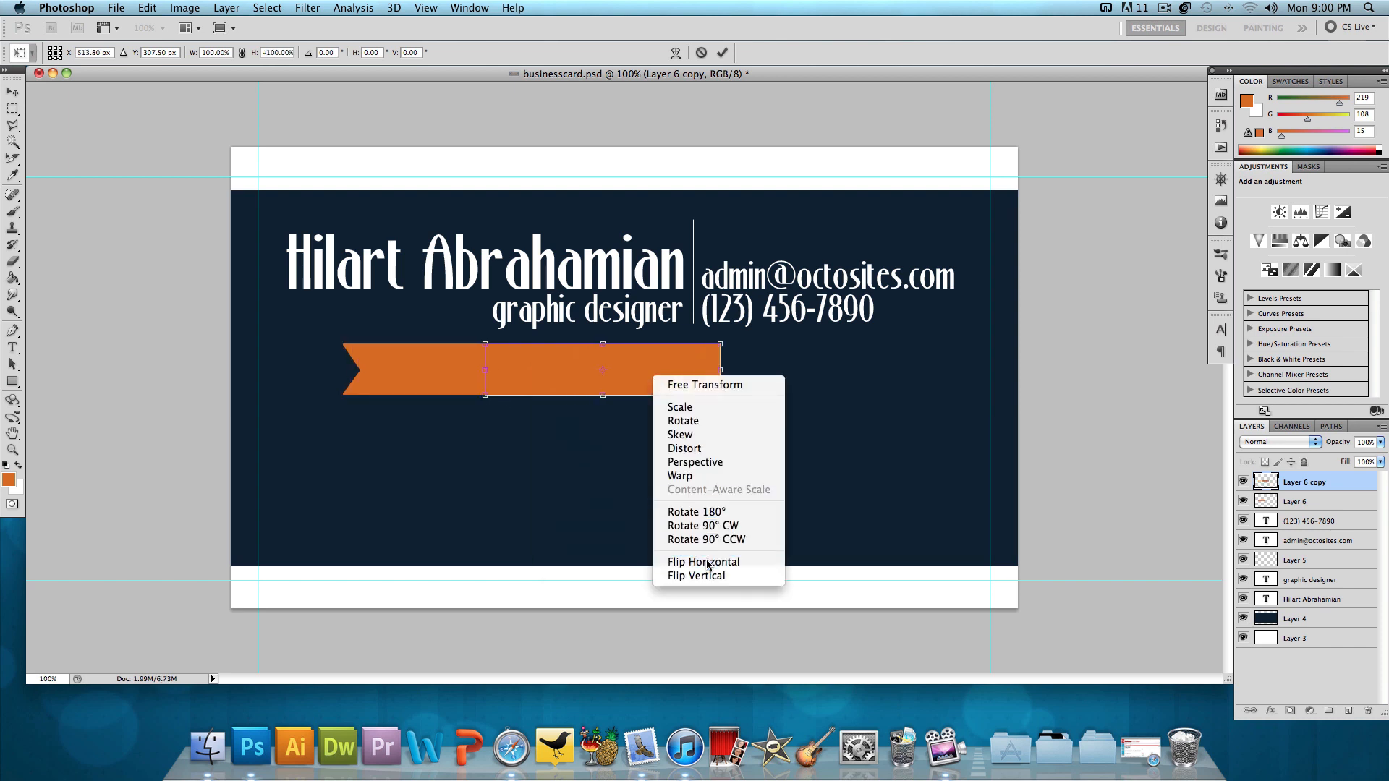
{"action": "left_click", "coordinate": [702, 561]}
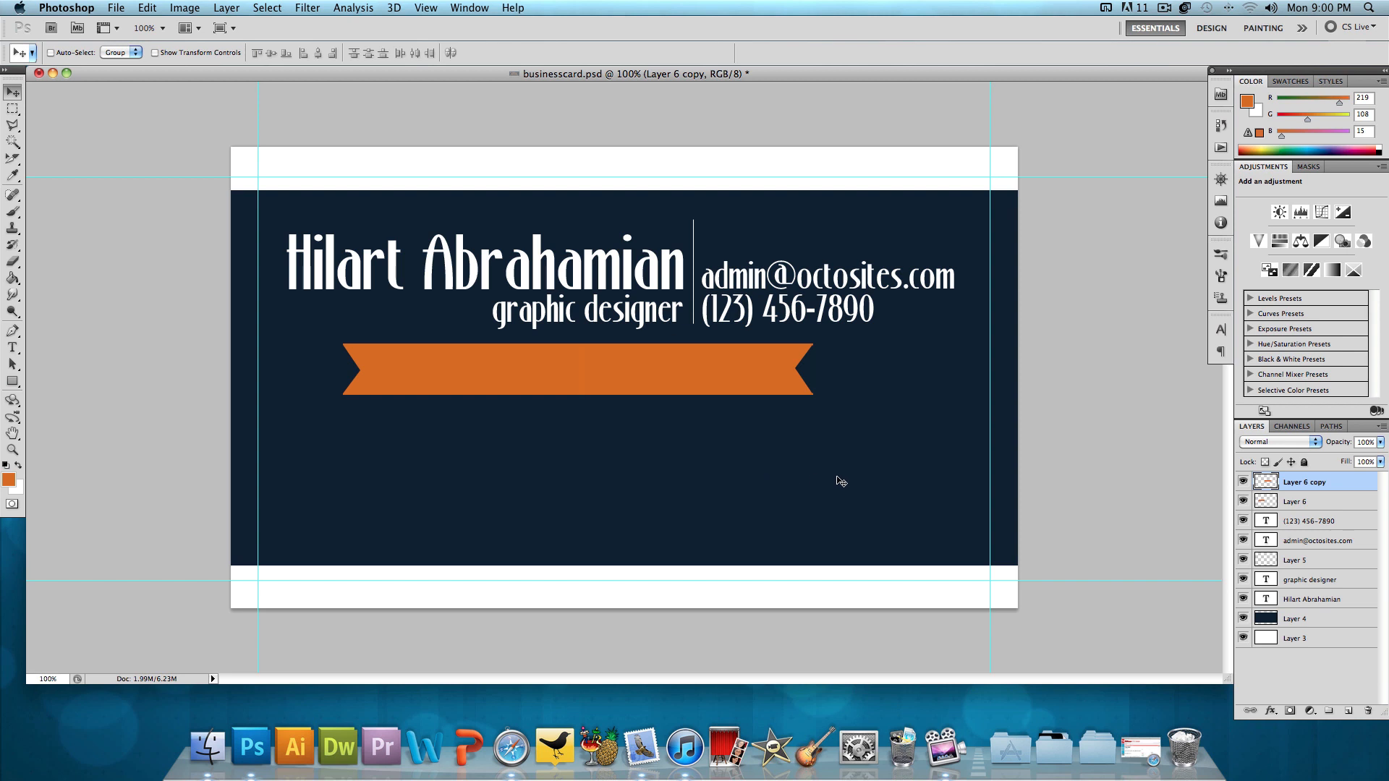
{"action": "mouse_move", "coordinate": [1267, 445]}
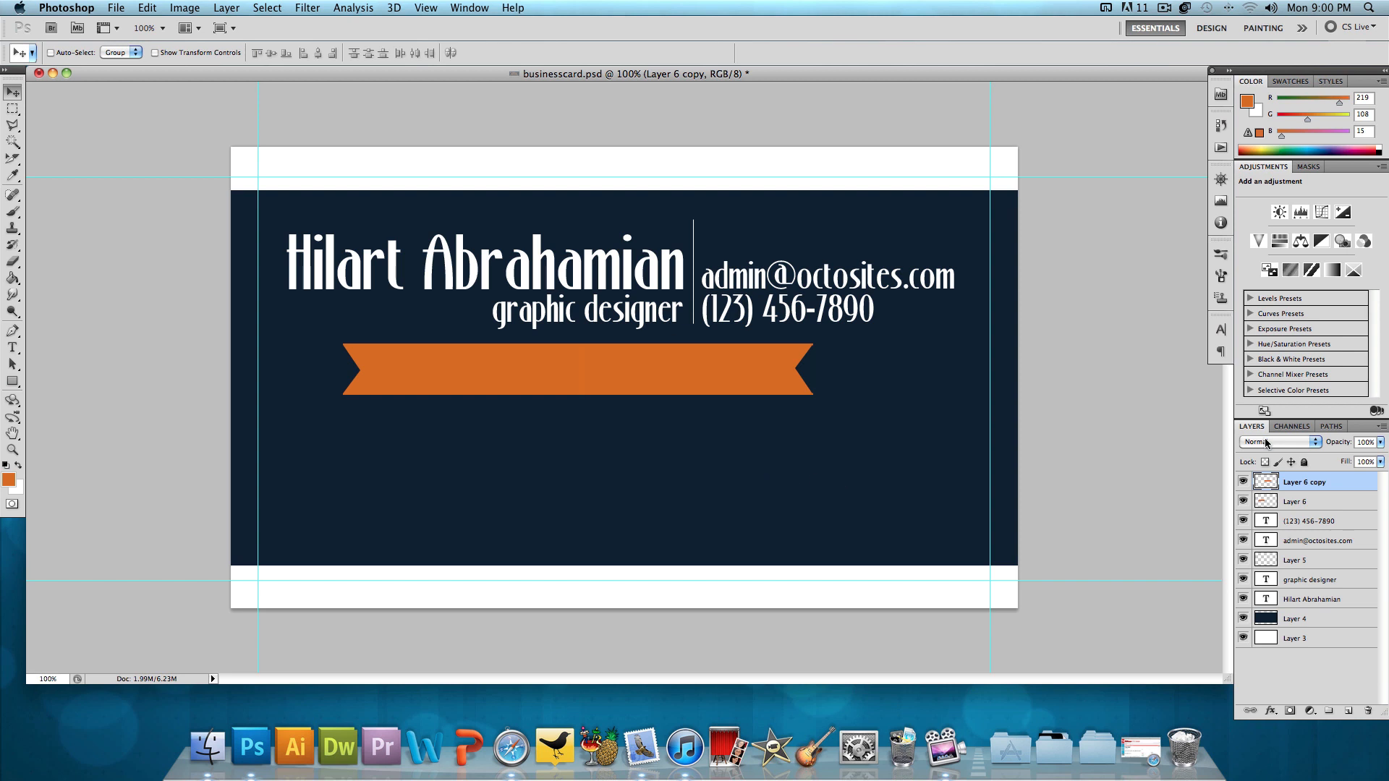
{"action": "mouse_move", "coordinate": [1321, 504]}
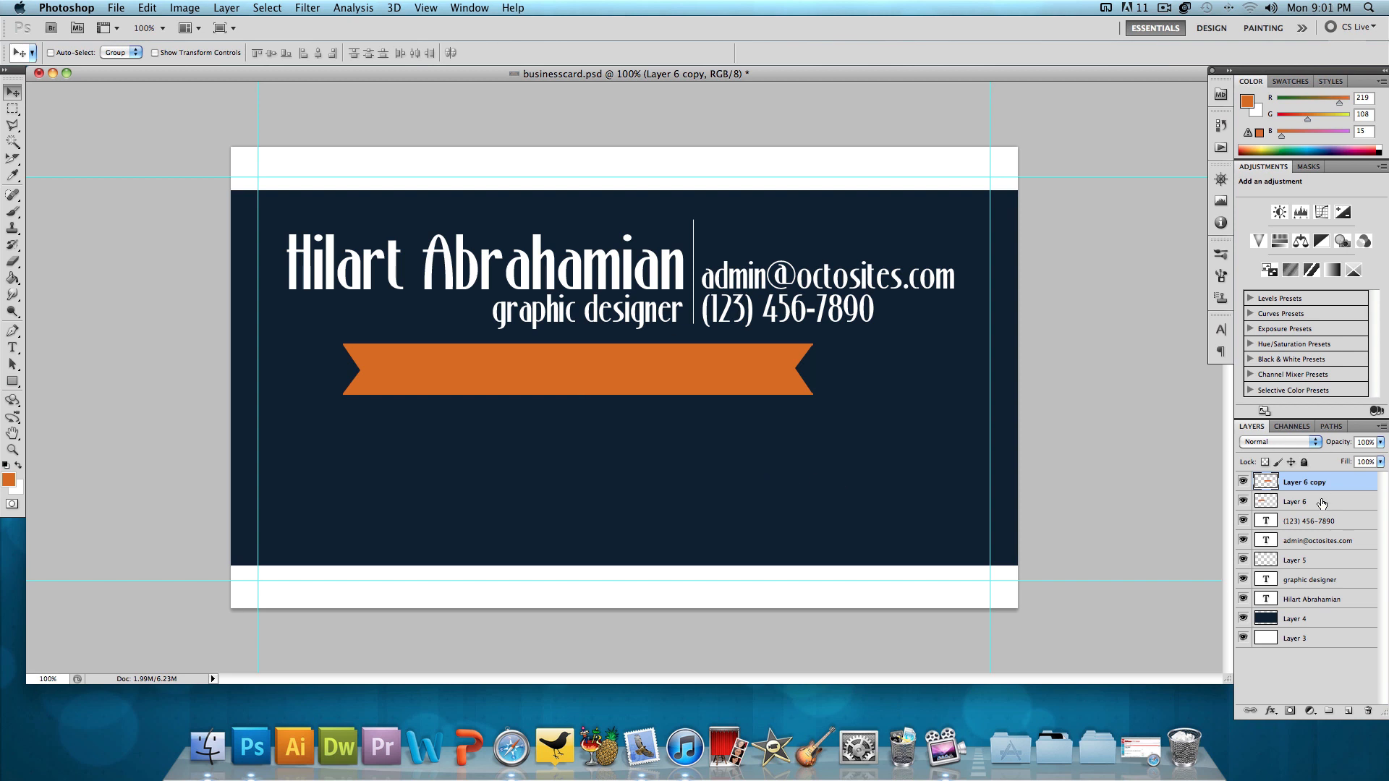
{"action": "right_click", "coordinate": [1303, 501]}
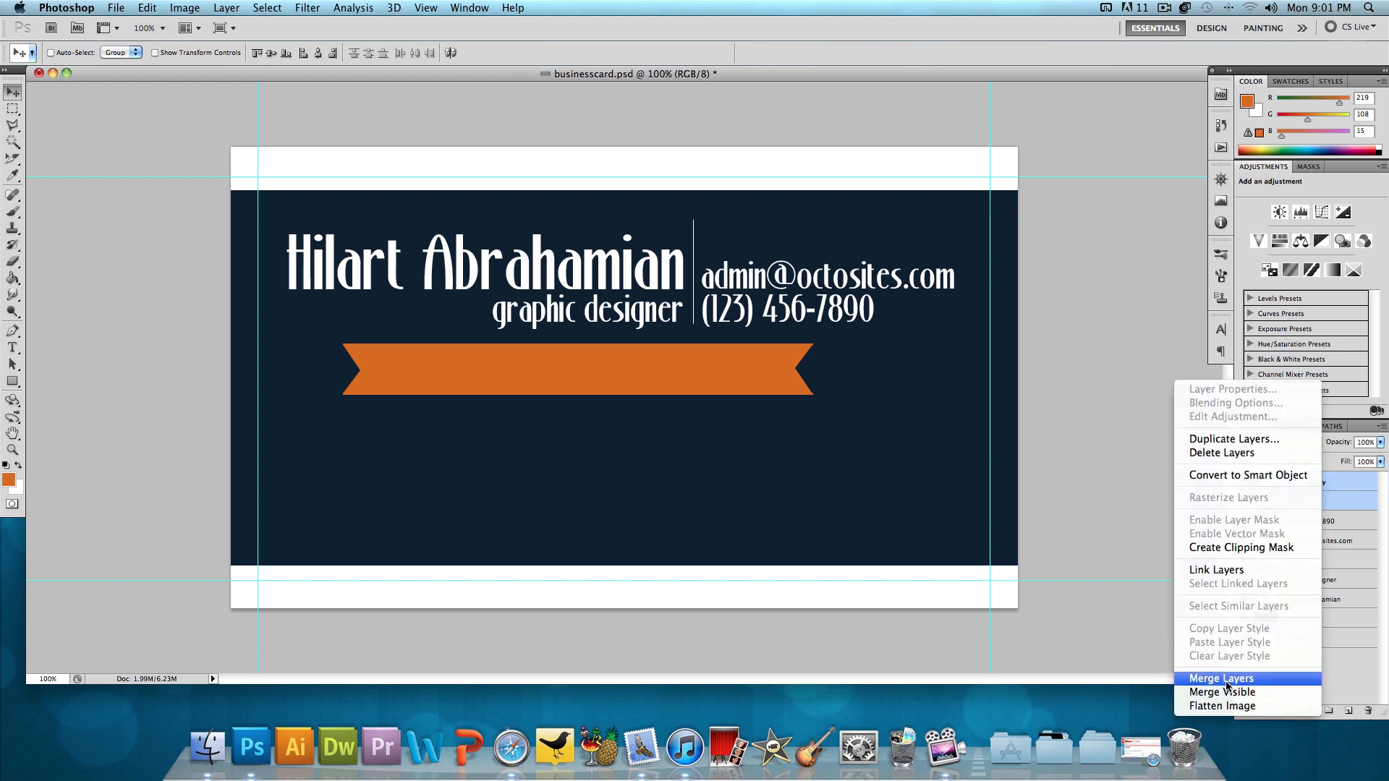
{"action": "left_click", "coordinate": [1220, 678]}
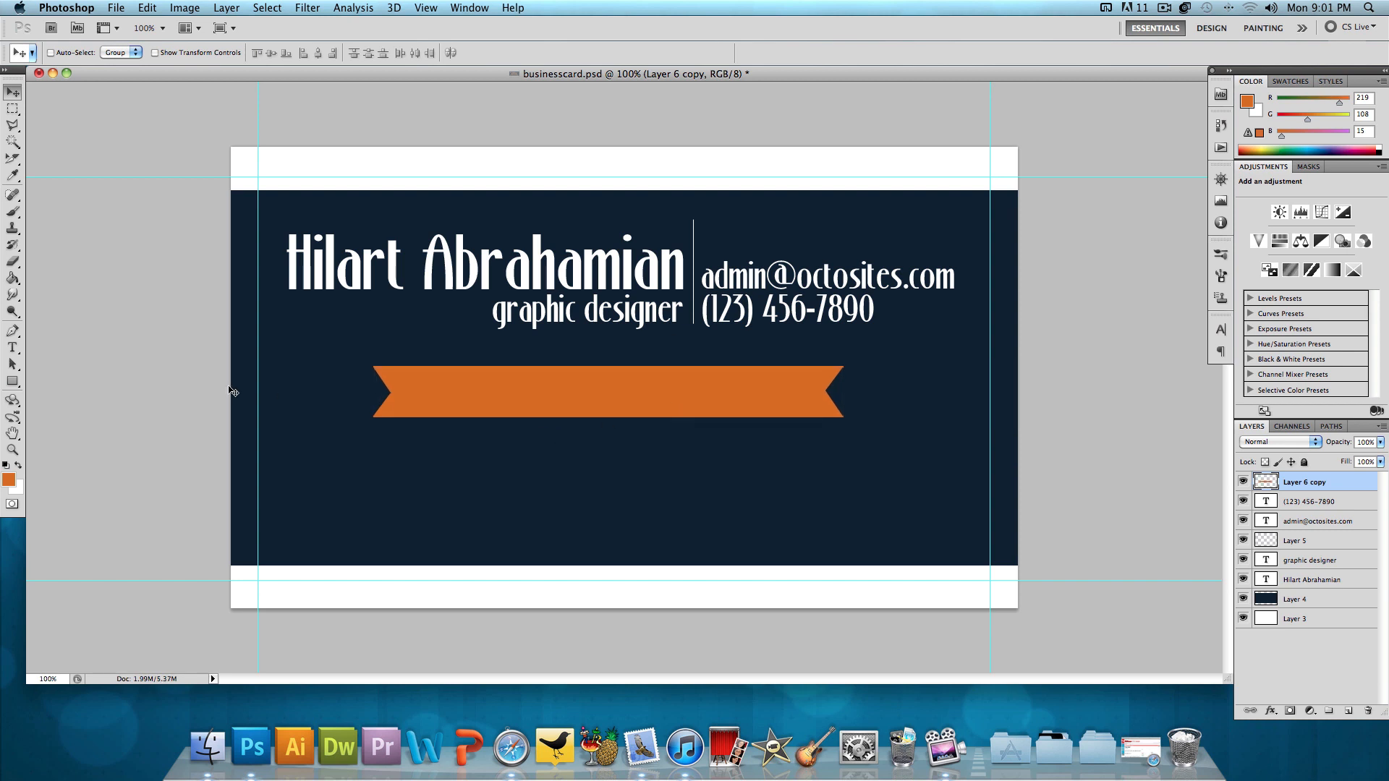
Step: Label the orange ribbon 'Personal Websites' with dark navy type
{"action": "left_click", "coordinate": [13, 347]}
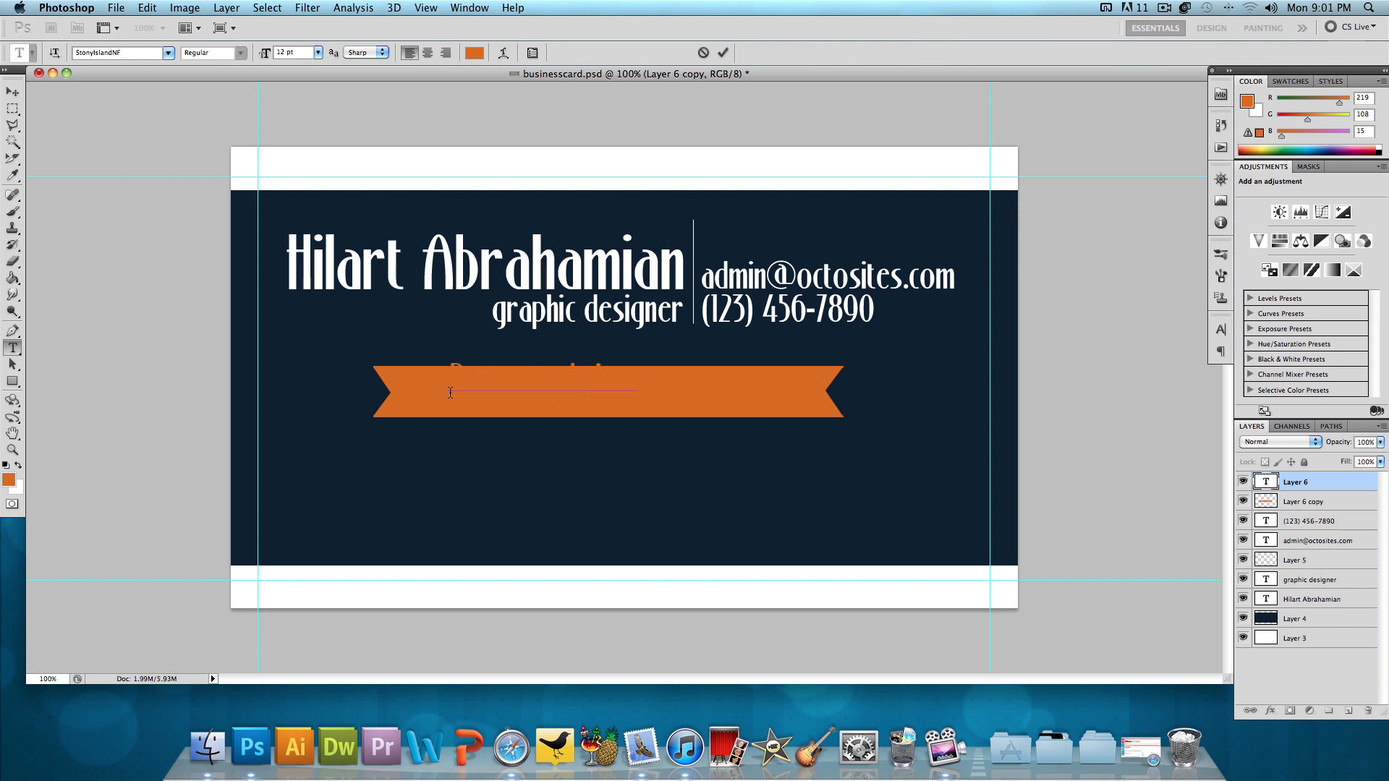
{"action": "left_click", "coordinate": [475, 52]}
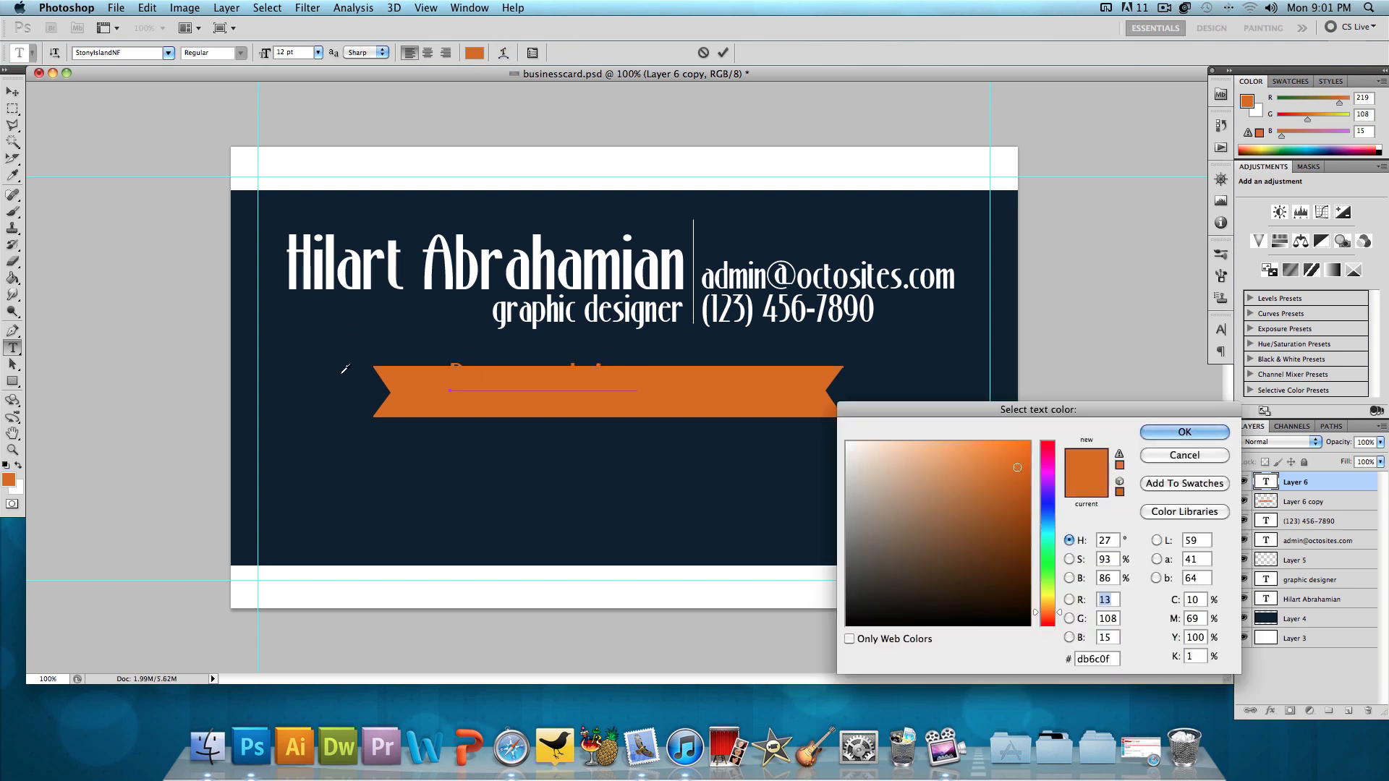
{"action": "left_click", "coordinate": [1183, 432]}
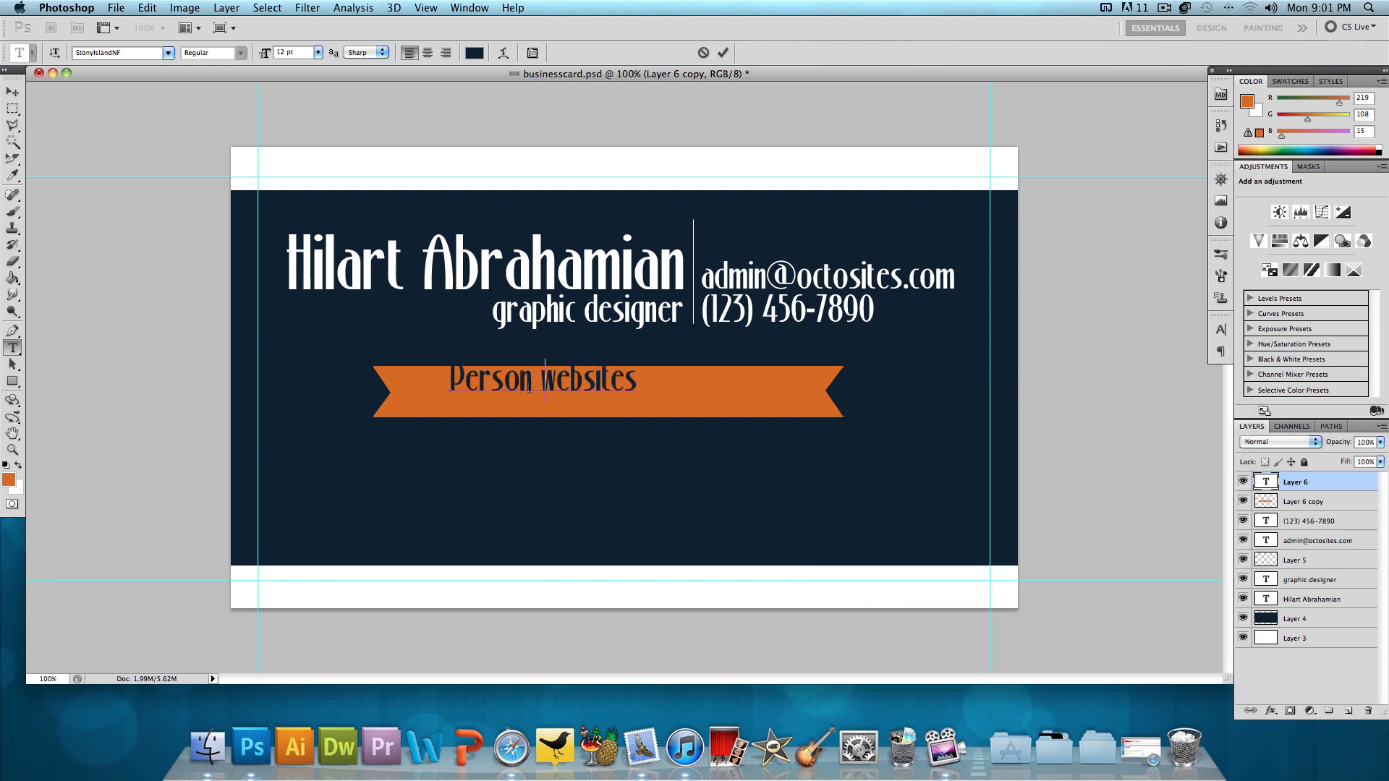
{"action": "type", "text": "al"}
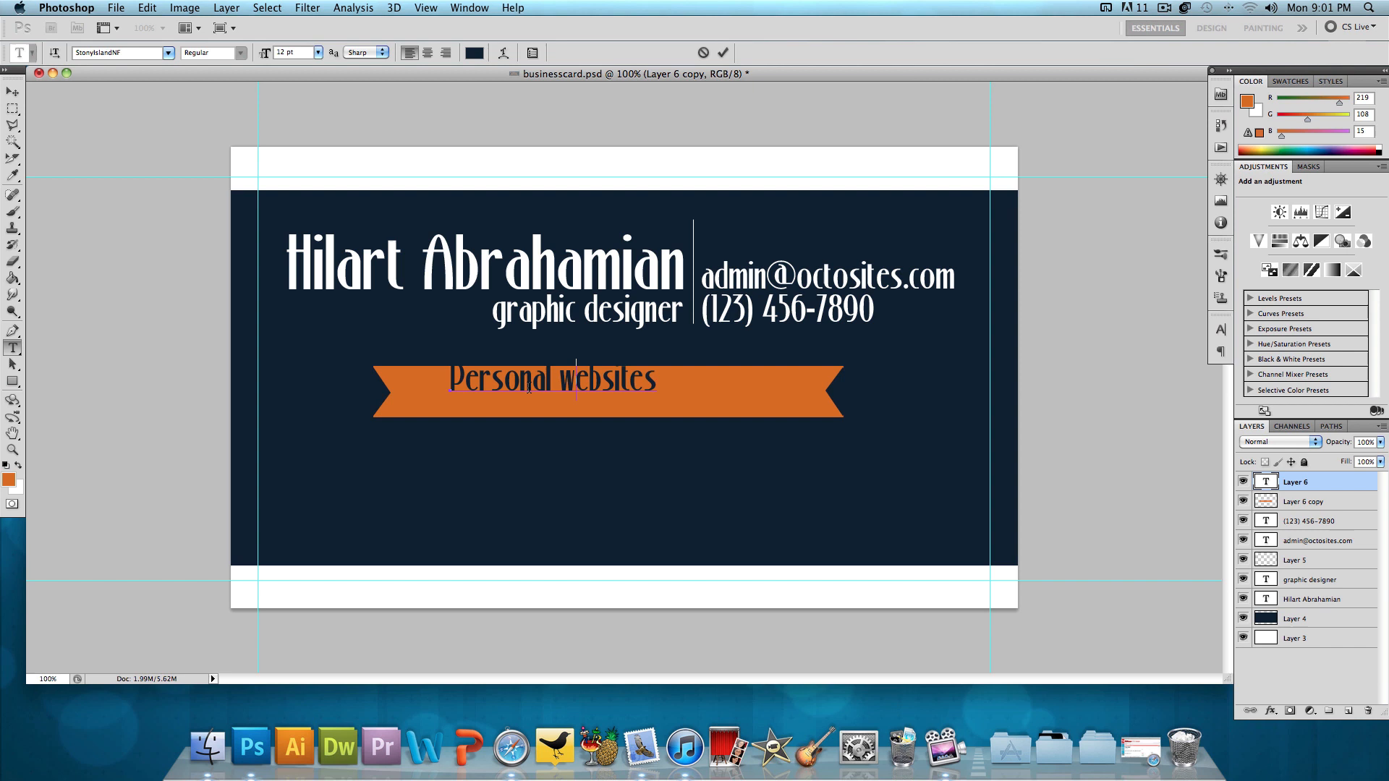
{"action": "left_click", "coordinate": [721, 52]}
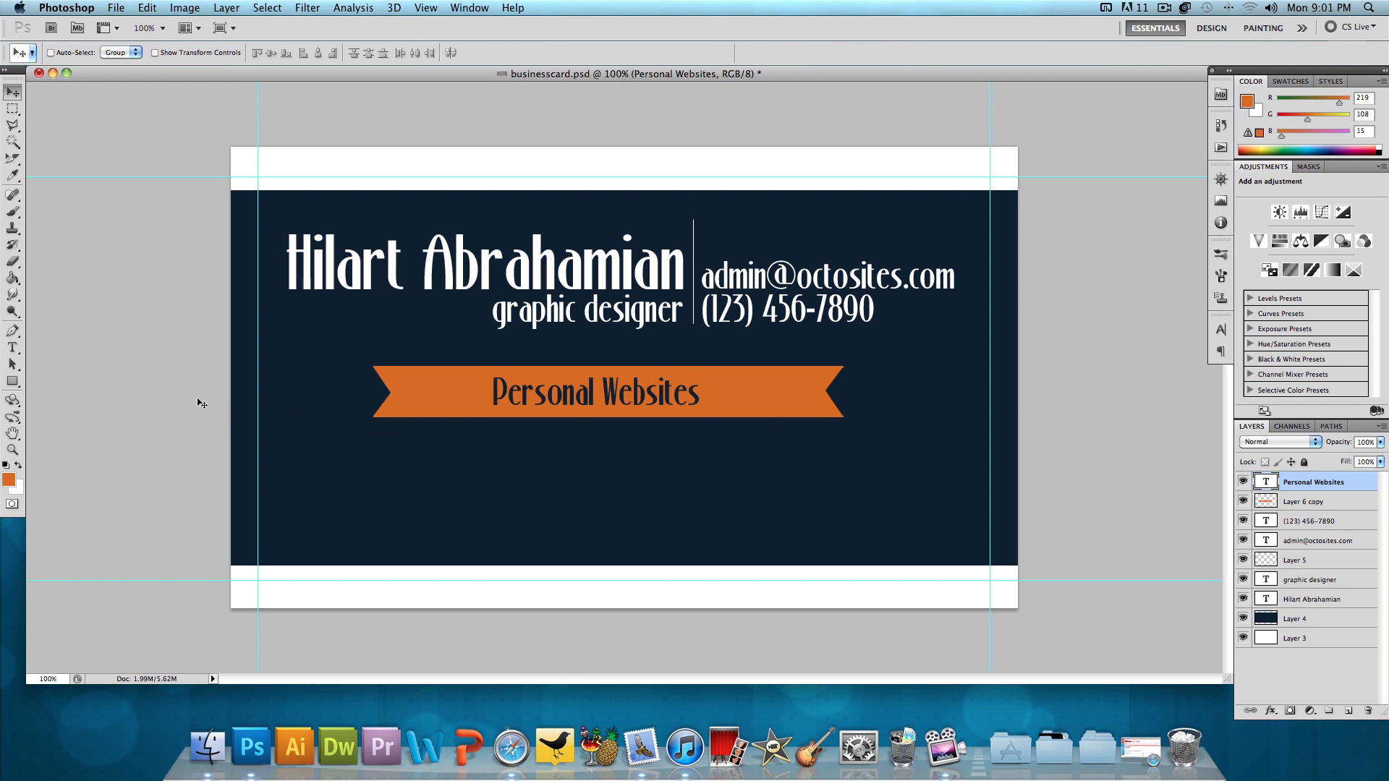
Step: Add a first column of white website address text below the banner
{"action": "left_click", "coordinate": [13, 347]}
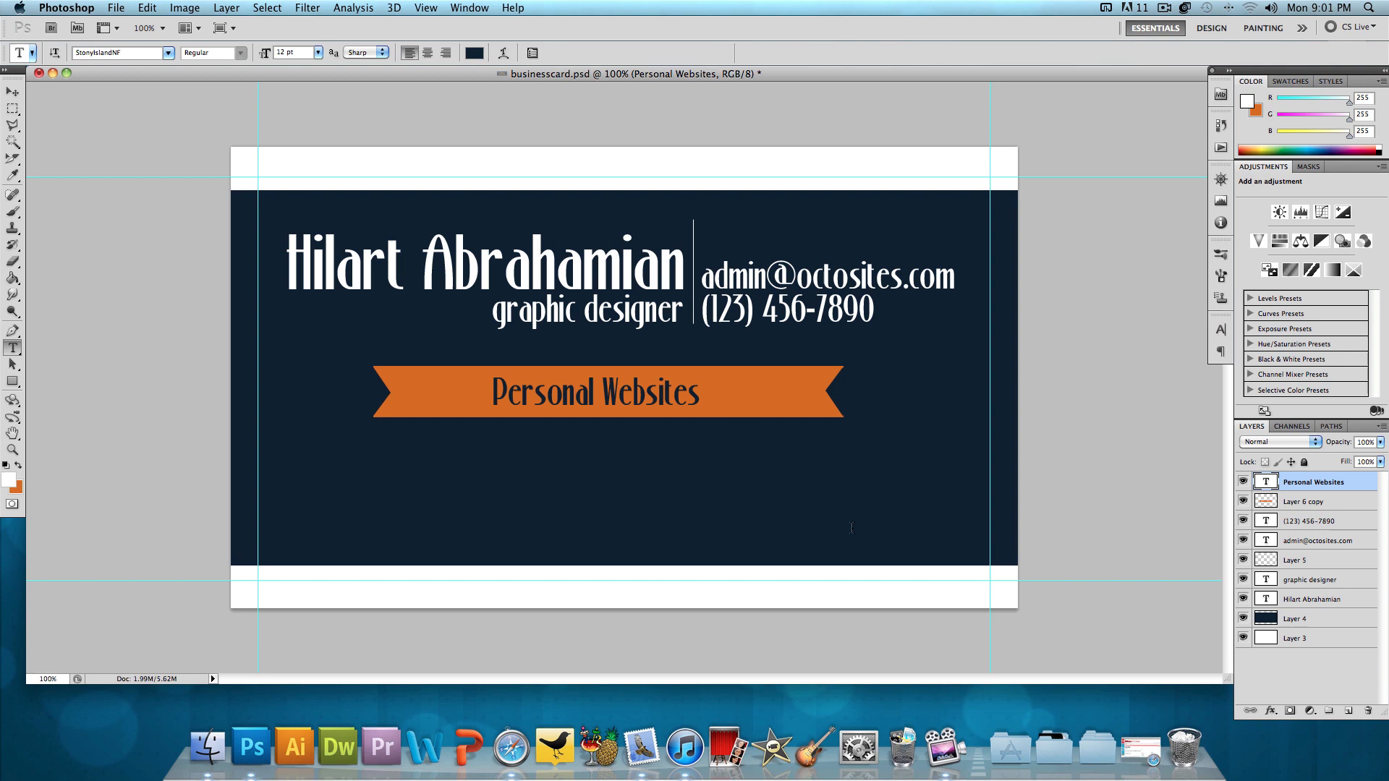
{"action": "left_click", "coordinate": [295, 456]}
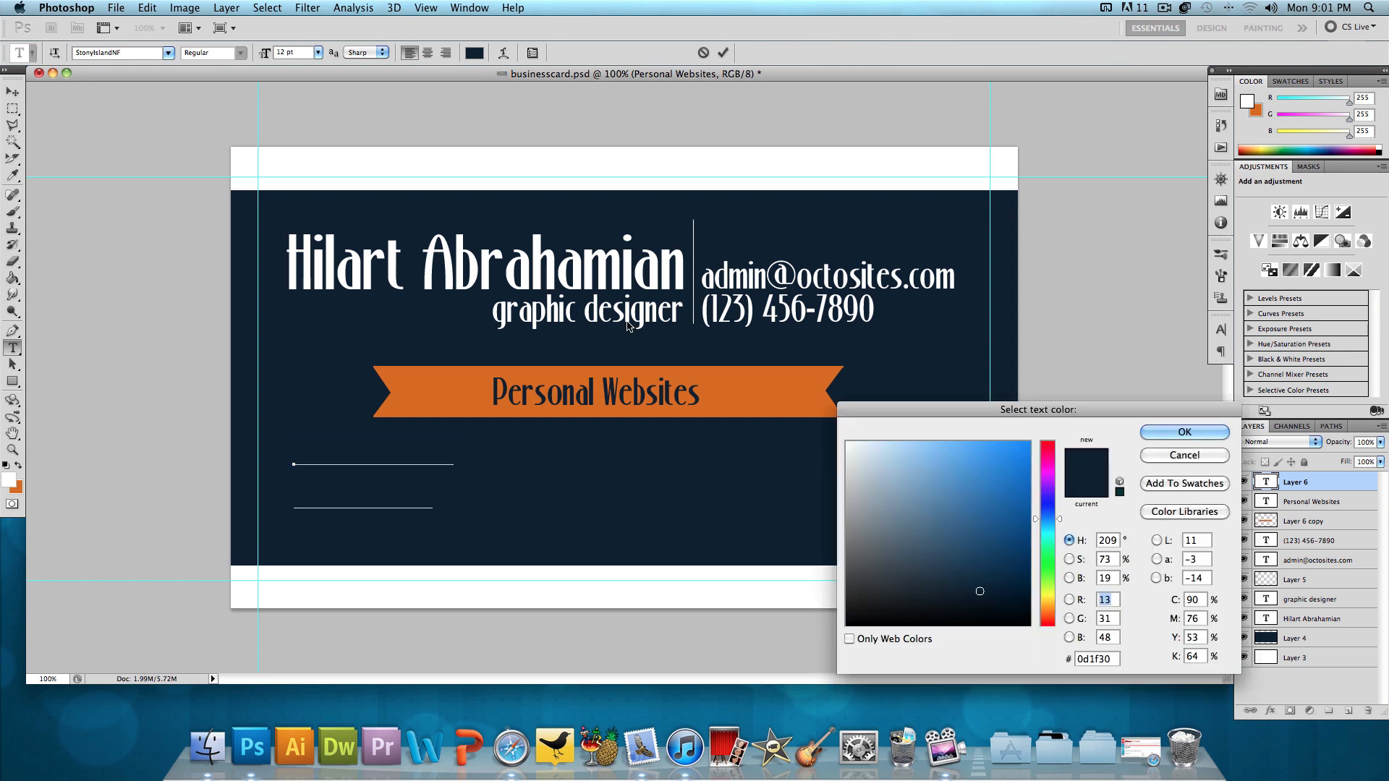
{"action": "left_click", "coordinate": [1184, 433]}
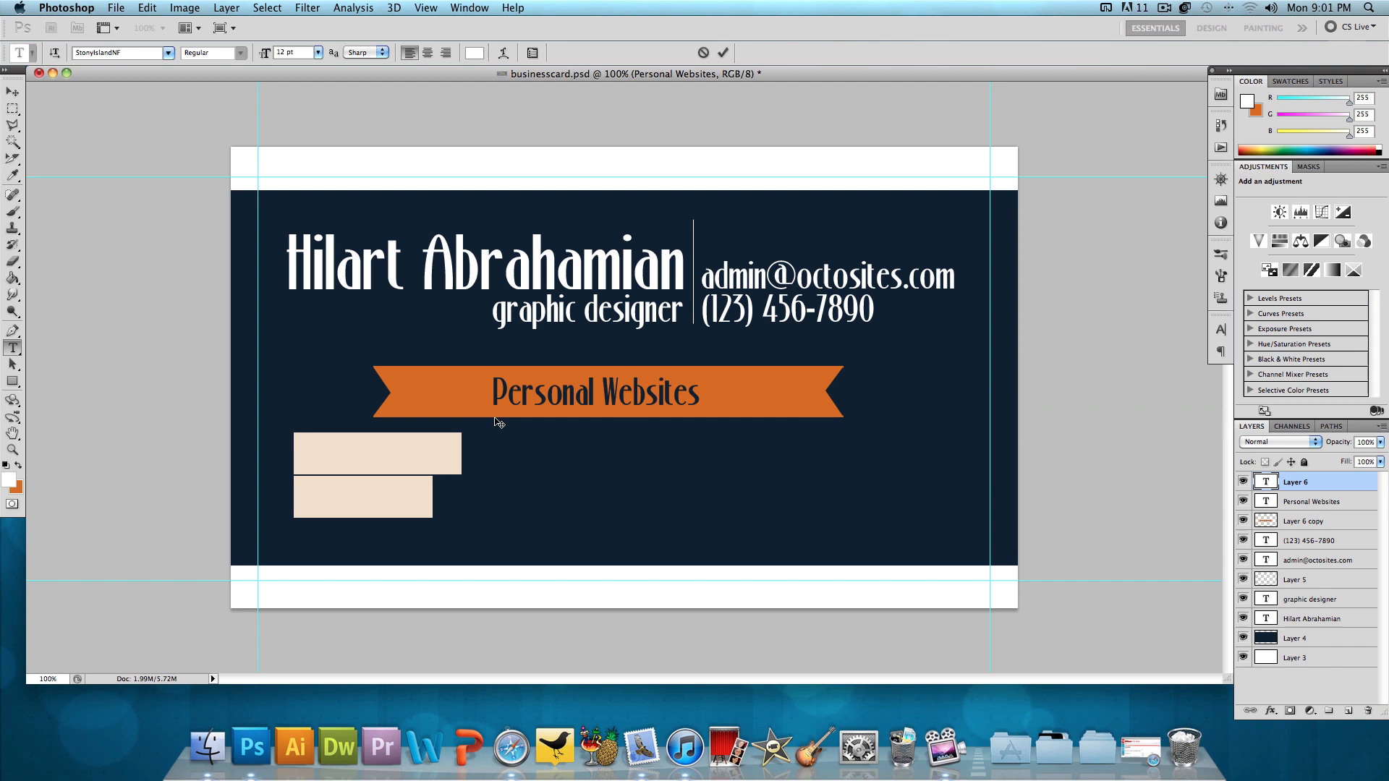
{"action": "left_click", "coordinate": [314, 52]}
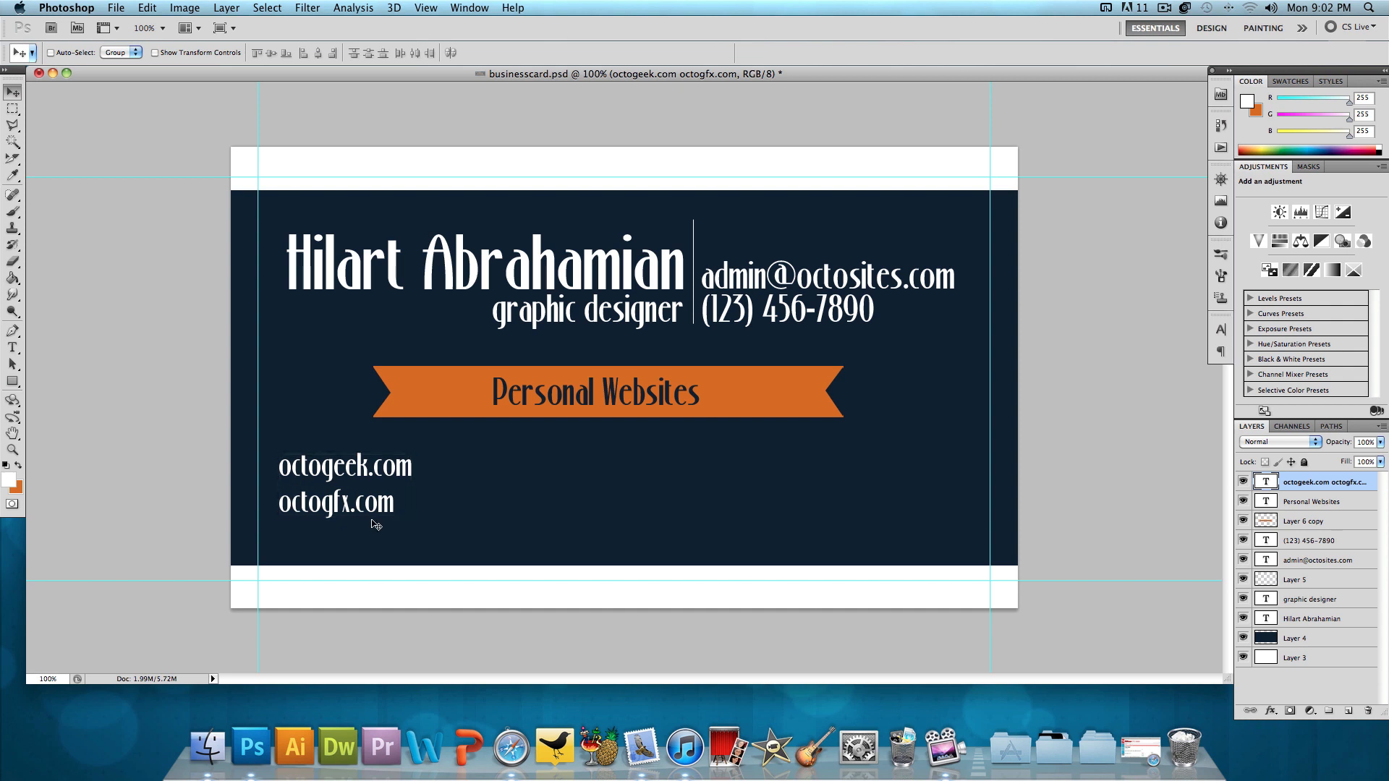
Step: Add a second column of addresses: octotuts.com and octodesigner.com
{"action": "left_click", "coordinate": [12, 347]}
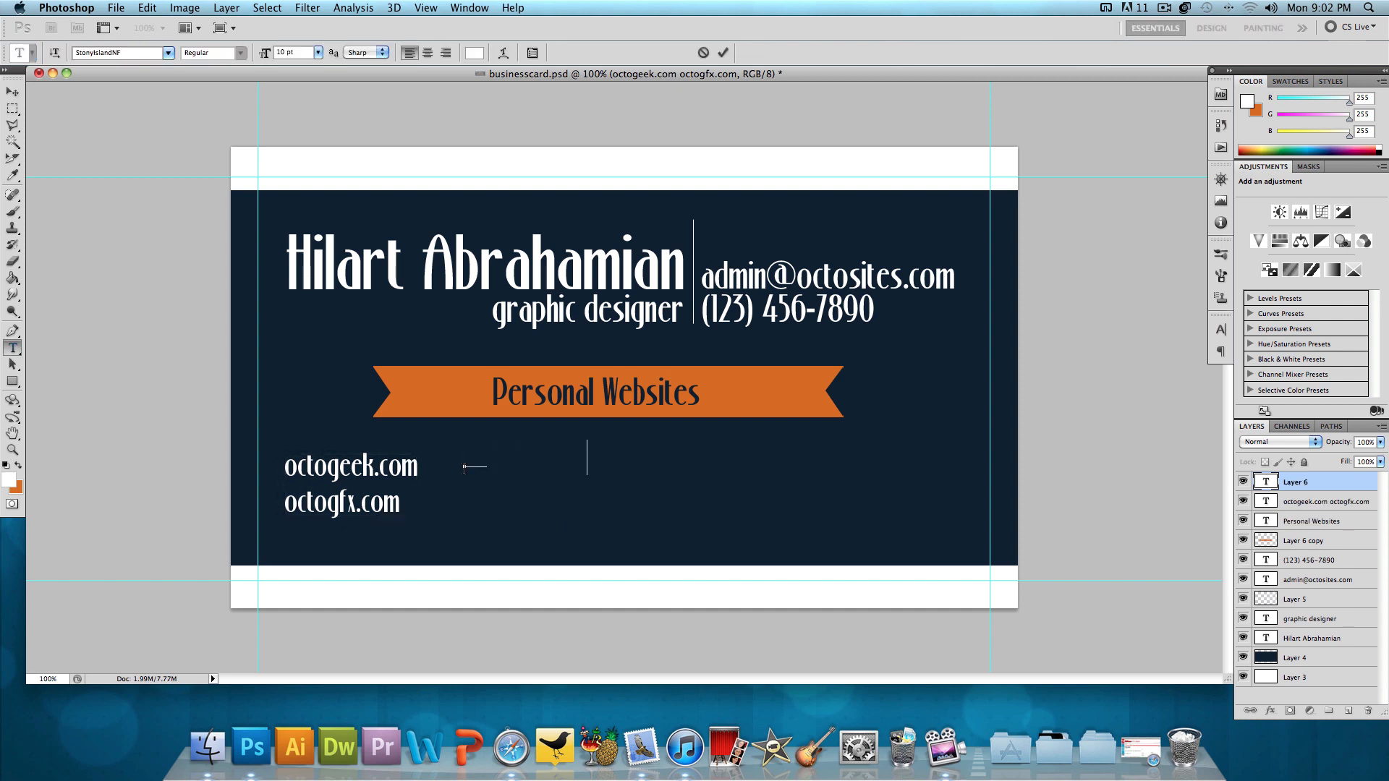
{"action": "type", "text": "octotuts.com"}
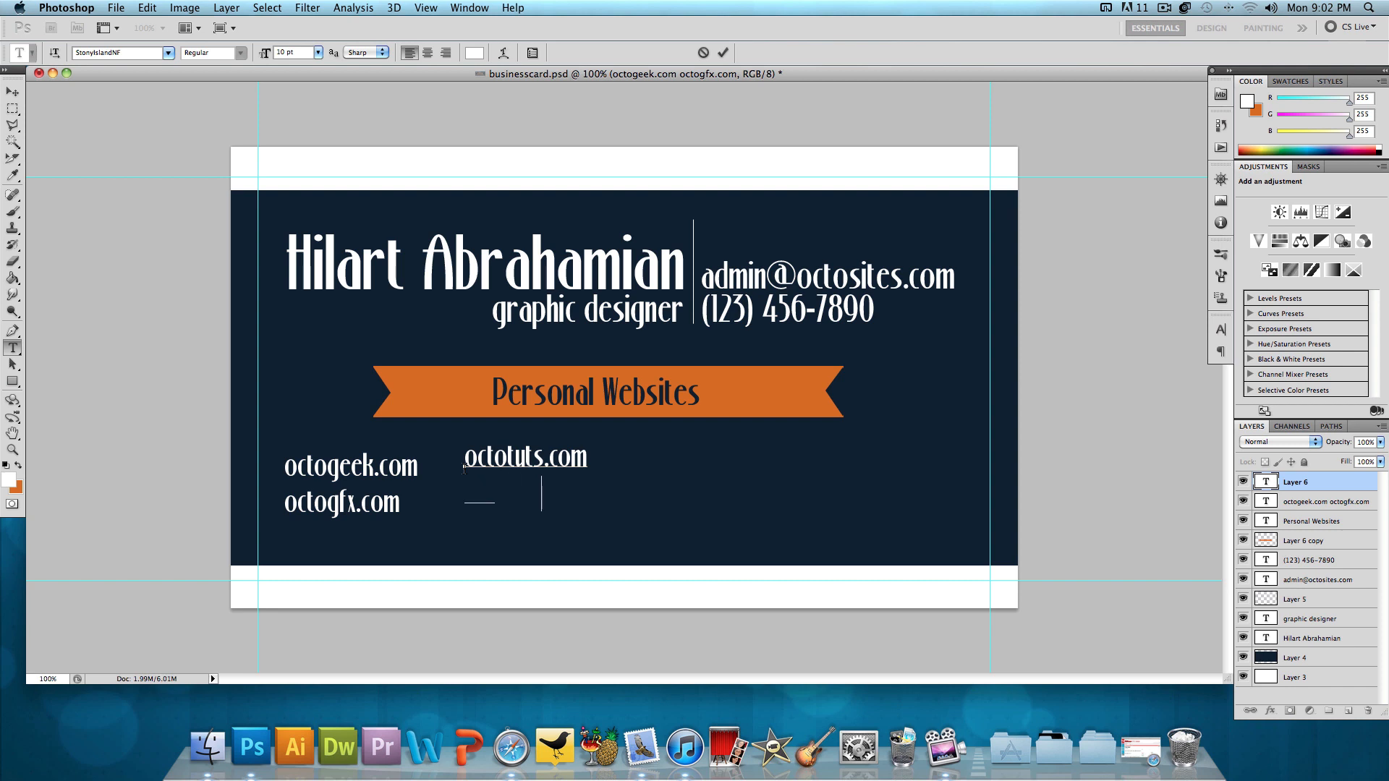
{"action": "type", "text": "octodesigner.com"}
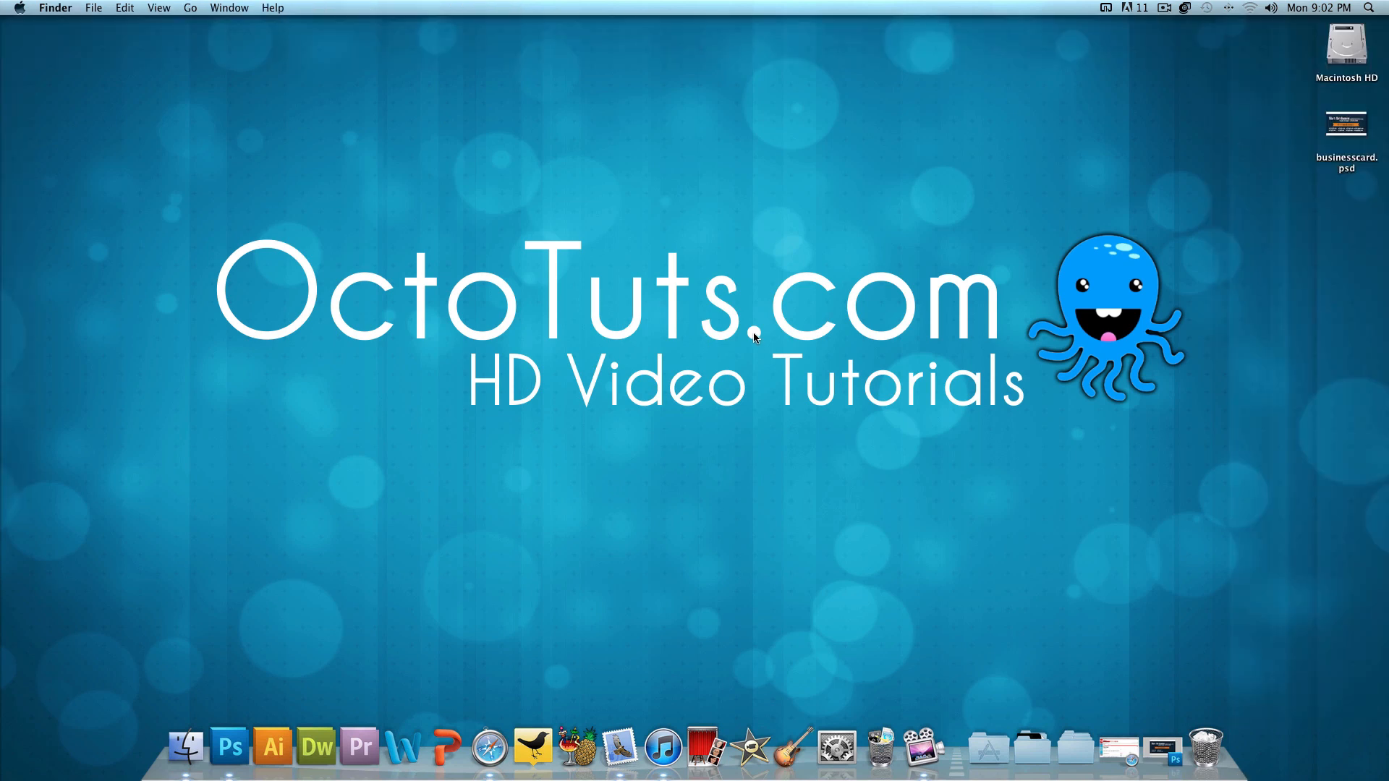
{"action": "mouse_move", "coordinate": [1160, 668]}
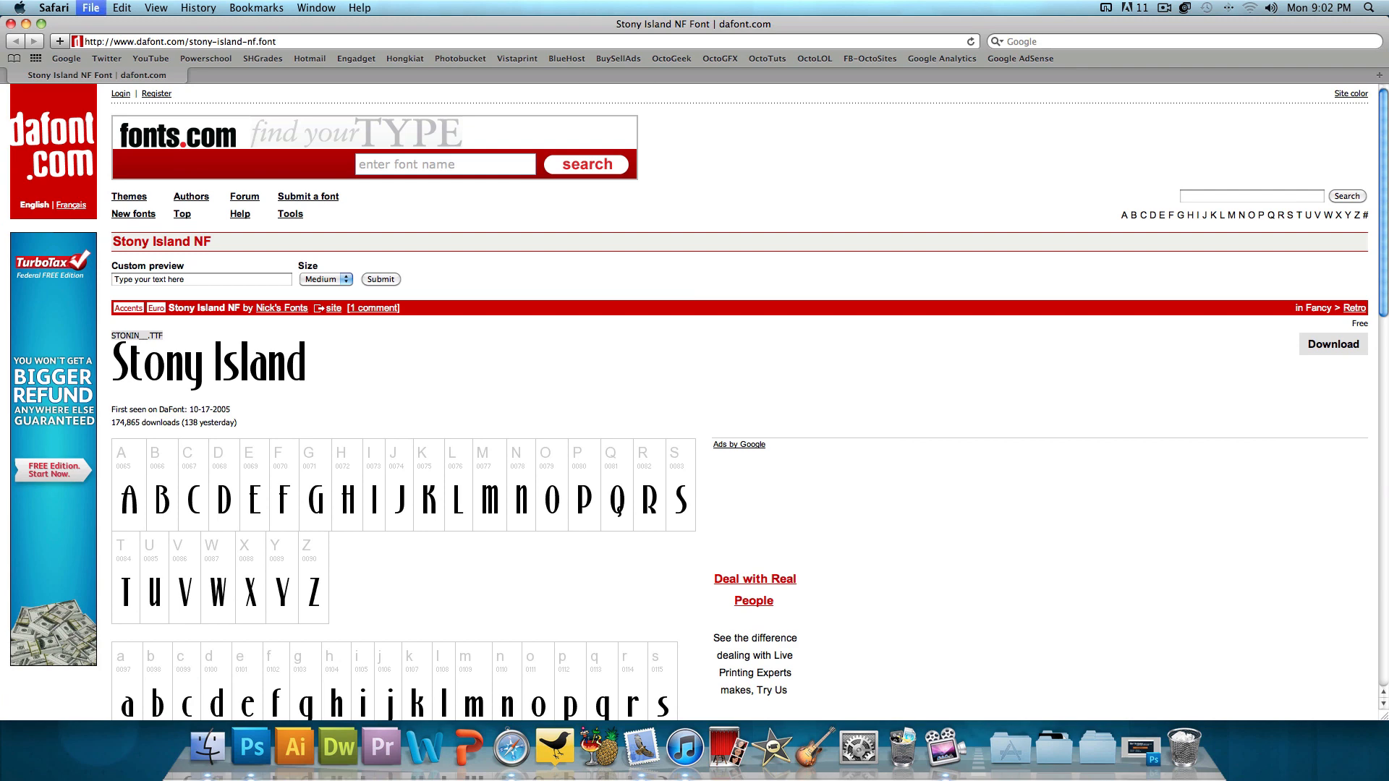
Step: Enter the octoprinting.com address in a new Safari tab
{"action": "type", "text": "octoprinting.com/"}
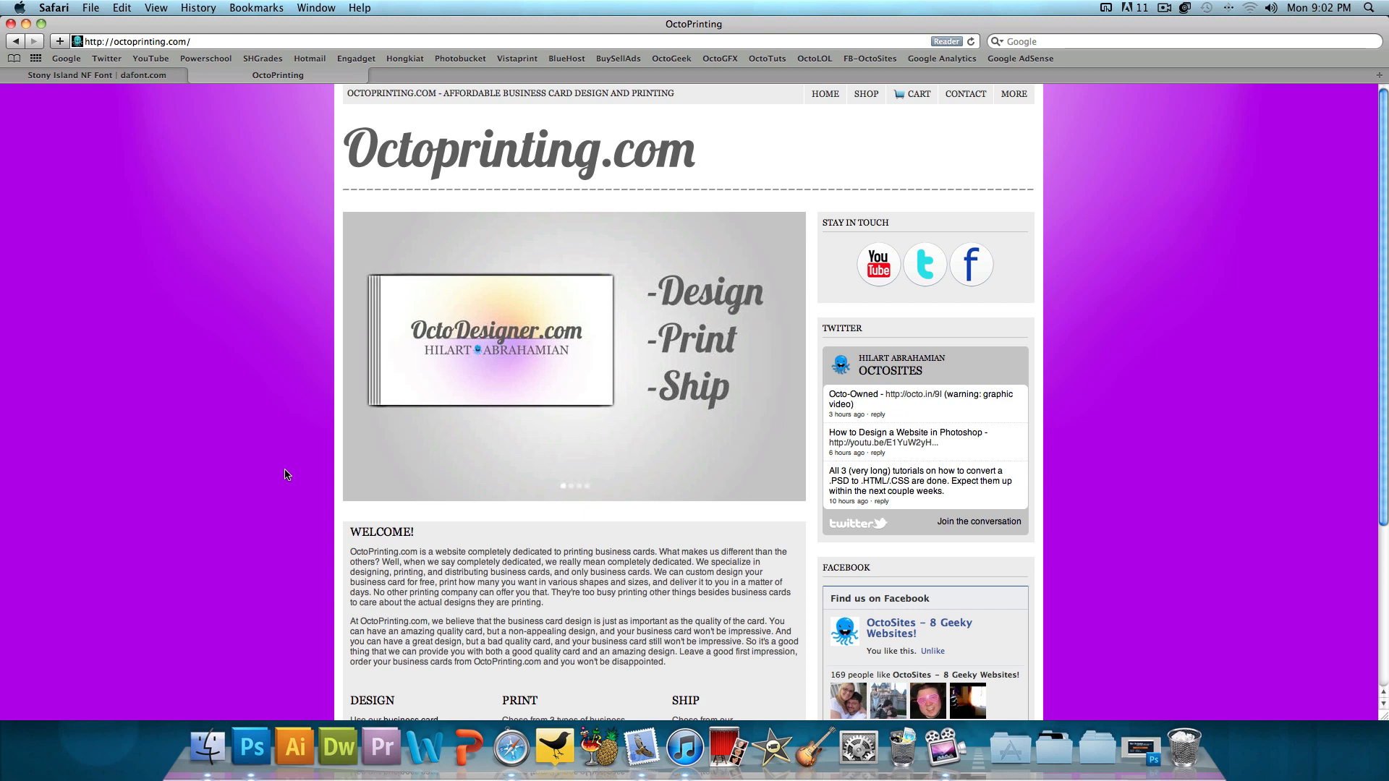
{"action": "type", "text": "octo"}
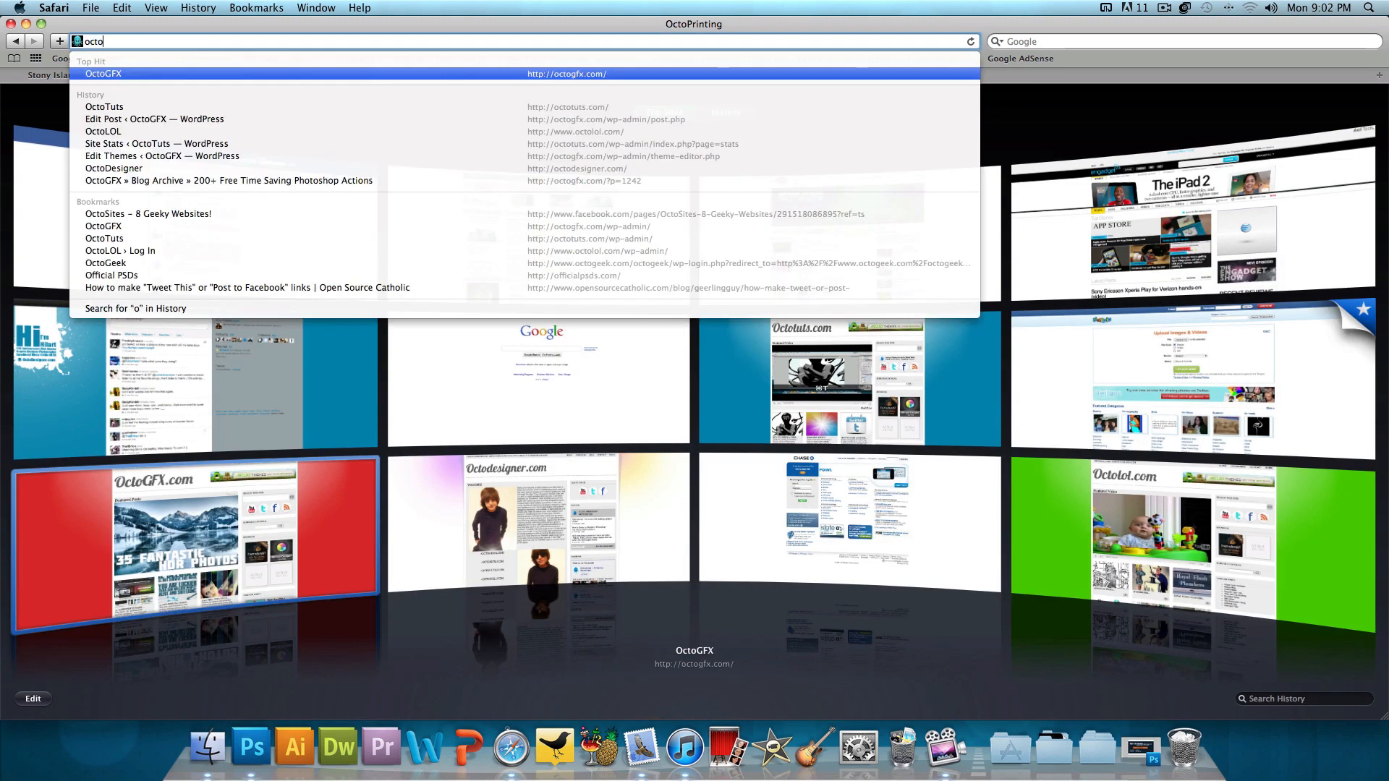